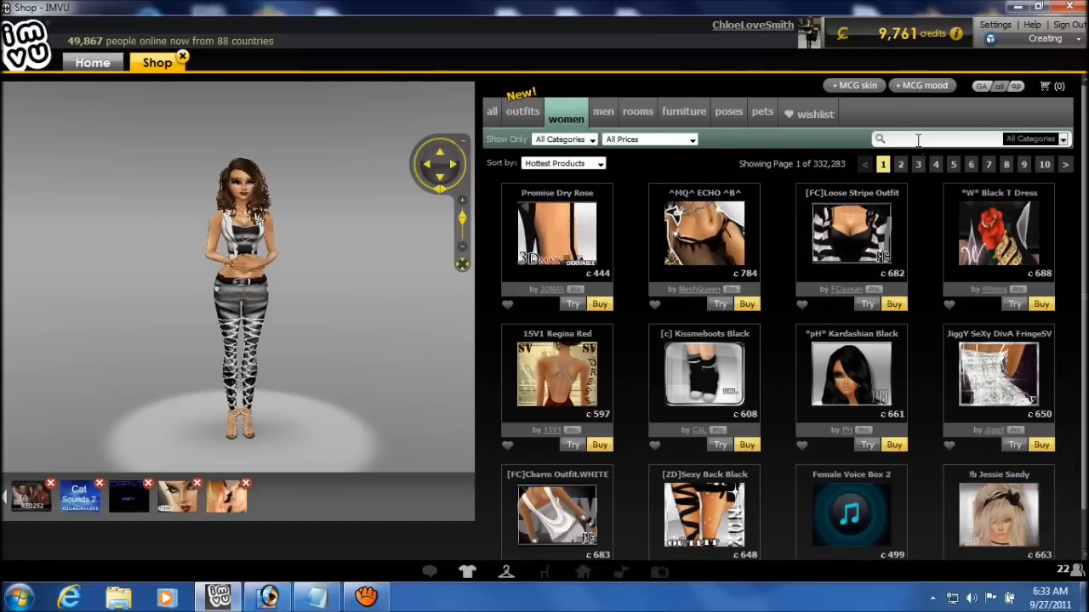
Step: Search the shop for 'tank', try on the black Will Not Shut Up tank top and view its product information
{"action": "type", "text": "tank to"}
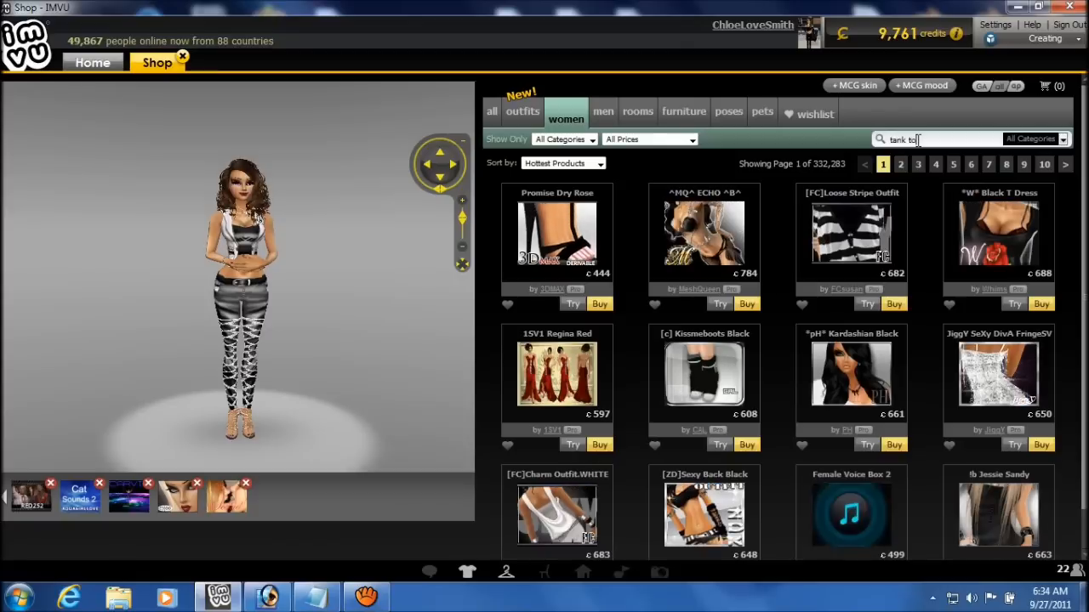
{"action": "key", "text": "enter"}
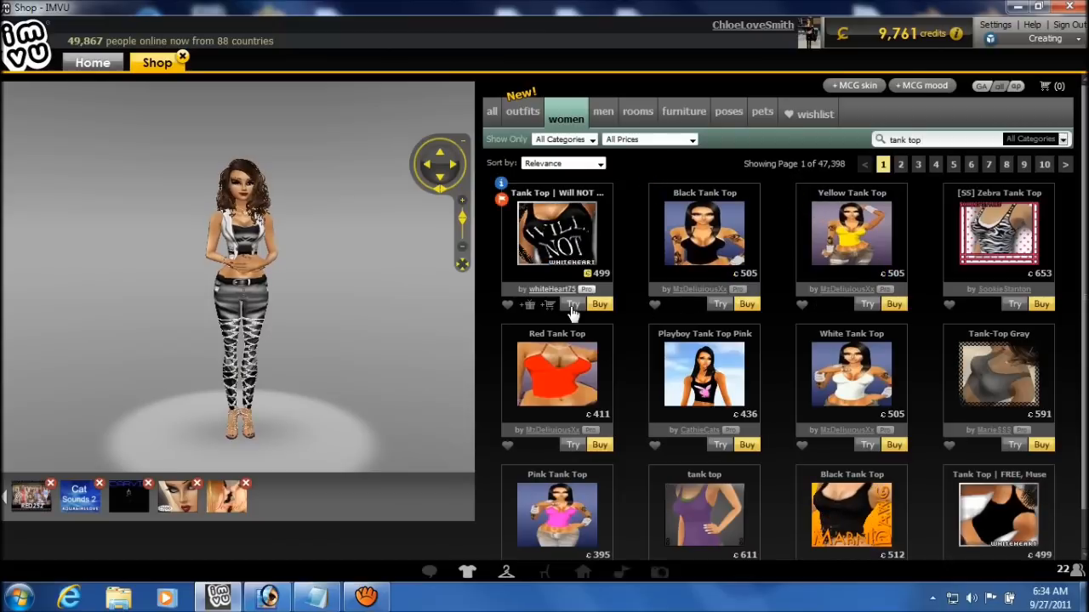
{"action": "left_click", "coordinate": [571, 304]}
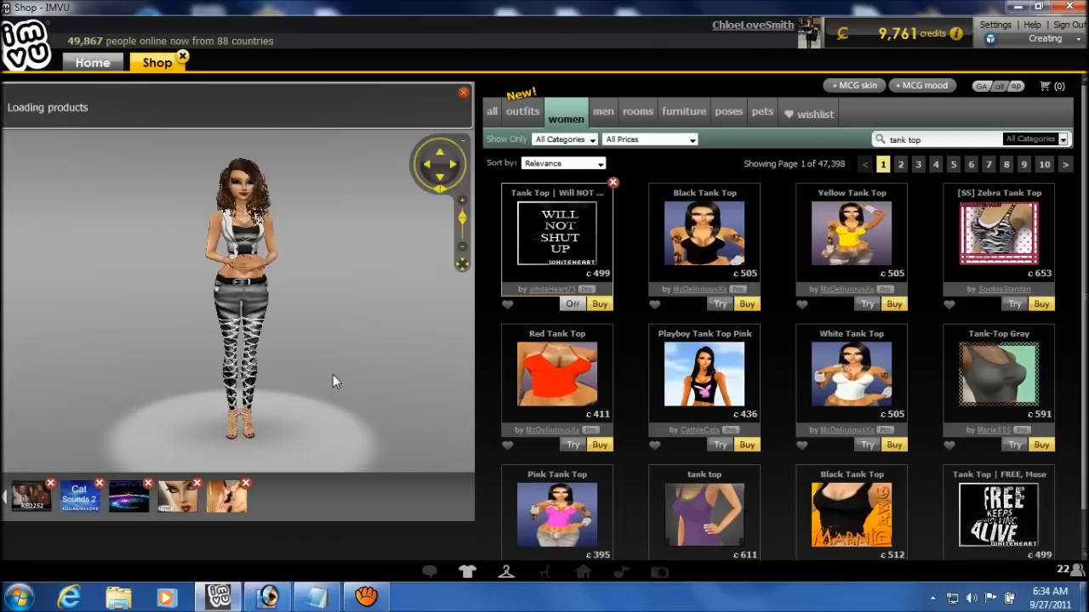
{"action": "left_click", "coordinate": [572, 302]}
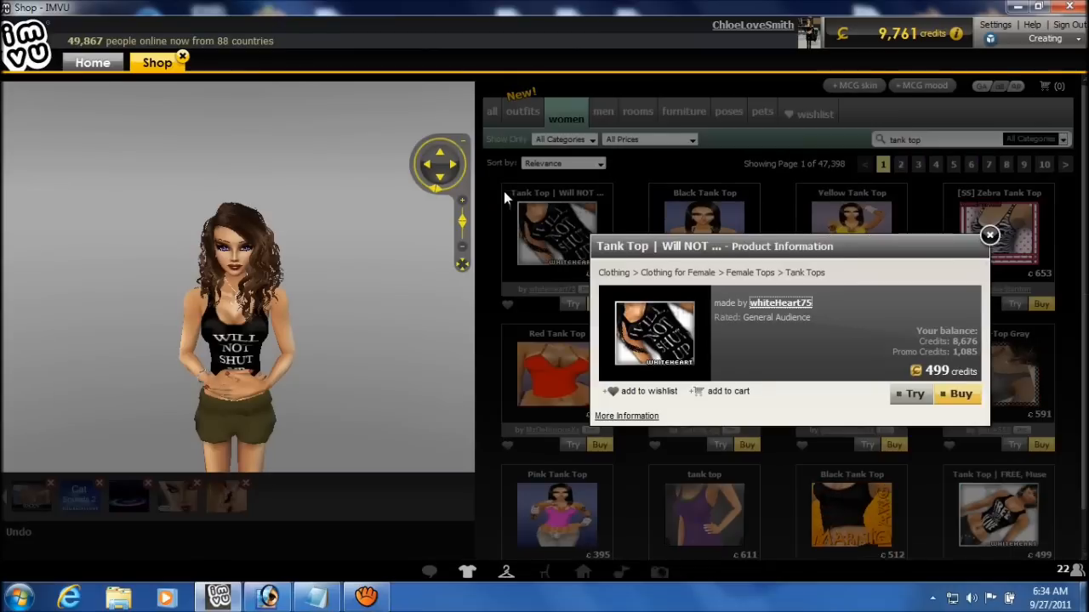
Step: Open the tank top's online product page, then its Derivation Tree, and scroll through the tree
{"action": "left_click", "coordinate": [626, 415]}
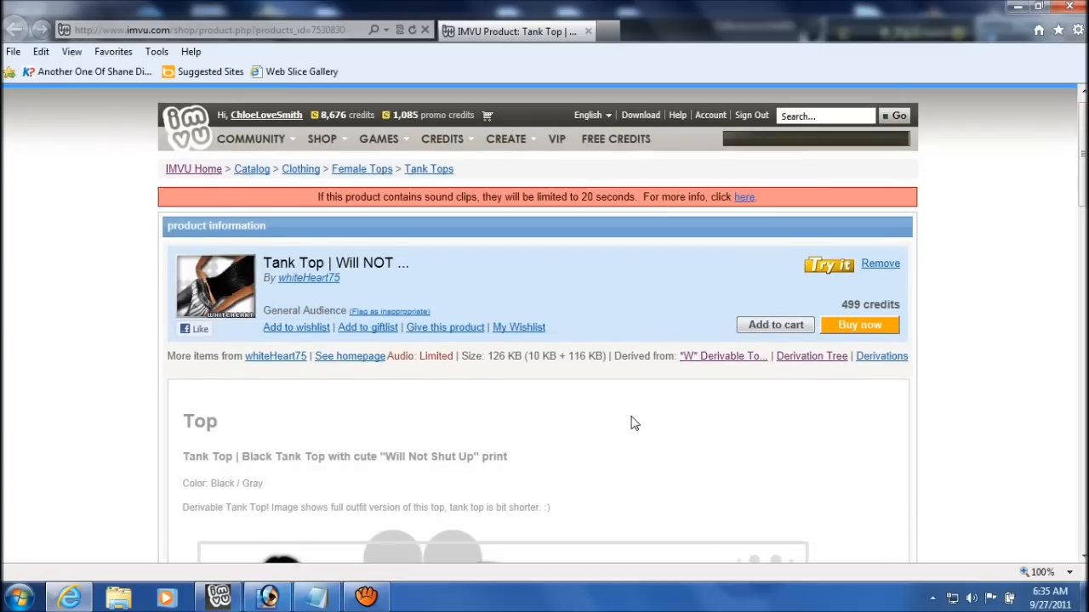
{"action": "scroll", "scroll_direction": "down", "scroll_amount": 3}
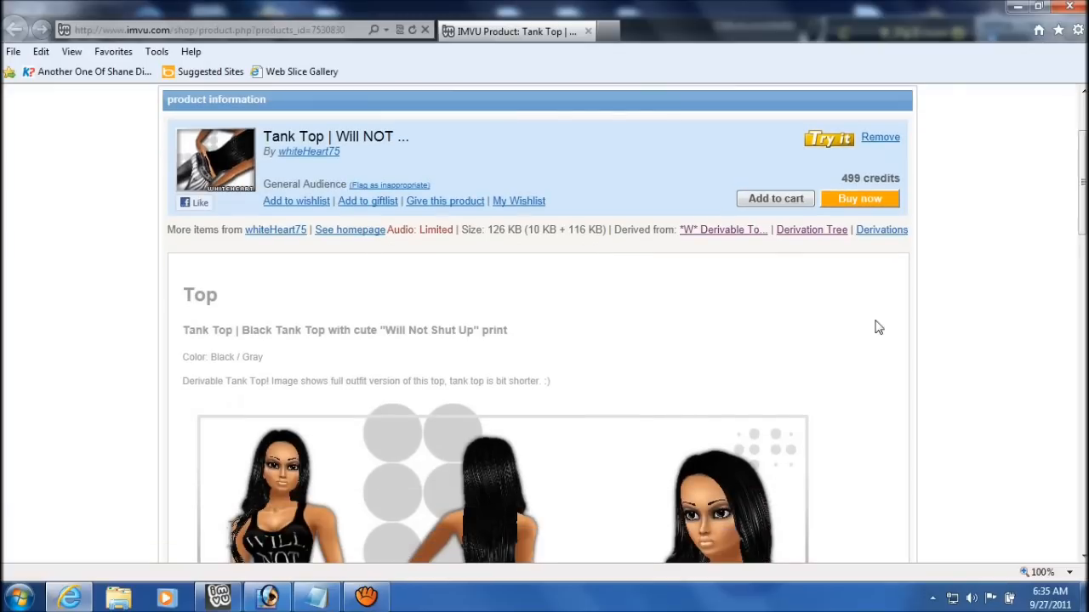
{"action": "mouse_move", "coordinate": [811, 230]}
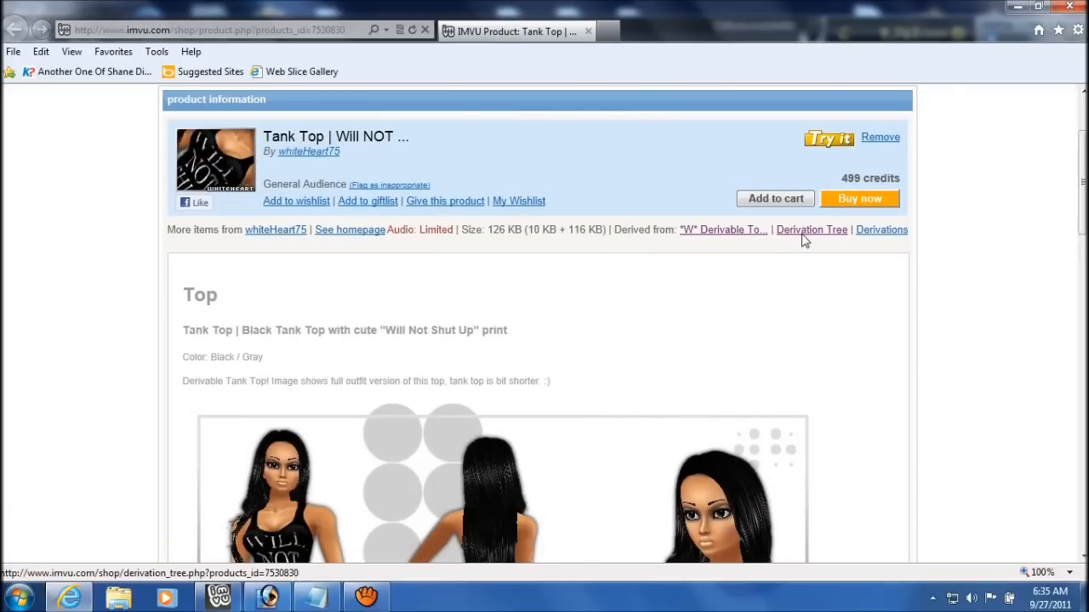
{"action": "left_click", "coordinate": [811, 229]}
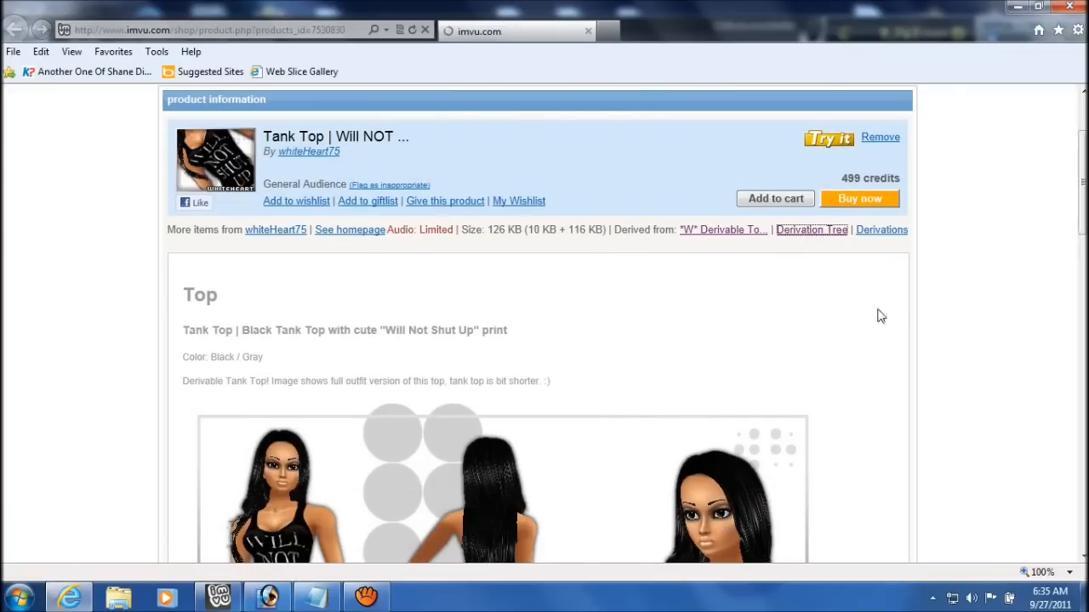
{"action": "left_click", "coordinate": [811, 229]}
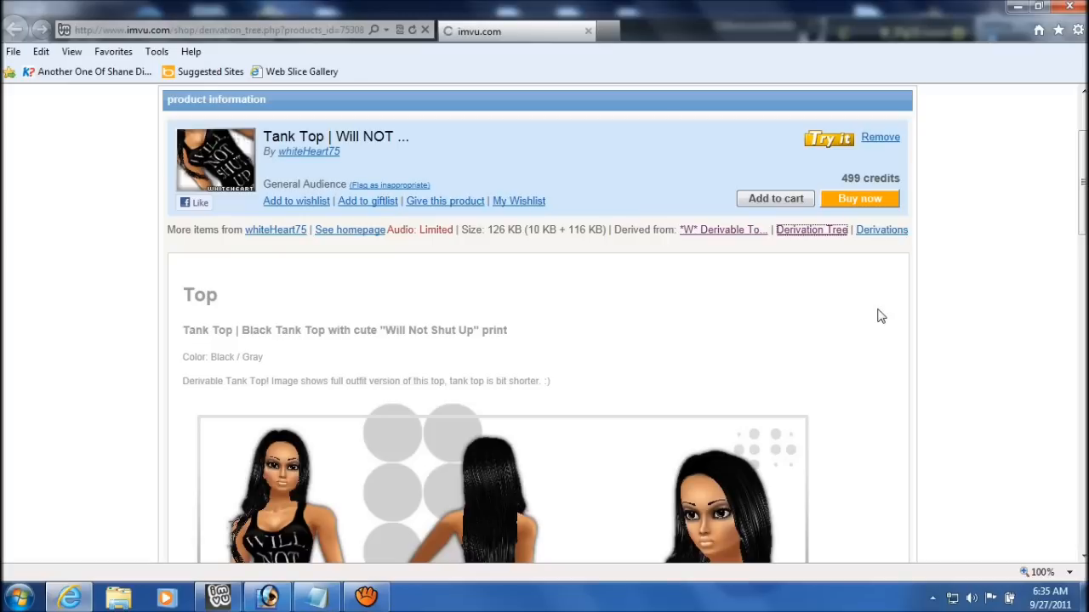
{"action": "left_click", "coordinate": [810, 229]}
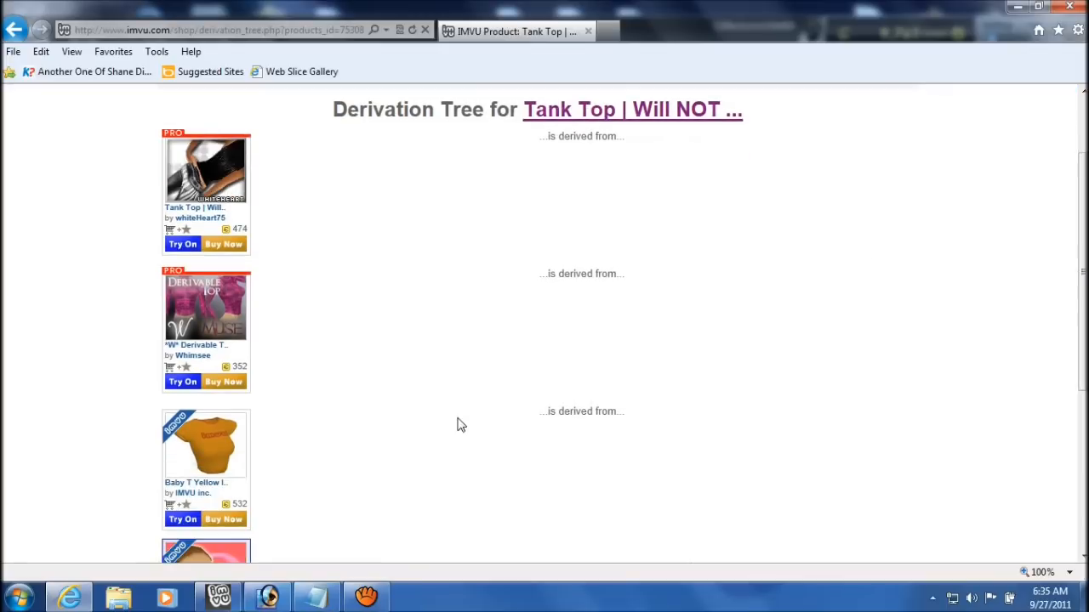
{"action": "scroll", "scroll_direction": "down", "scroll_amount": 3}
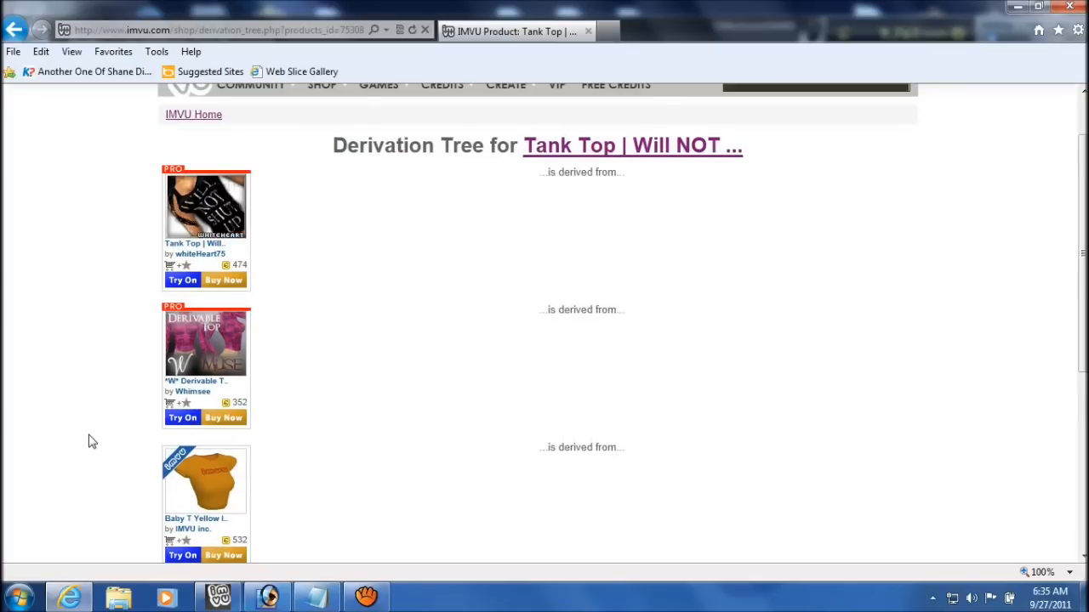
{"action": "scroll", "scroll_direction": "down", "scroll_amount": 3}
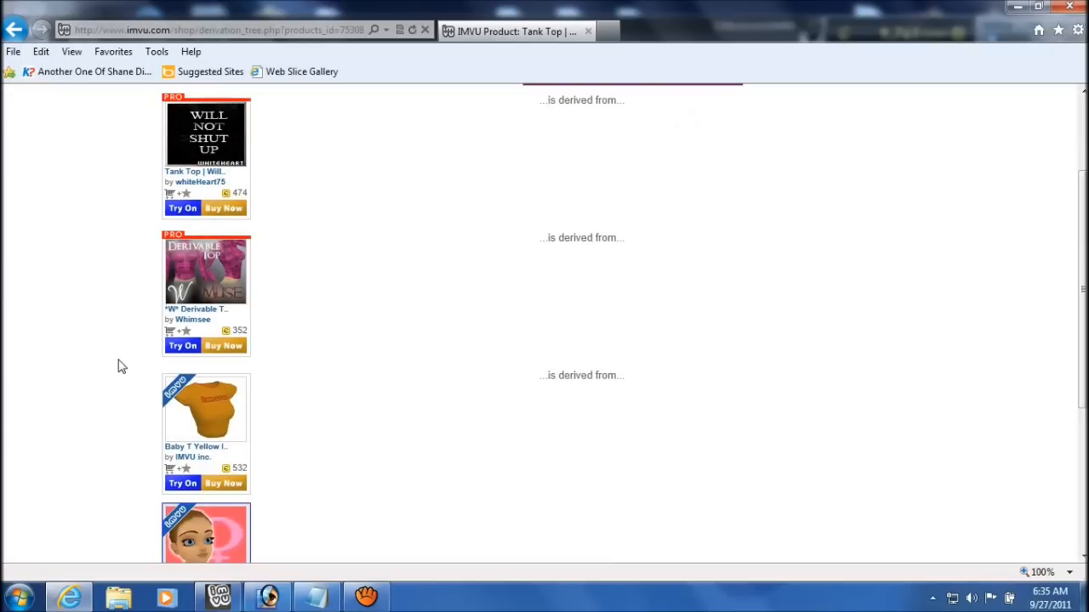
{"action": "mouse_move", "coordinate": [219, 415]}
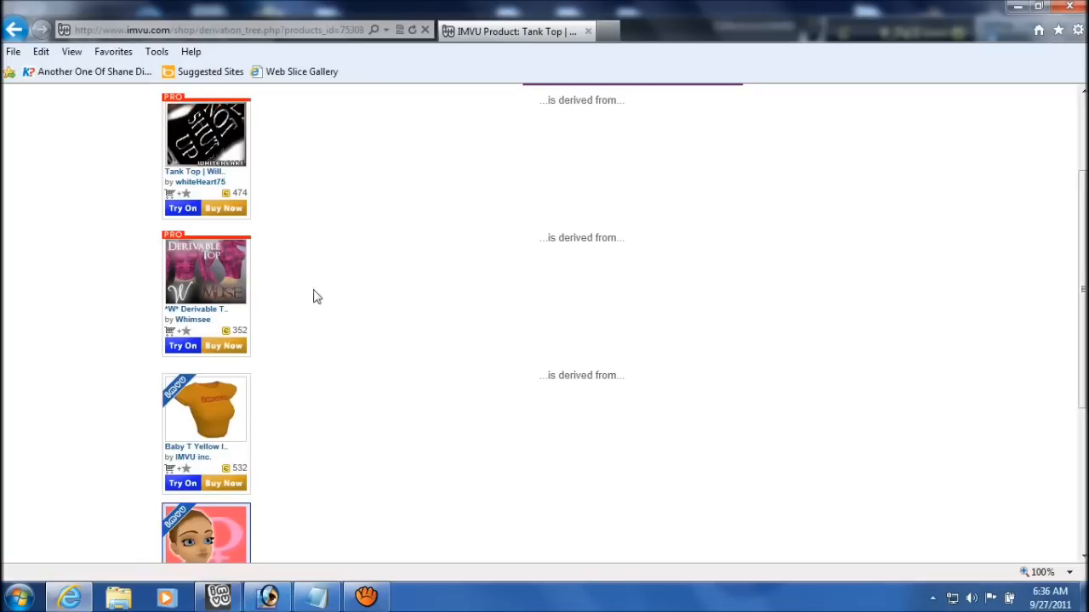
{"action": "mouse_move", "coordinate": [205, 271]}
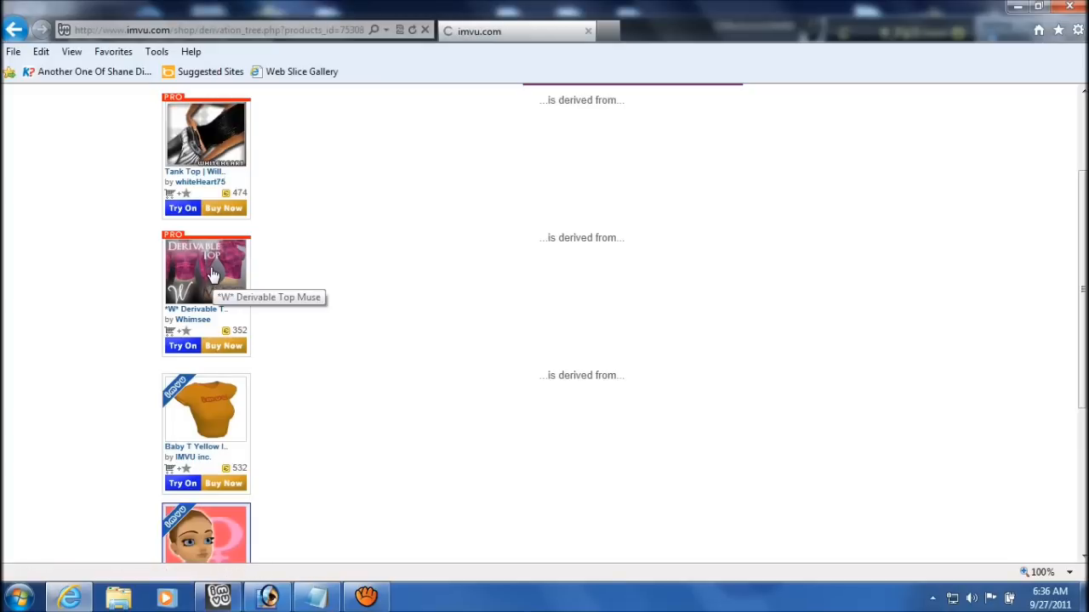
Step: Open the *W* Derivable Top Muse page and scroll down to the museBodysuitOnlyTop template image
{"action": "left_click", "coordinate": [206, 270]}
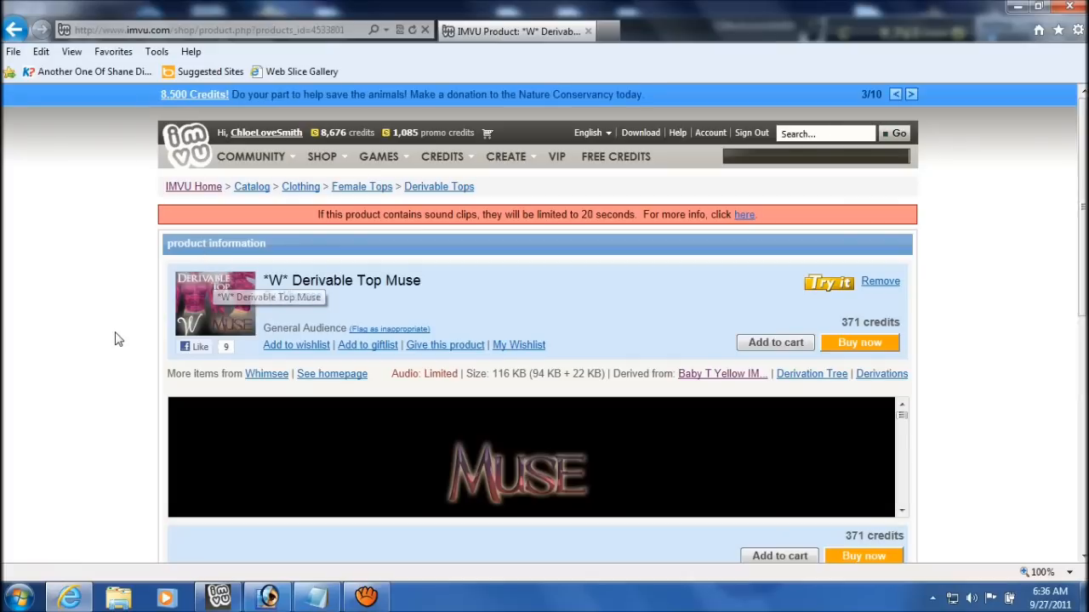
{"action": "scroll", "scroll_direction": "down", "scroll_amount": 3}
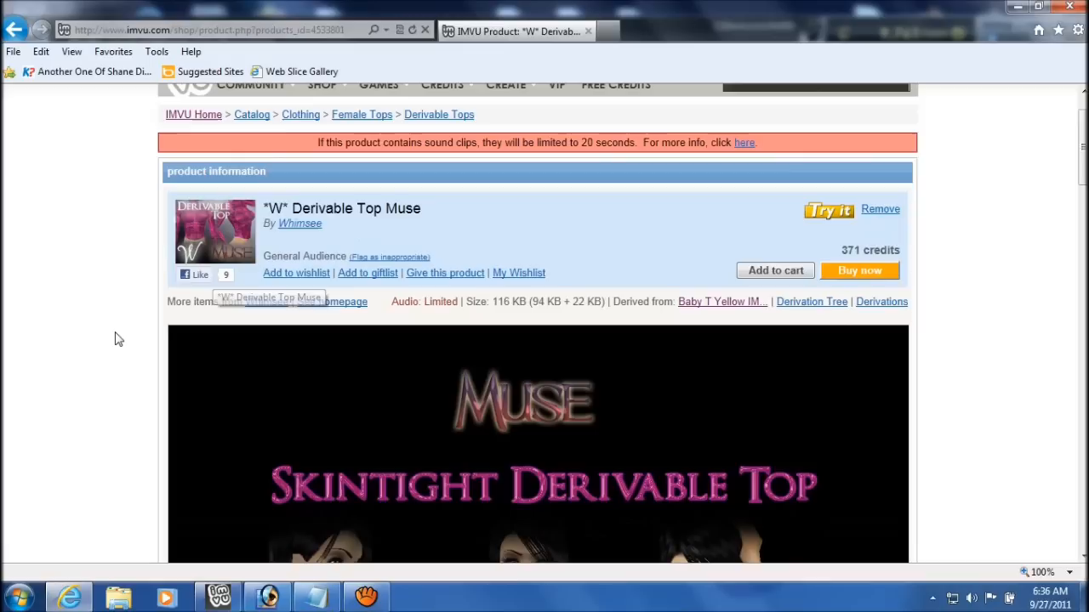
{"action": "scroll", "scroll_direction": "down", "scroll_amount": 3}
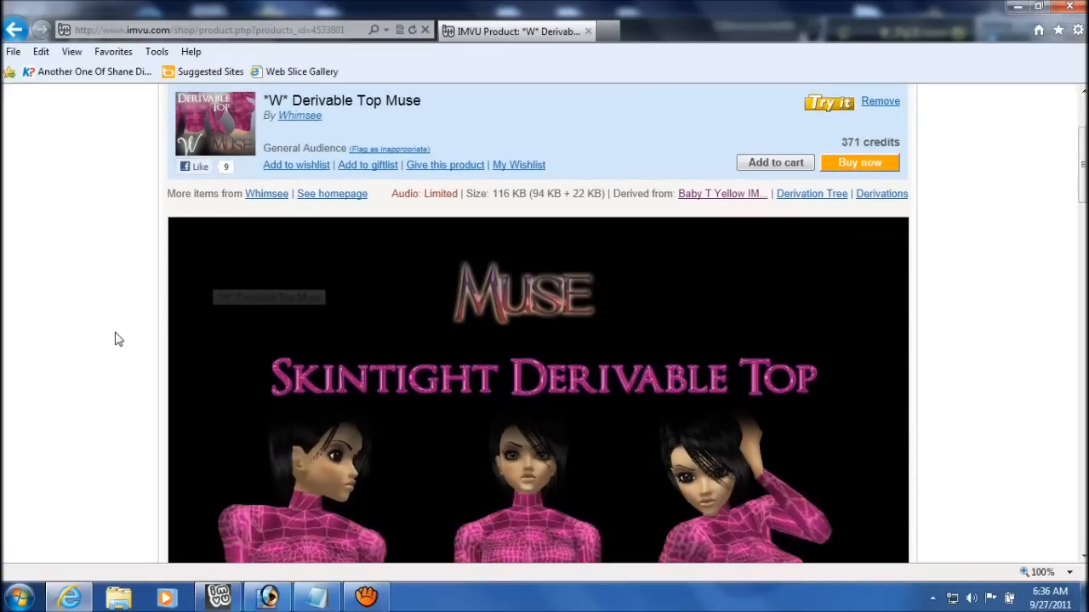
{"action": "scroll", "scroll_direction": "down", "scroll_amount": 3}
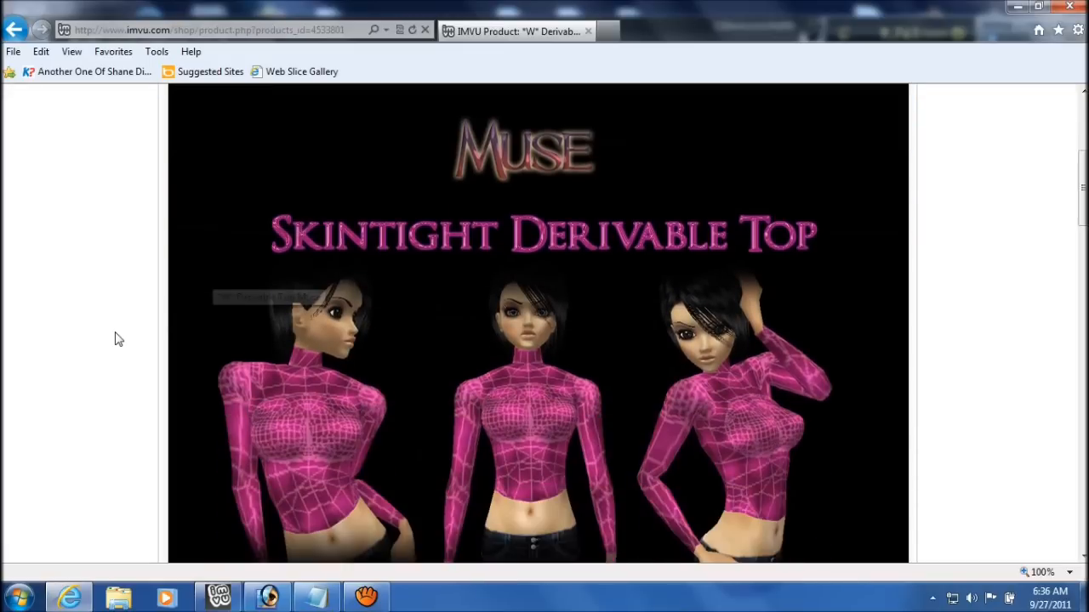
{"action": "scroll", "scroll_direction": "down", "scroll_amount": 3}
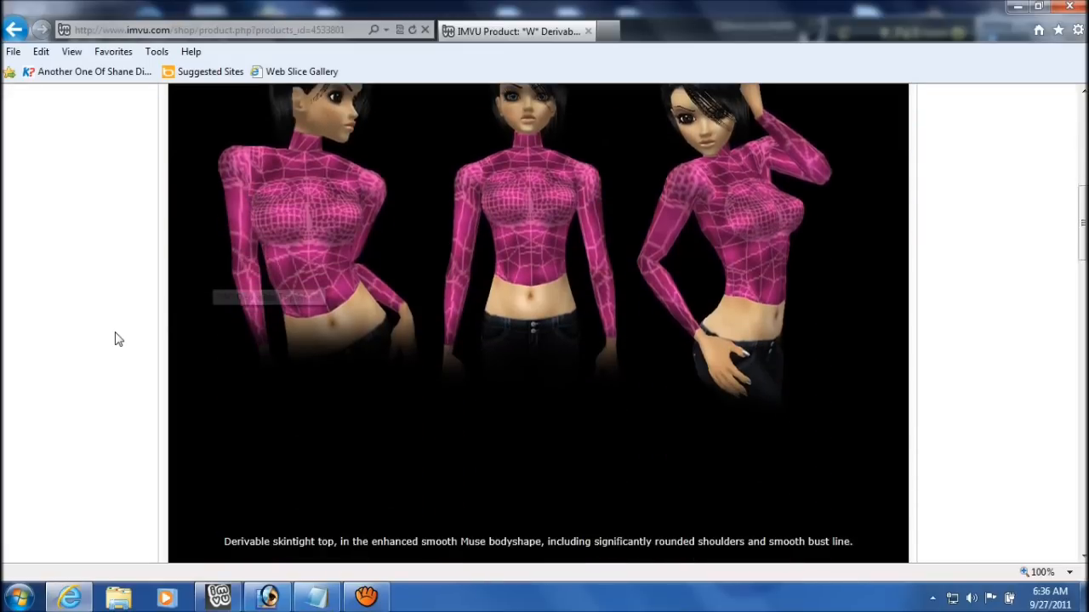
{"action": "scroll", "scroll_direction": "down", "scroll_amount": 3}
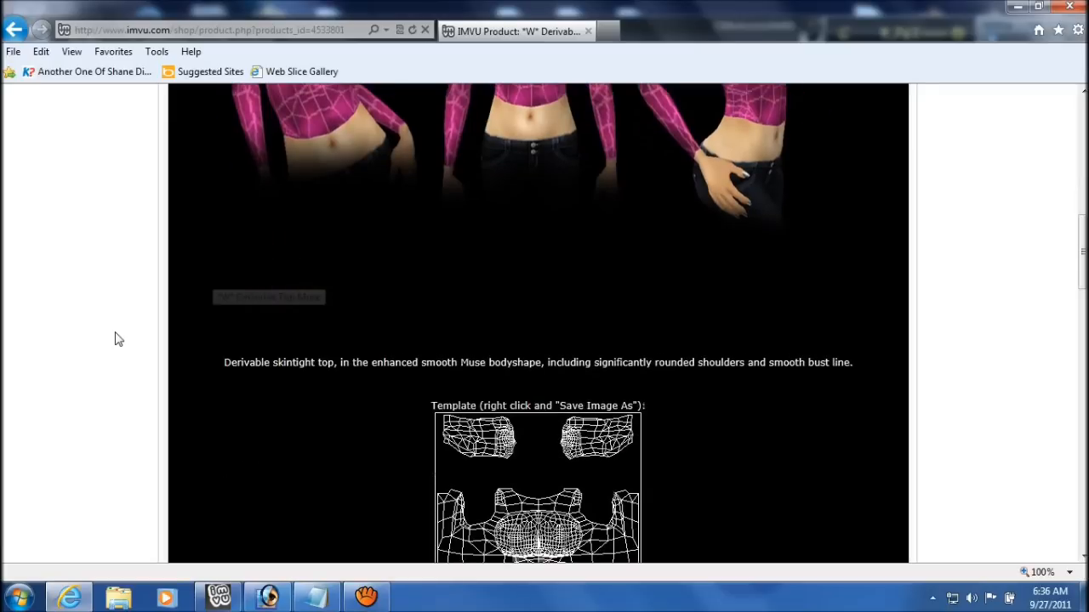
{"action": "scroll", "scroll_direction": "down", "scroll_amount": 3}
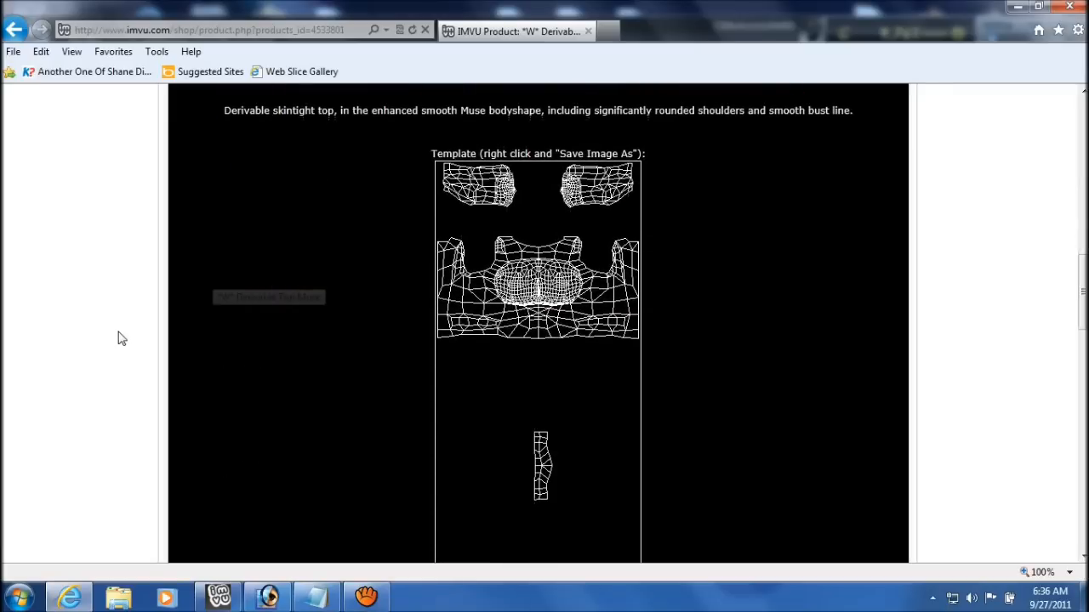
{"action": "scroll", "scroll_direction": "down", "scroll_amount": 3}
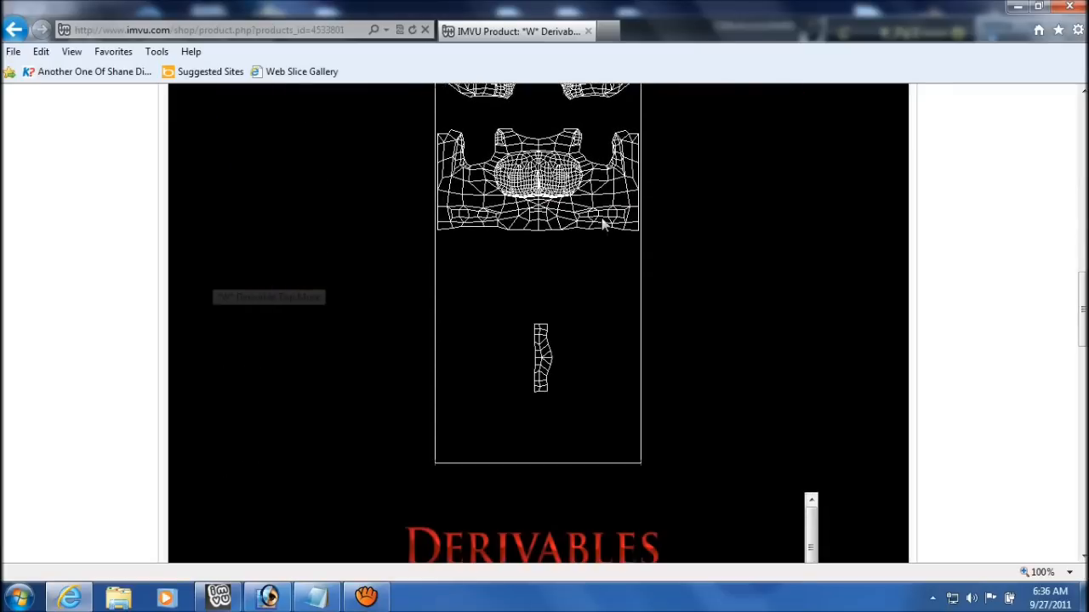
{"action": "scroll", "scroll_direction": "up", "scroll_amount": 3}
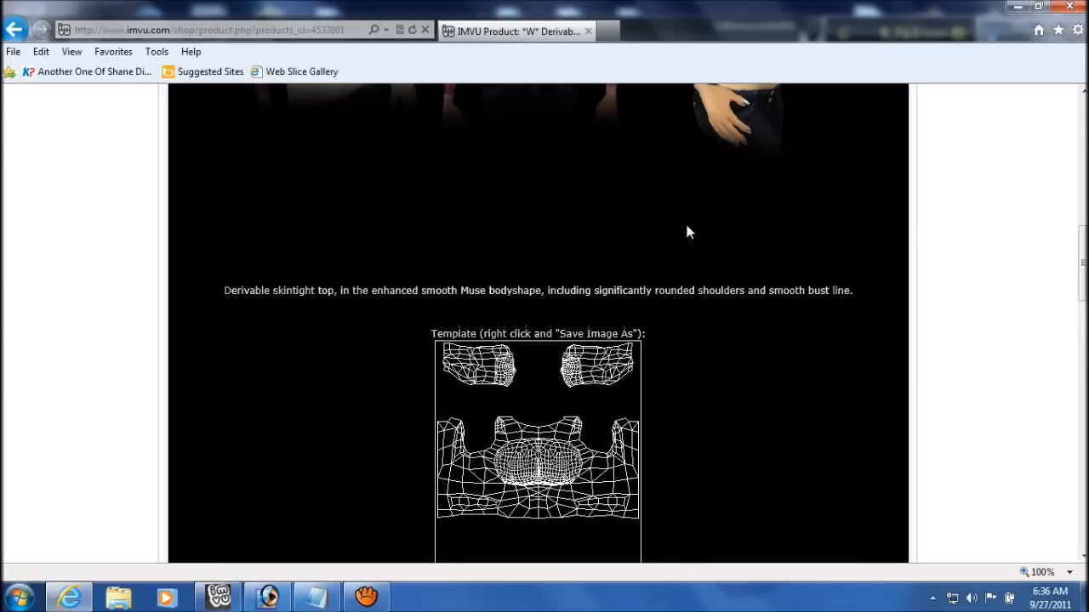
{"action": "scroll", "scroll_direction": "down", "scroll_amount": 3}
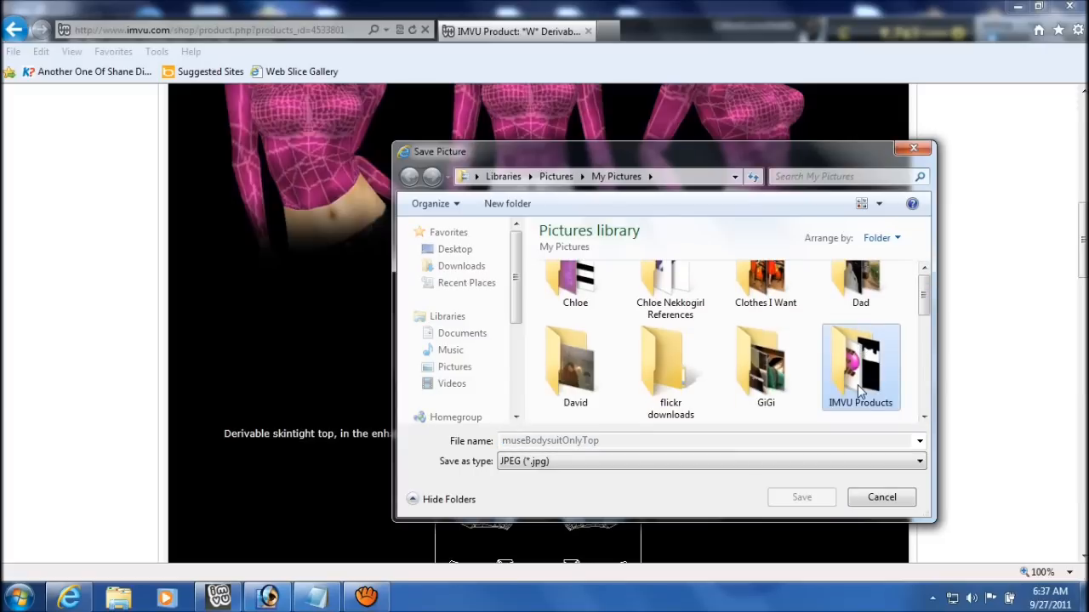
Step: Check the IMVU Products folder already holds museBodysuitOnlyTop and cancel the save
{"action": "double_click", "coordinate": [861, 367]}
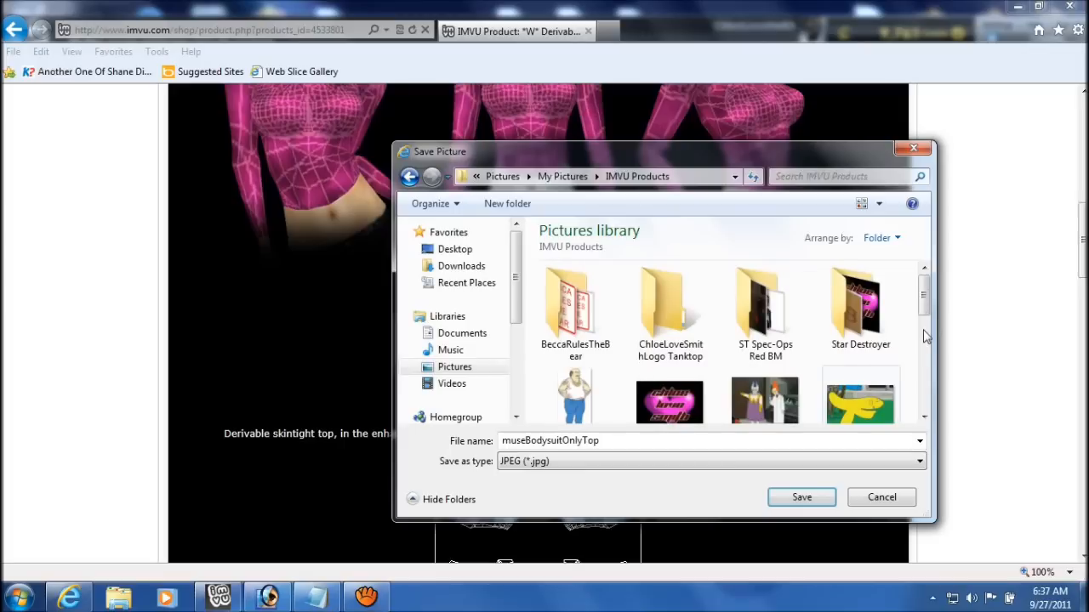
{"action": "scroll", "scroll_direction": "down", "scroll_amount": 3}
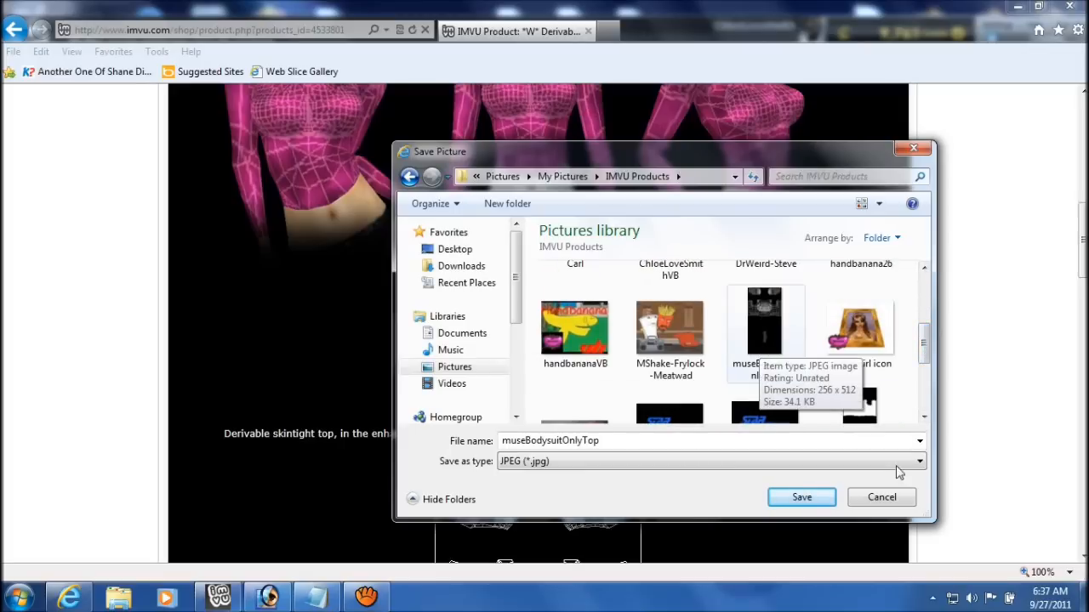
{"action": "mouse_move", "coordinate": [905, 501]}
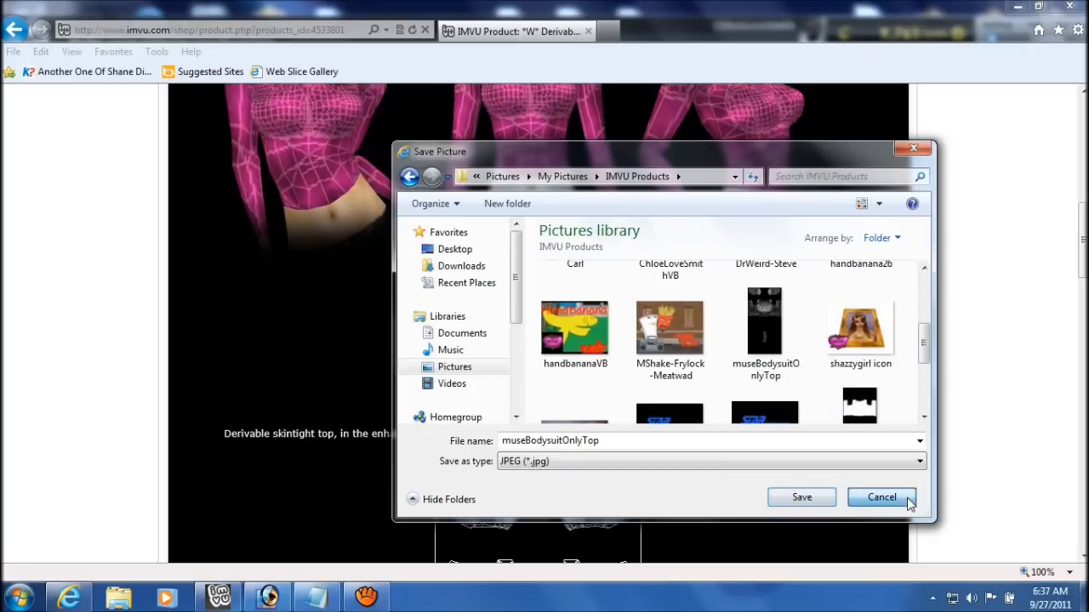
{"action": "left_click", "coordinate": [881, 497]}
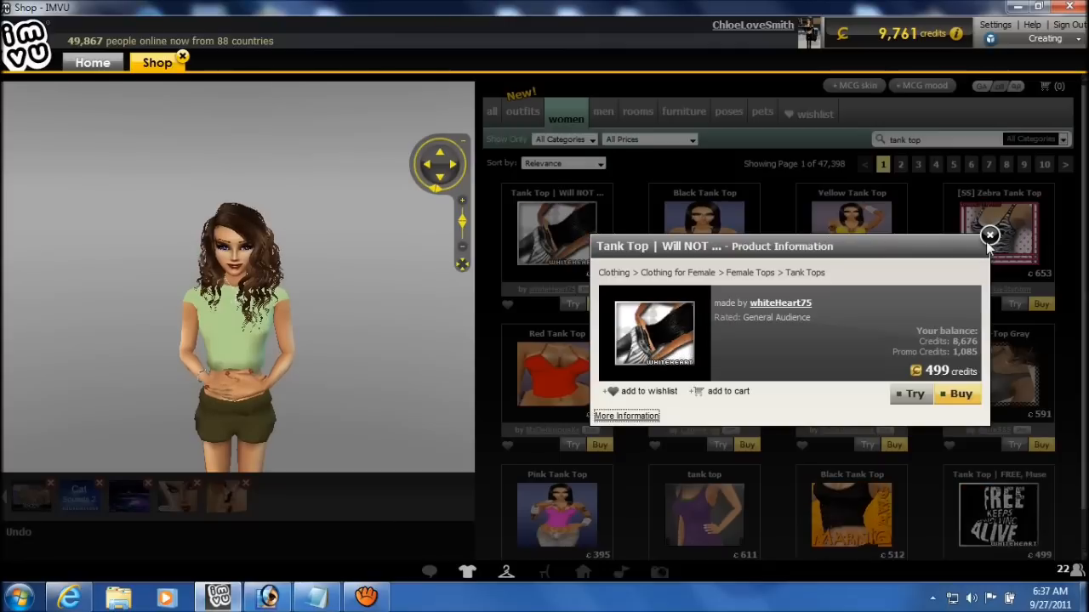
Step: Close the Shop tab and open Create from the second page of the Home screen
{"action": "left_click", "coordinate": [990, 235]}
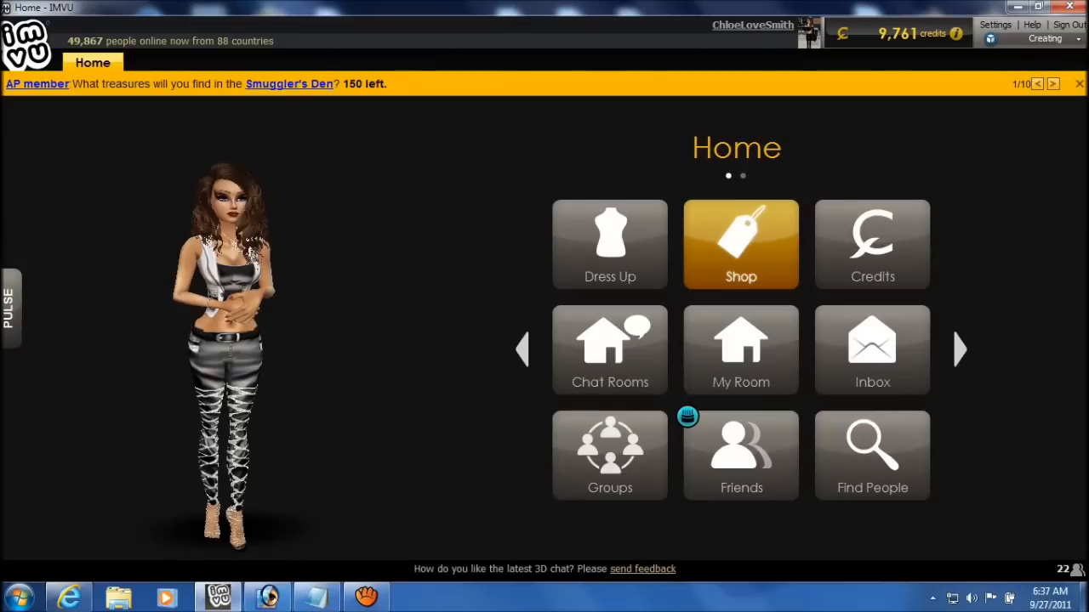
{"action": "left_click", "coordinate": [959, 349]}
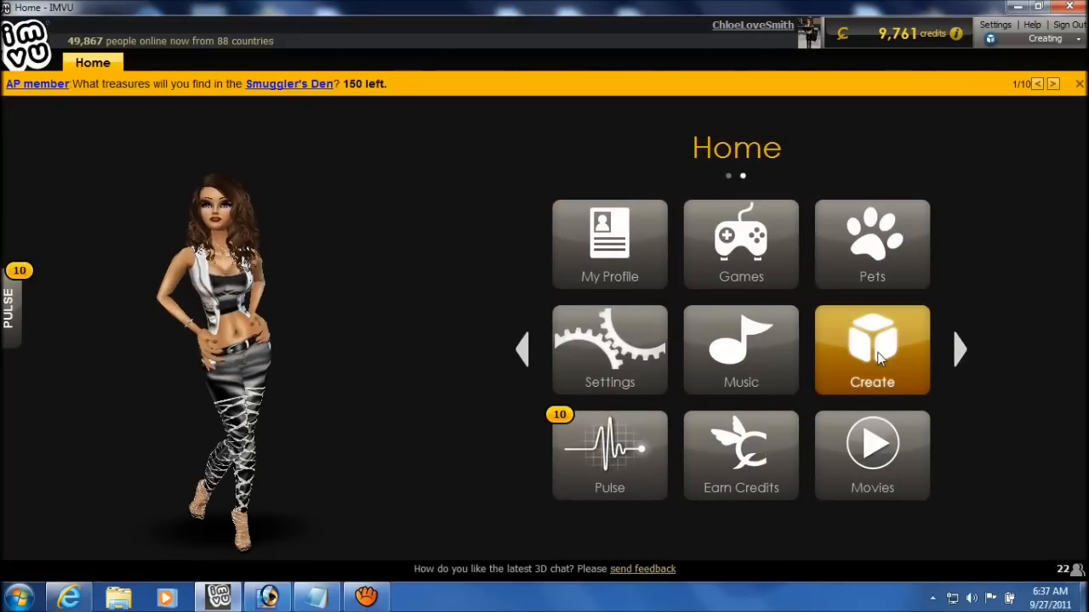
{"action": "left_click", "coordinate": [871, 348]}
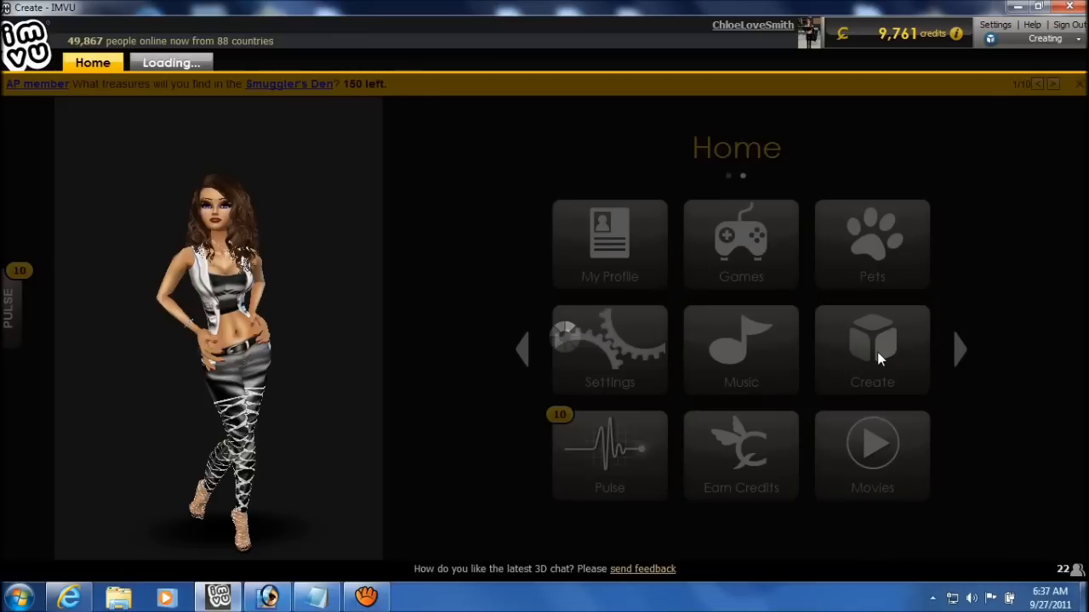
{"action": "left_click", "coordinate": [871, 349]}
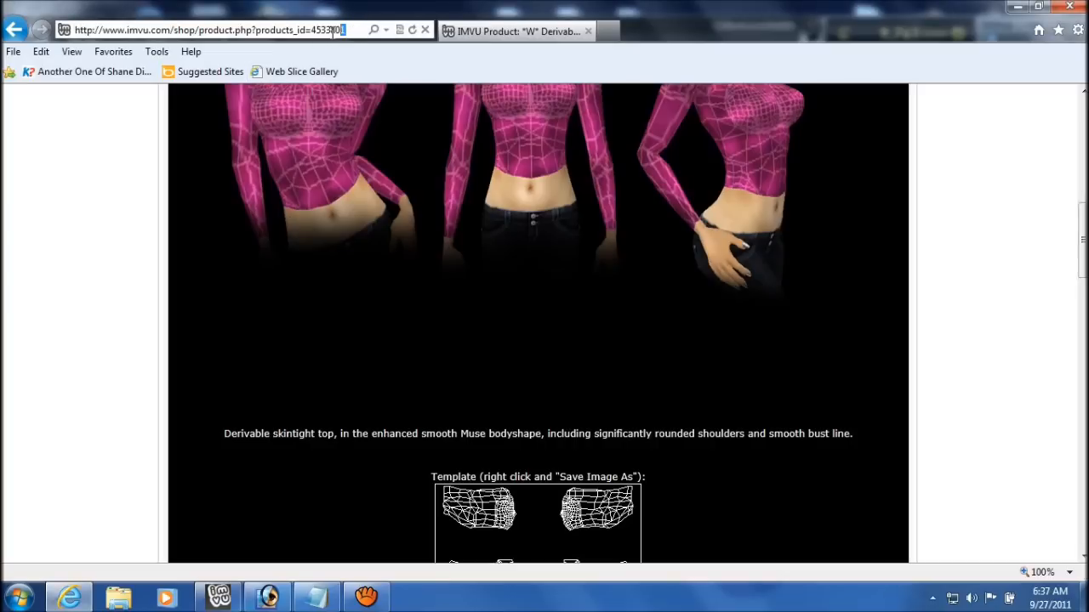
Step: Select and copy the products_id number from the browser address bar
{"action": "double_click", "coordinate": [328, 31]}
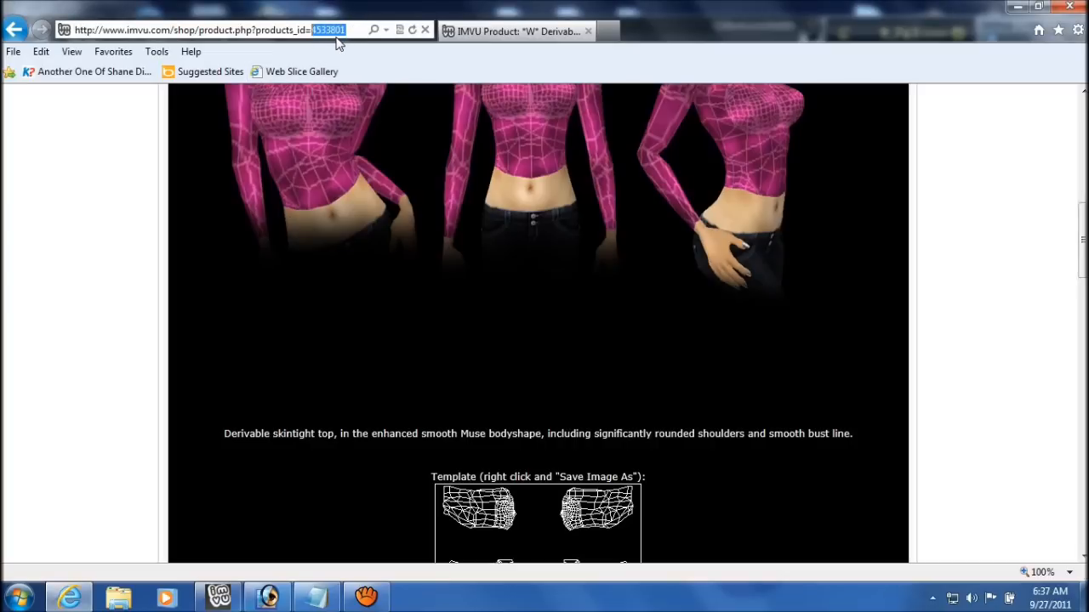
{"action": "right_click", "coordinate": [330, 31]}
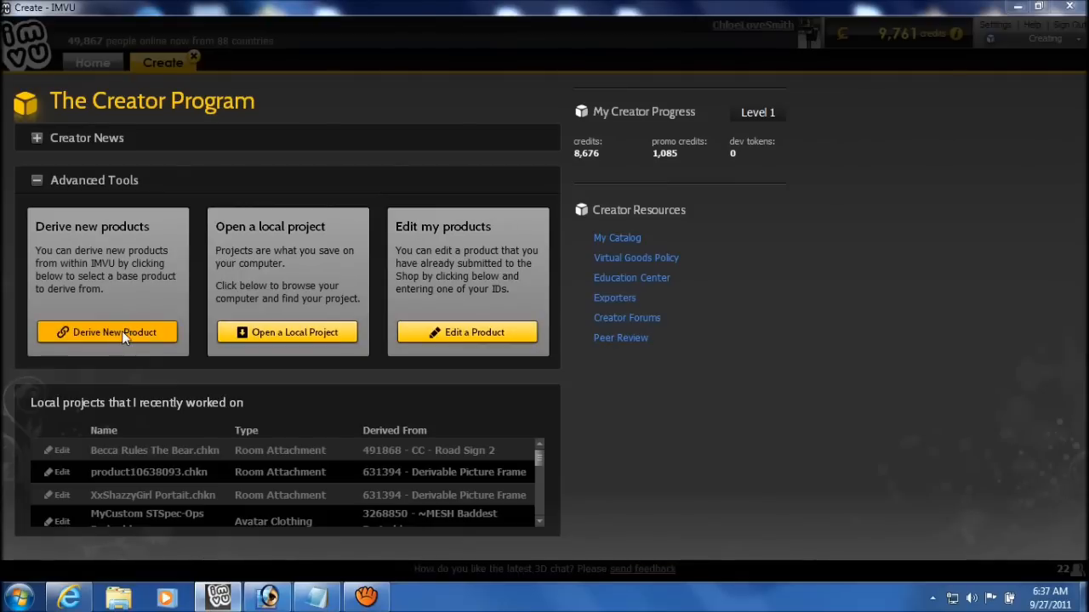
Step: Derive a new product in the Creator Program from product ID 4533801
{"action": "left_click", "coordinate": [105, 331]}
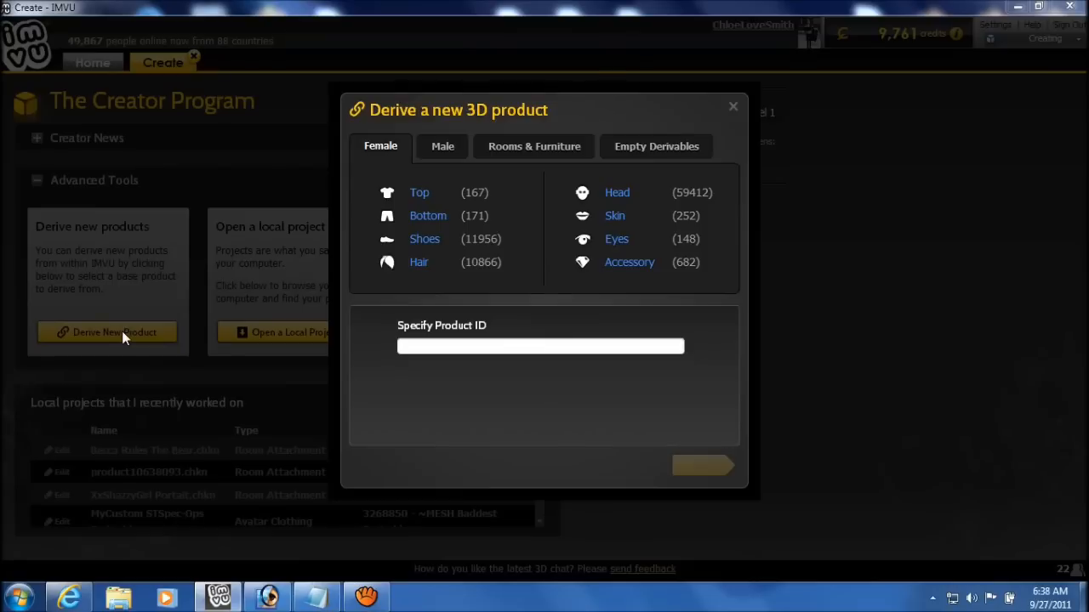
{"action": "left_click", "coordinate": [541, 347]}
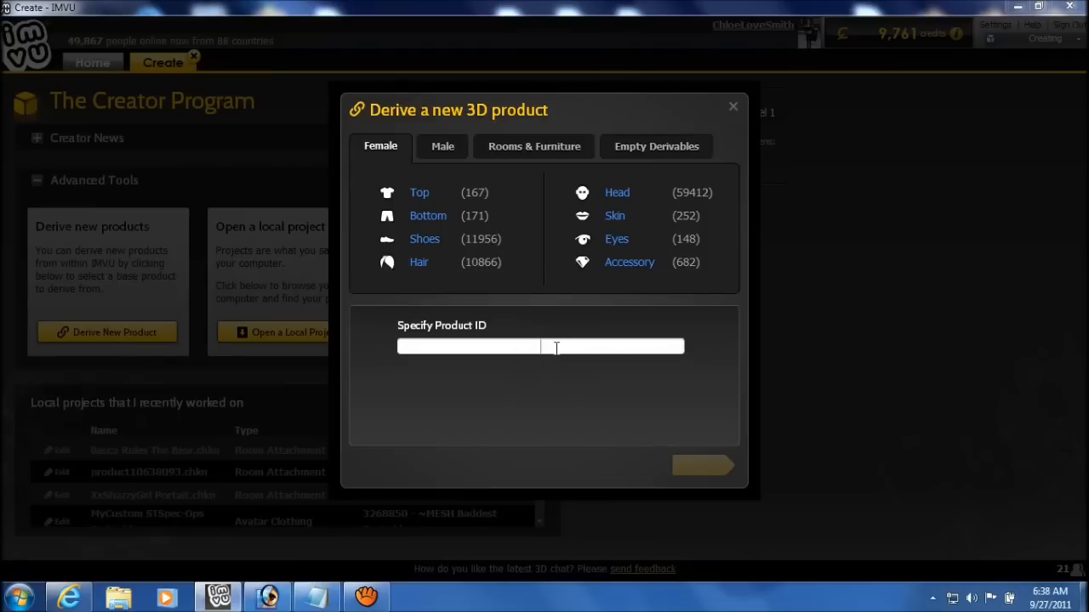
{"action": "type", "text": "4533801"}
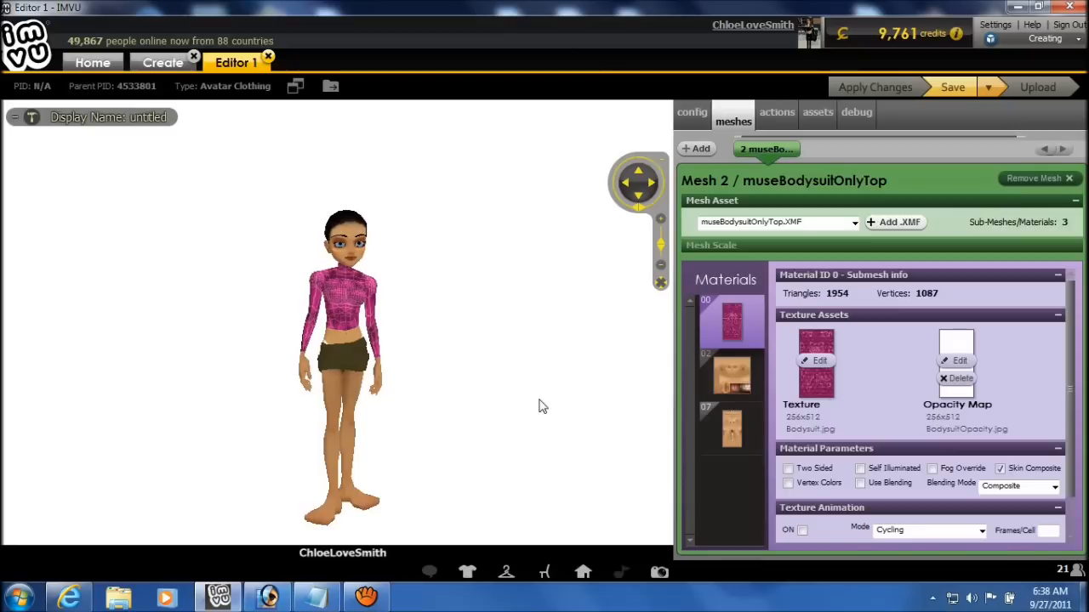
{"action": "mouse_move", "coordinate": [819, 367]}
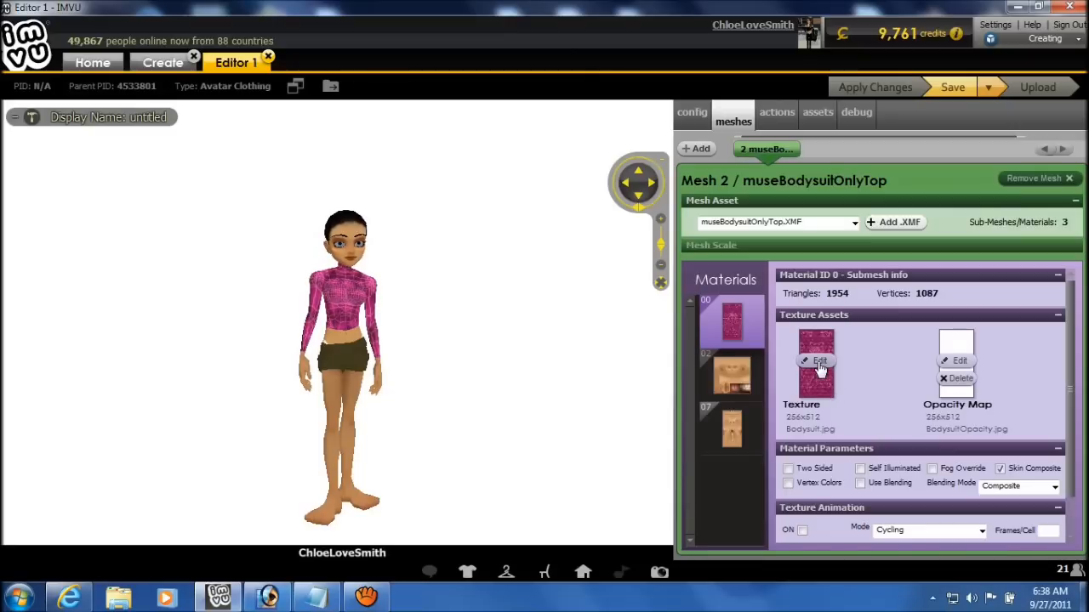
Step: Replace the top's texture with the logo tank top image and apply it to the avatar
{"action": "left_click", "coordinate": [820, 360]}
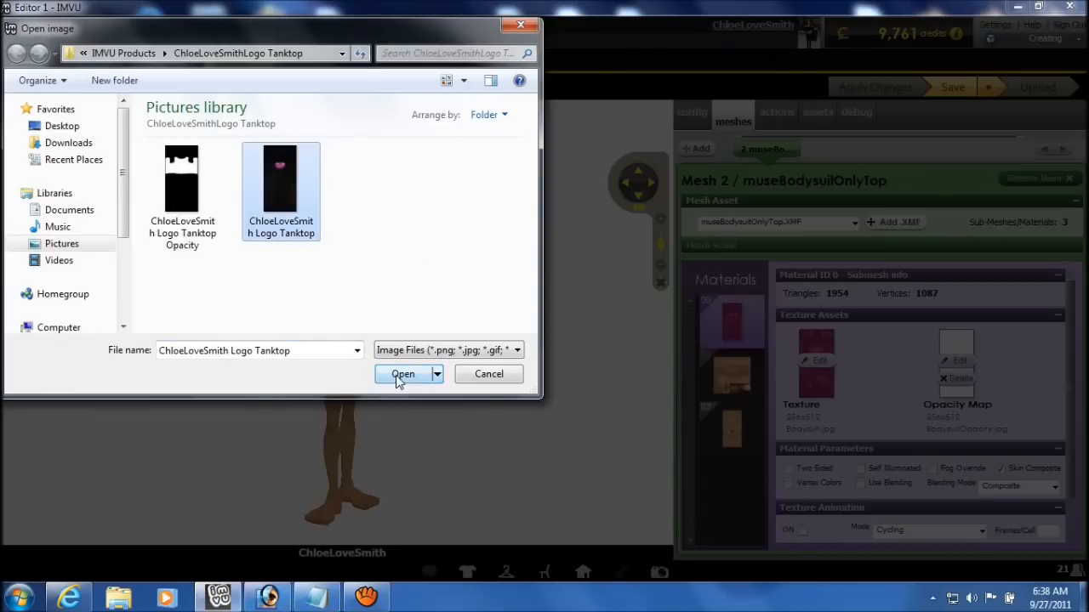
{"action": "left_click", "coordinate": [401, 374]}
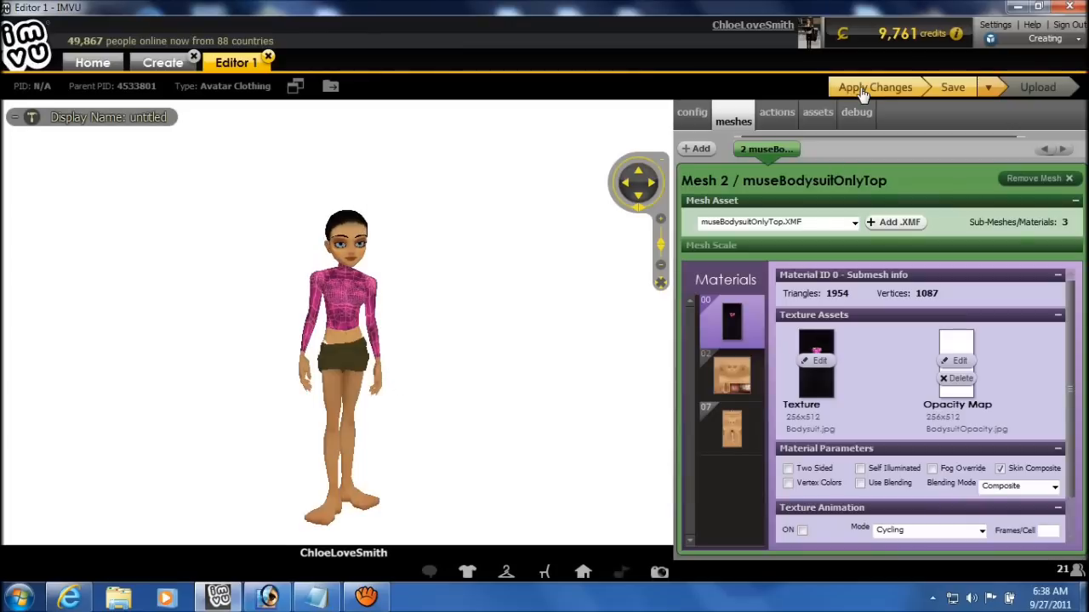
{"action": "left_click", "coordinate": [875, 87]}
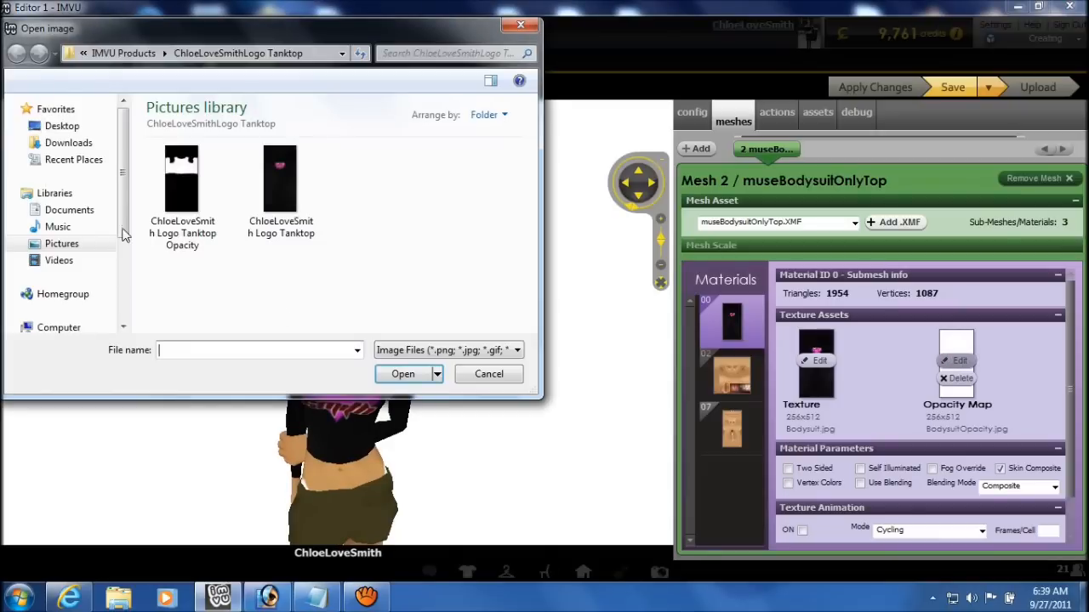
Step: Replace the opacity map with the tank top opacity image and apply the changes
{"action": "left_click", "coordinate": [182, 179]}
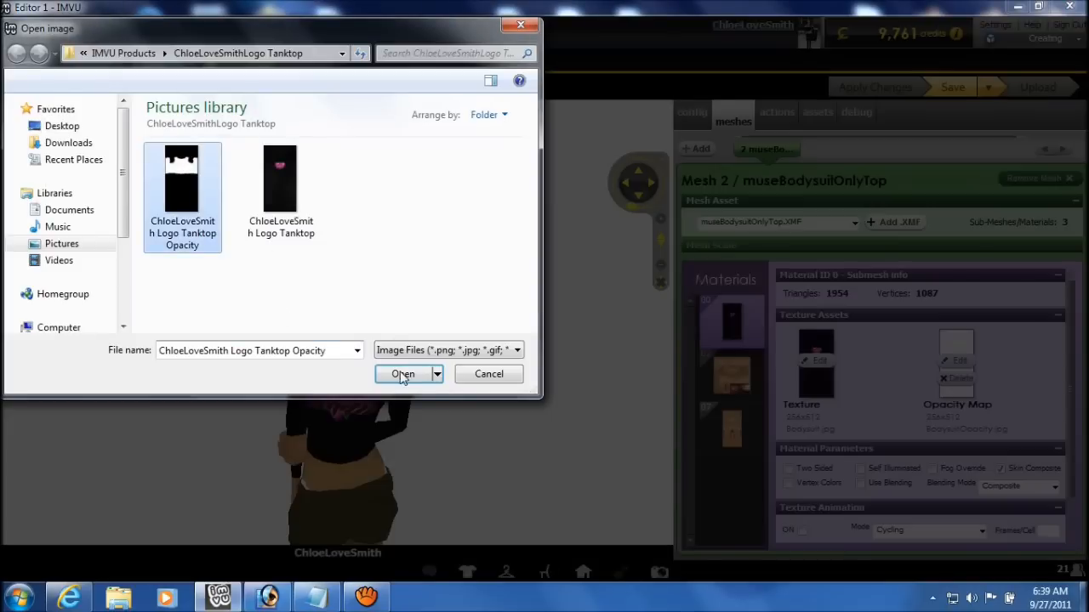
{"action": "left_click", "coordinate": [402, 374]}
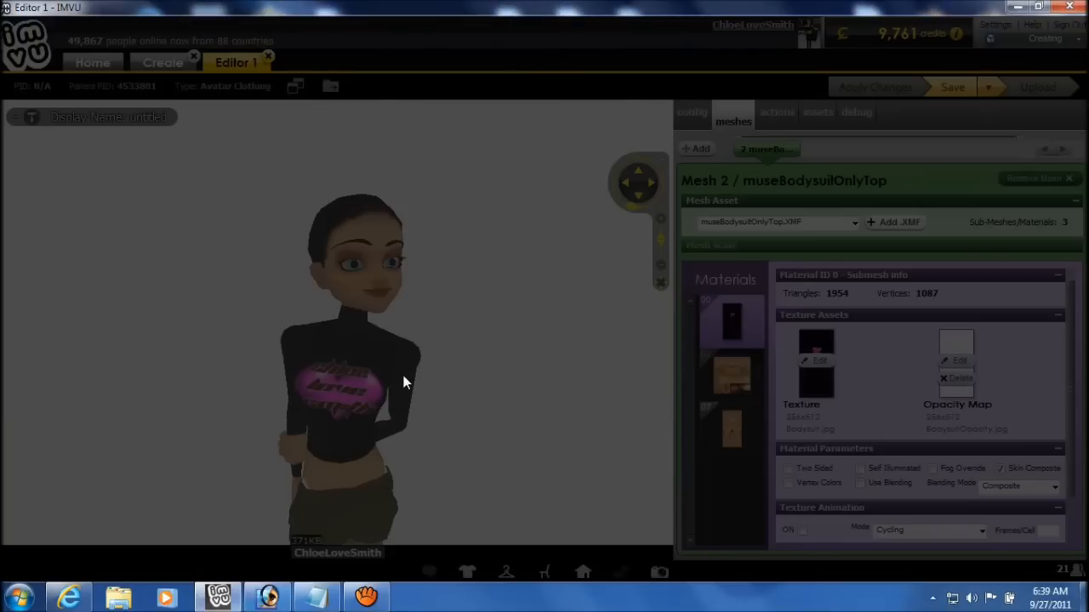
{"action": "left_click", "coordinate": [876, 87]}
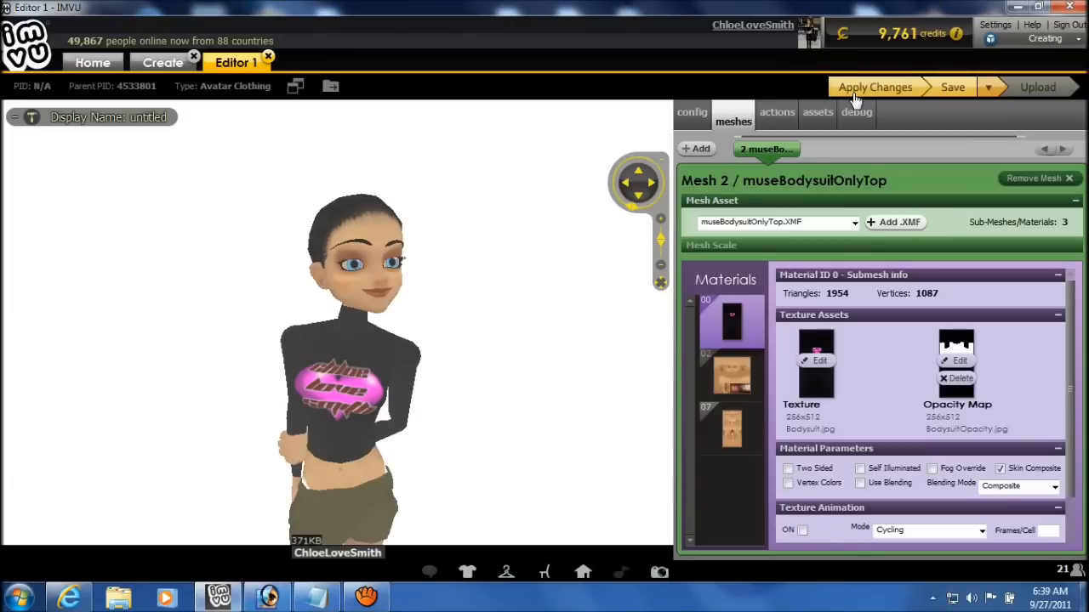
{"action": "left_click", "coordinate": [874, 87]}
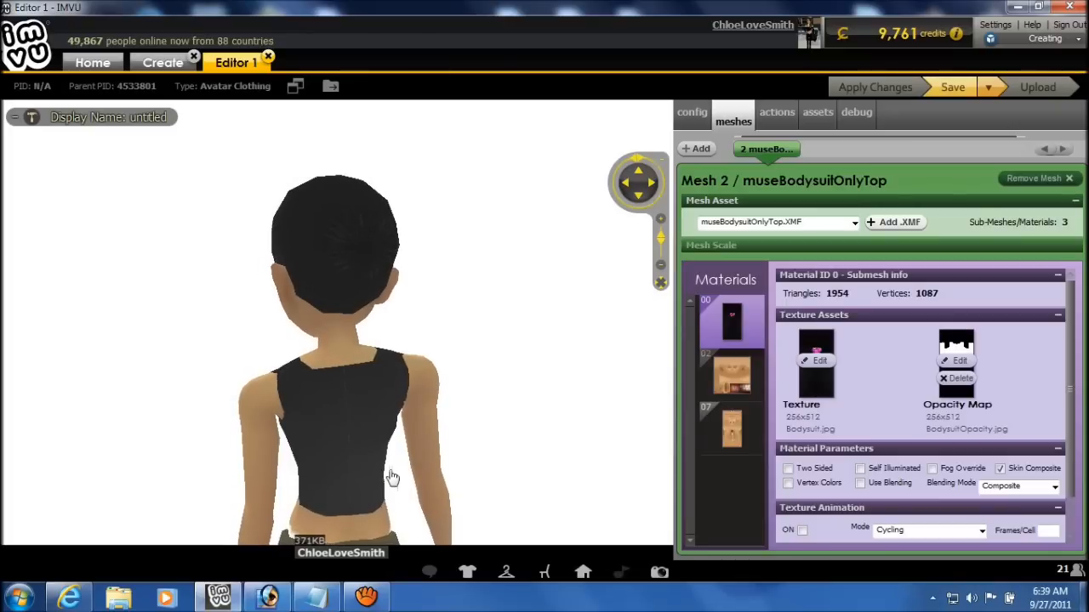
{"action": "left_click", "coordinate": [269, 595]}
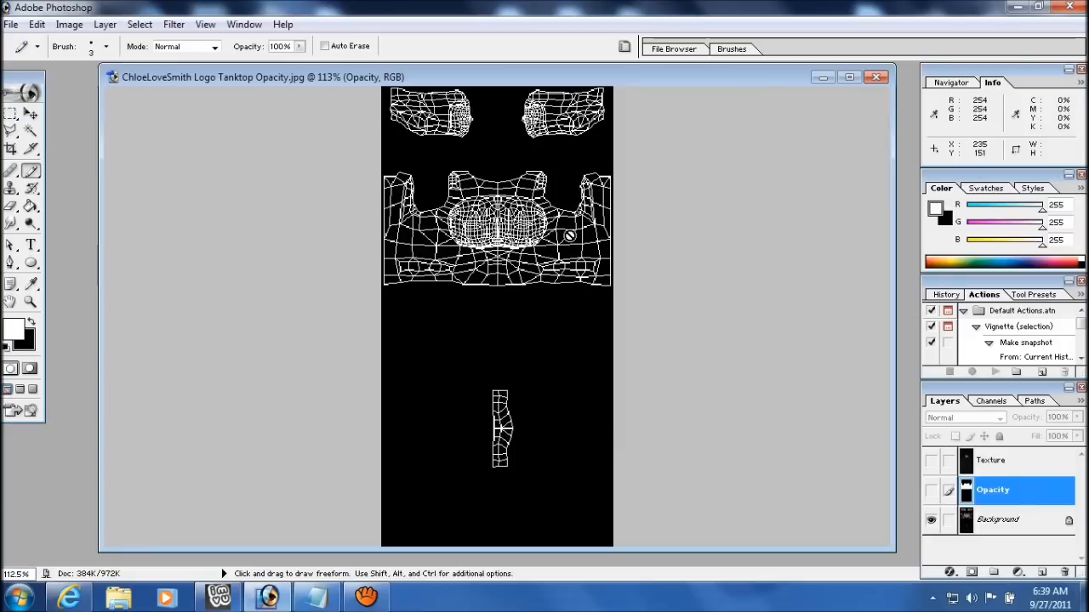
{"action": "mouse_move", "coordinate": [544, 186]}
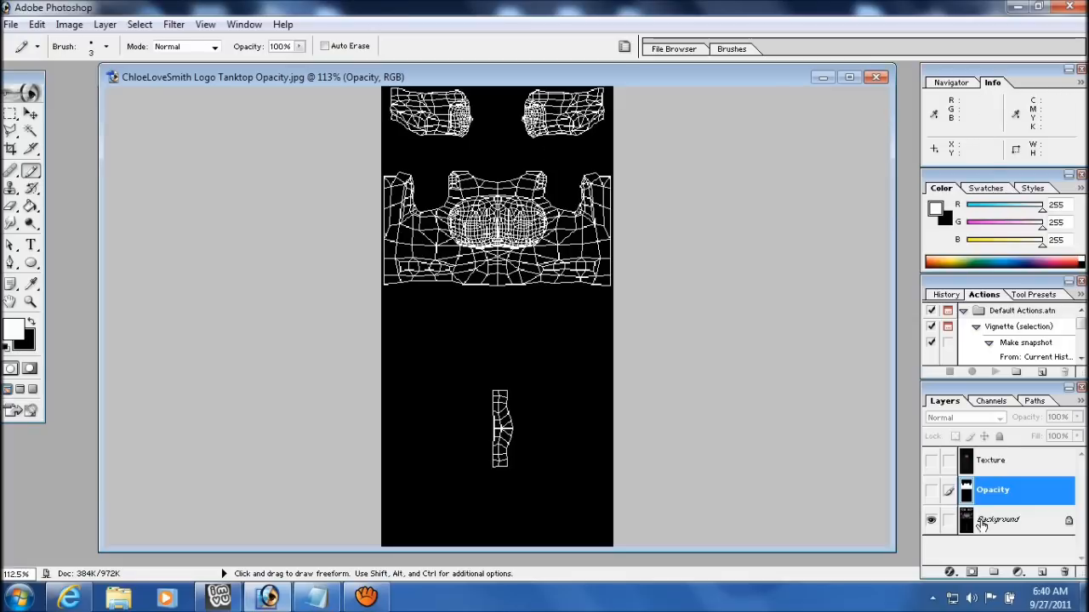
Step: Switch to the Background layer and set the template layer opacity to 50% for comparison
{"action": "left_click", "coordinate": [997, 521]}
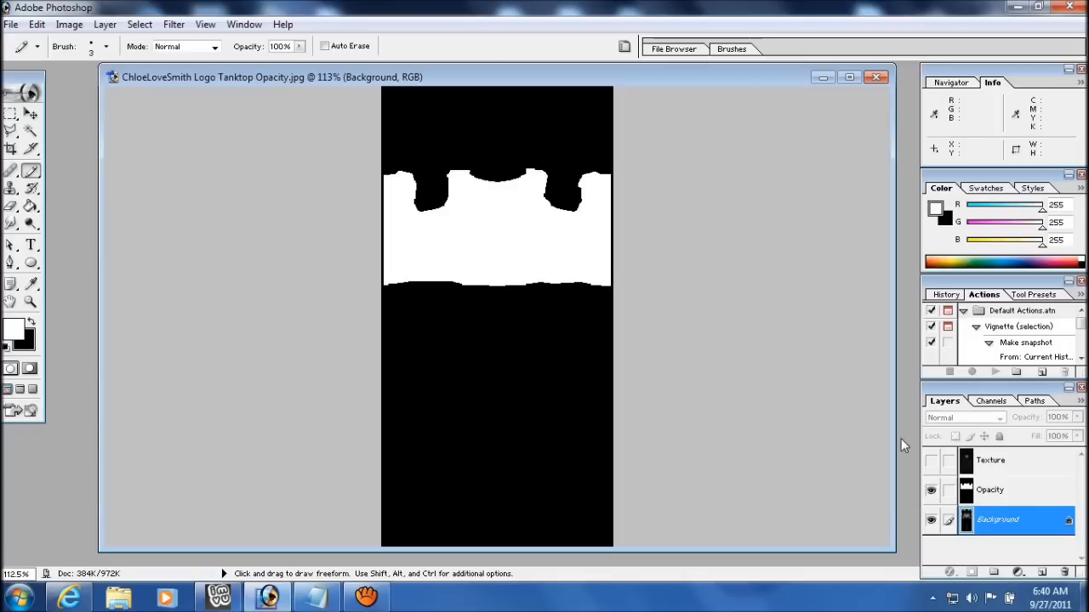
{"action": "mouse_move", "coordinate": [436, 279]}
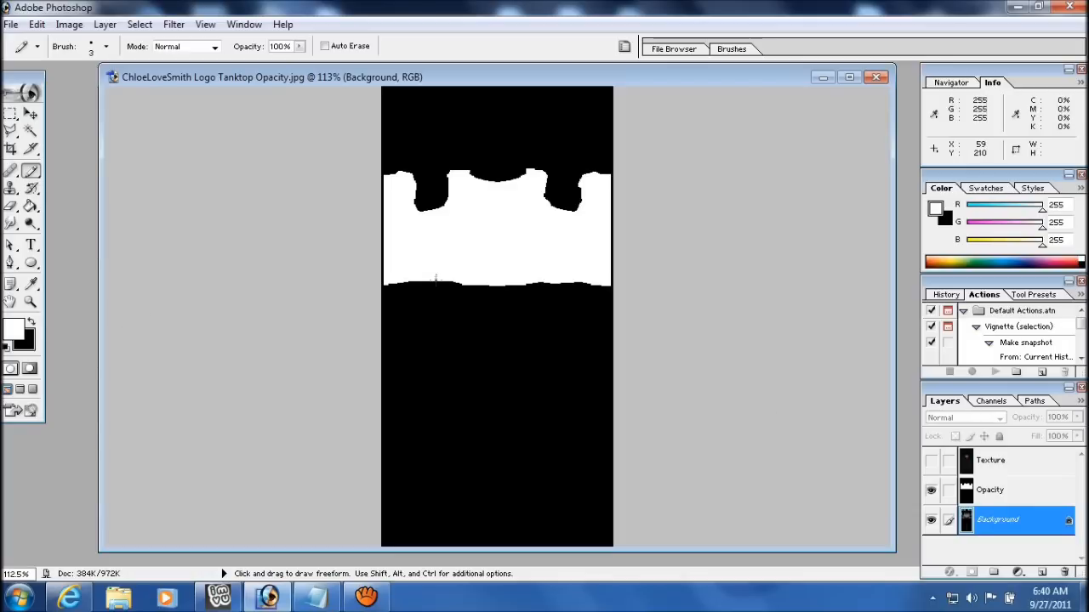
{"action": "mouse_move", "coordinate": [162, 201]}
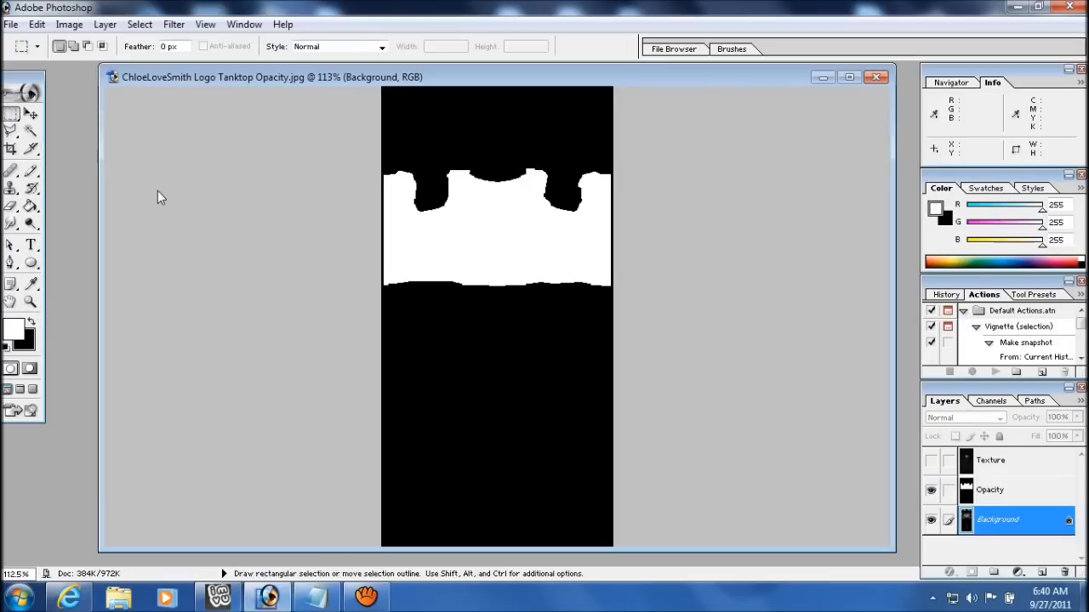
{"action": "mouse_move", "coordinate": [371, 180]}
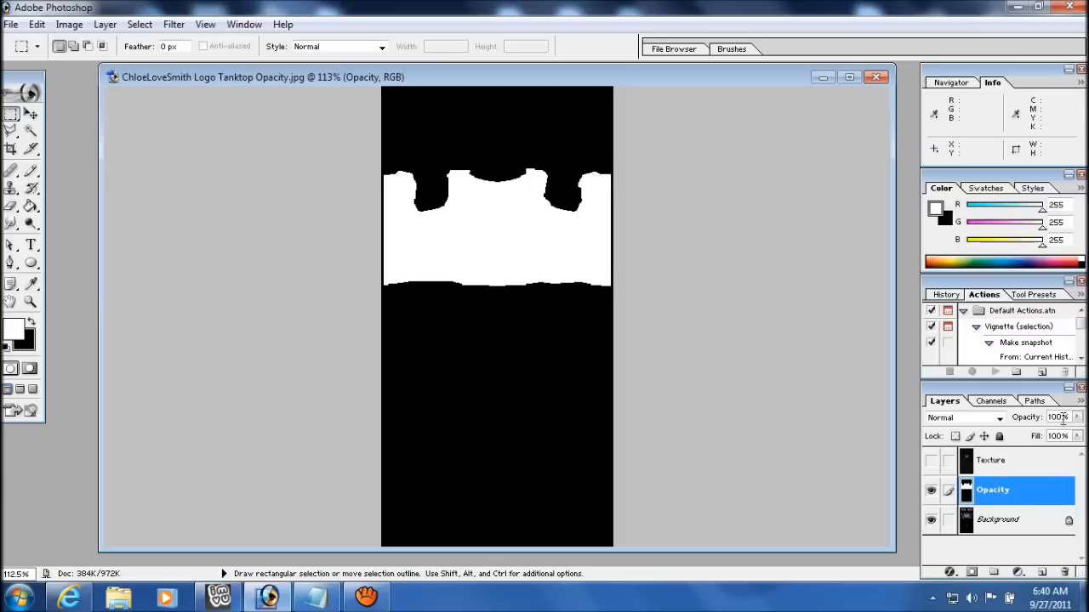
{"action": "type", "text": "5"}
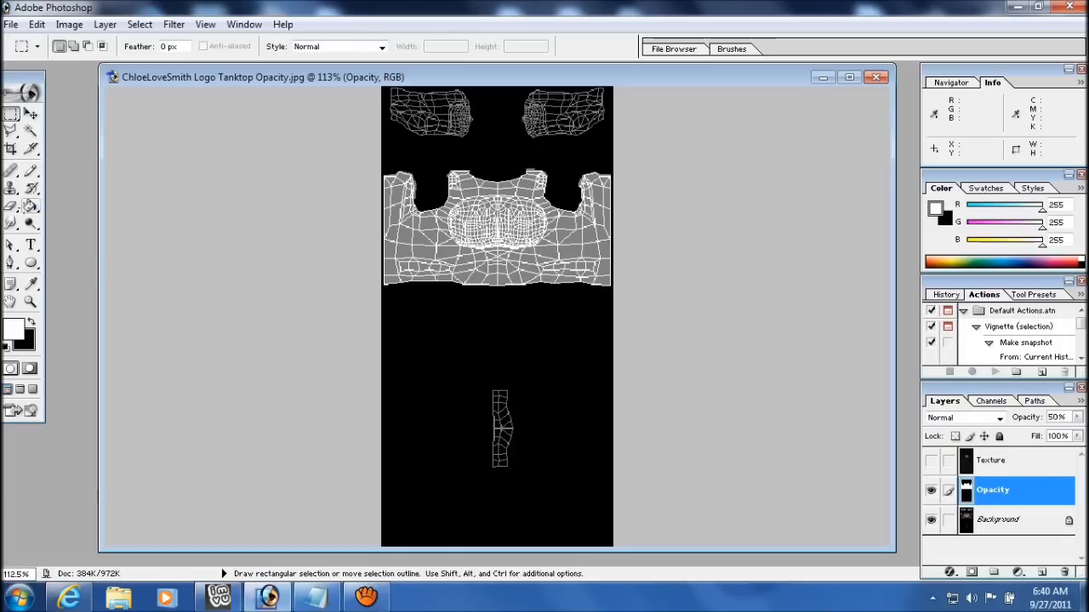
{"action": "mouse_move", "coordinate": [361, 160]}
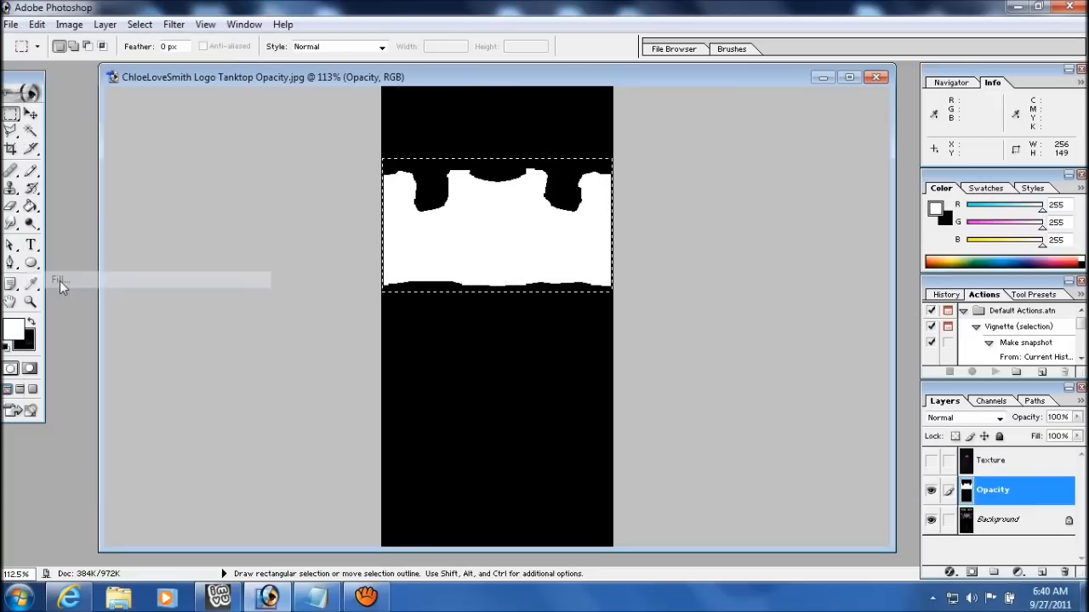
Step: Fill the selected torso band with white foreground colour, deselect it, and start saving the file
{"action": "left_click", "coordinate": [60, 280]}
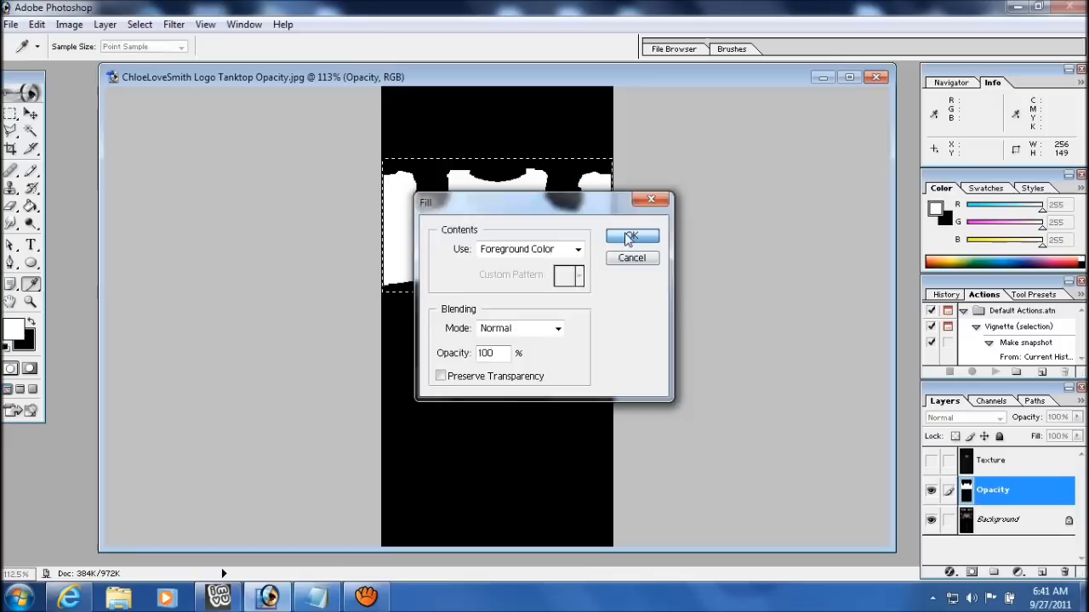
{"action": "left_click", "coordinate": [631, 237]}
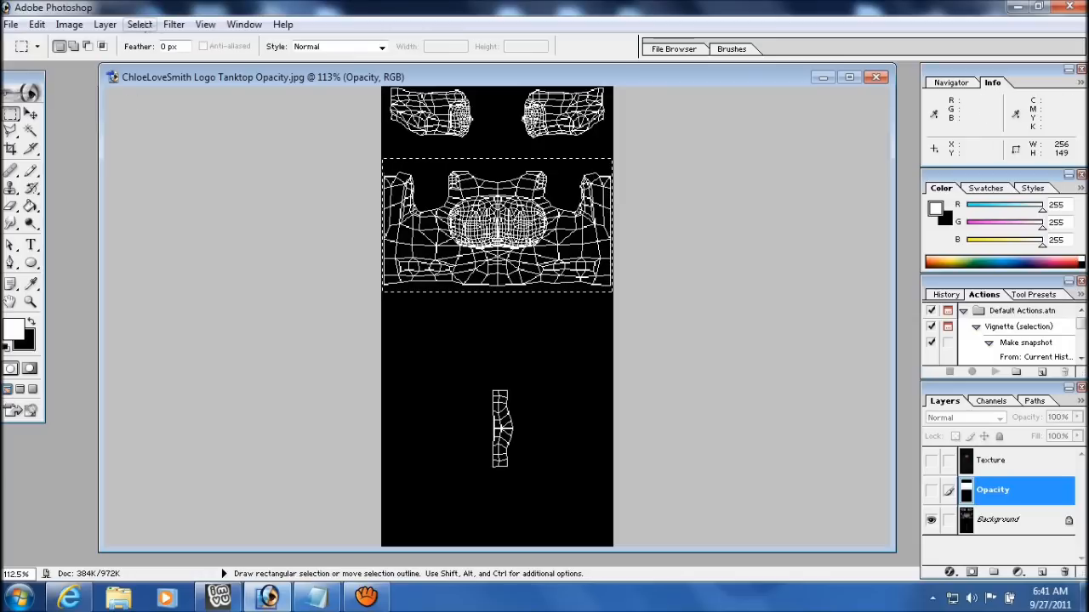
{"action": "left_click", "coordinate": [139, 24]}
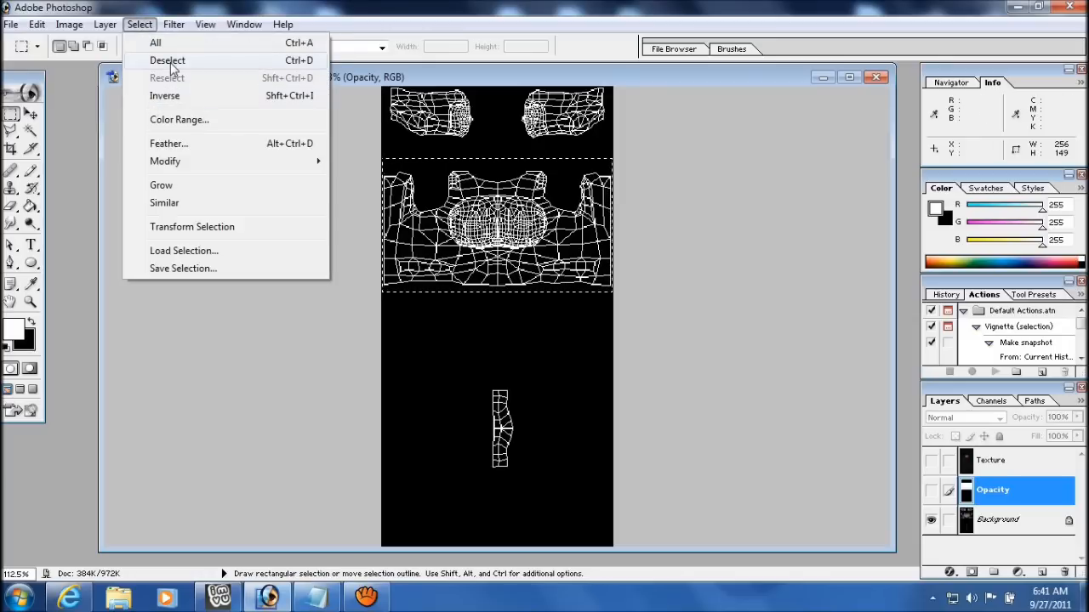
{"action": "left_click", "coordinate": [167, 61]}
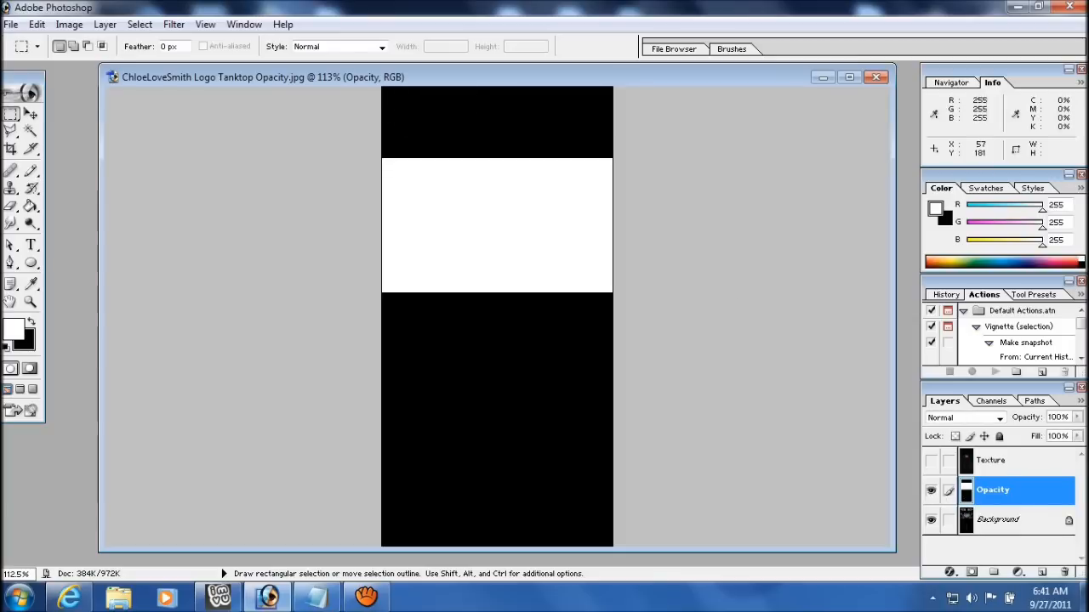
{"action": "mouse_move", "coordinate": [789, 347]}
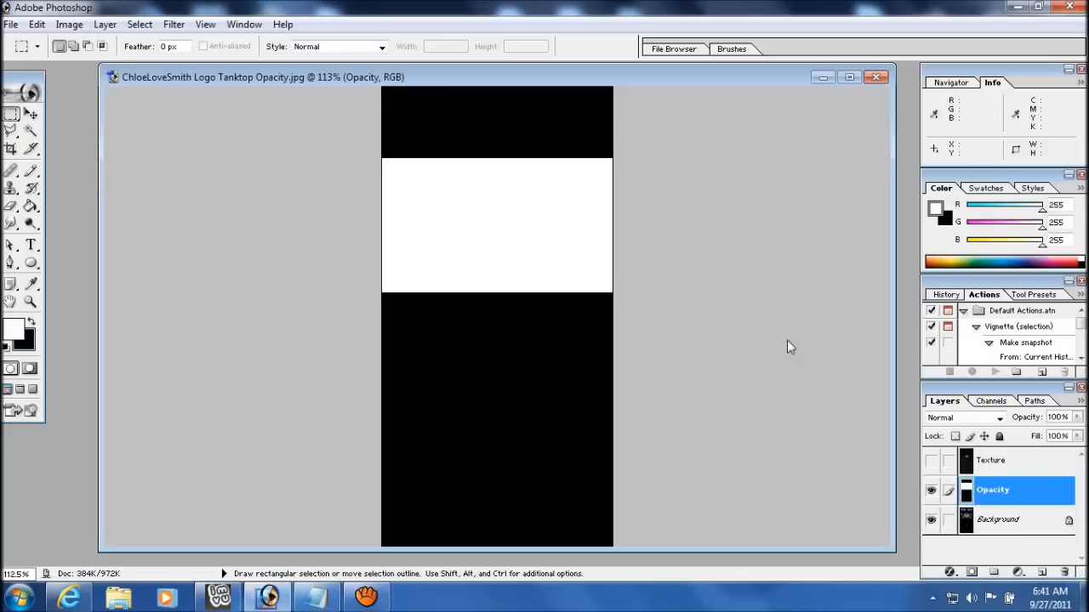
{"action": "left_click", "coordinate": [10, 24]}
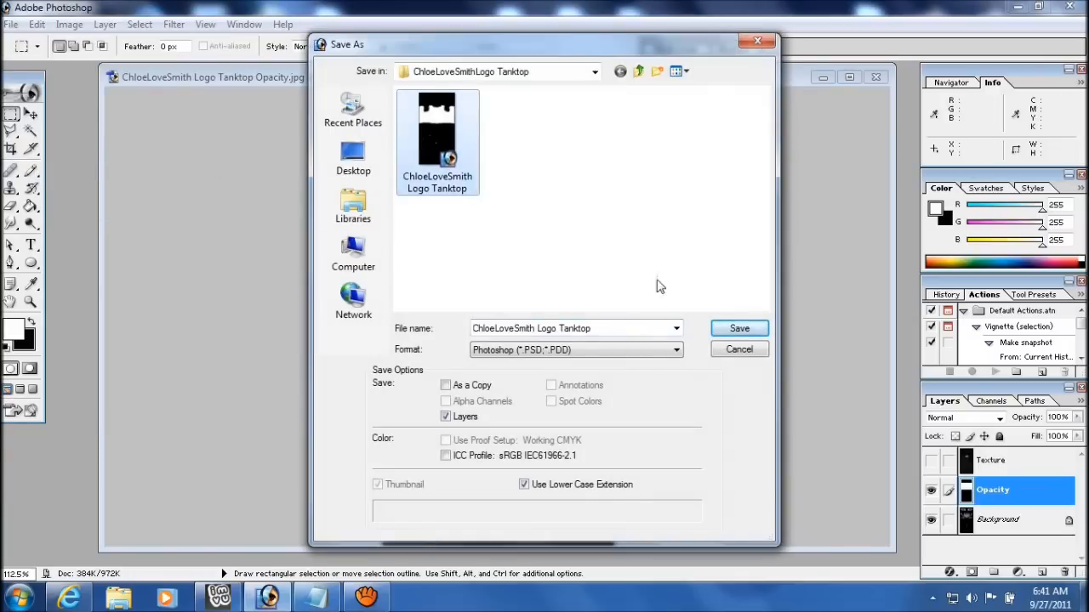
Step: Save over the existing tank top file, then flatten all layers into a single image
{"action": "left_click", "coordinate": [738, 328]}
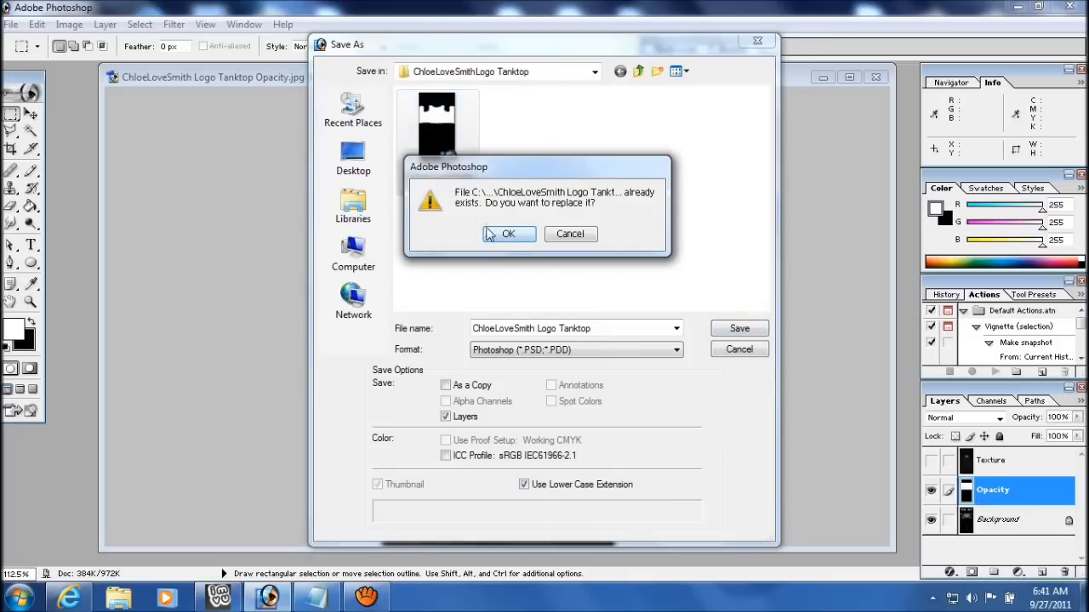
{"action": "left_click", "coordinate": [507, 235]}
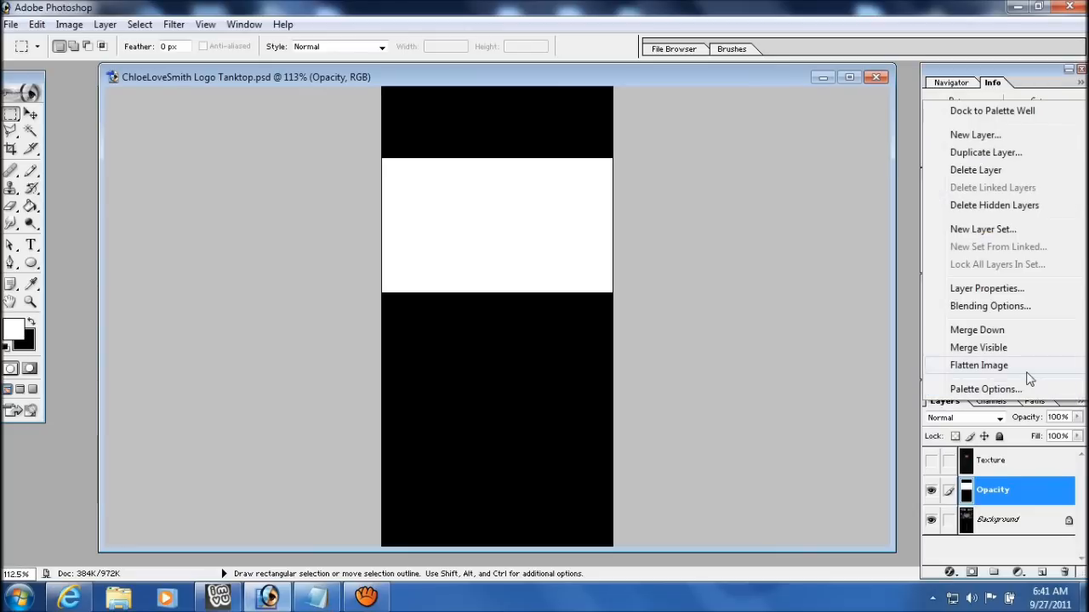
{"action": "left_click", "coordinate": [978, 364]}
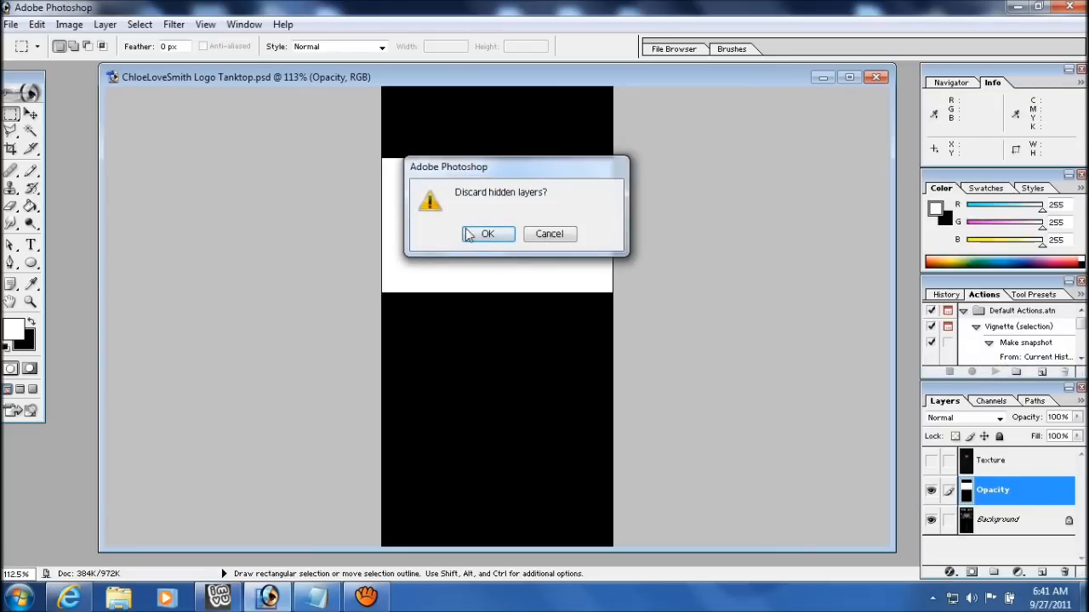
{"action": "left_click", "coordinate": [486, 235]}
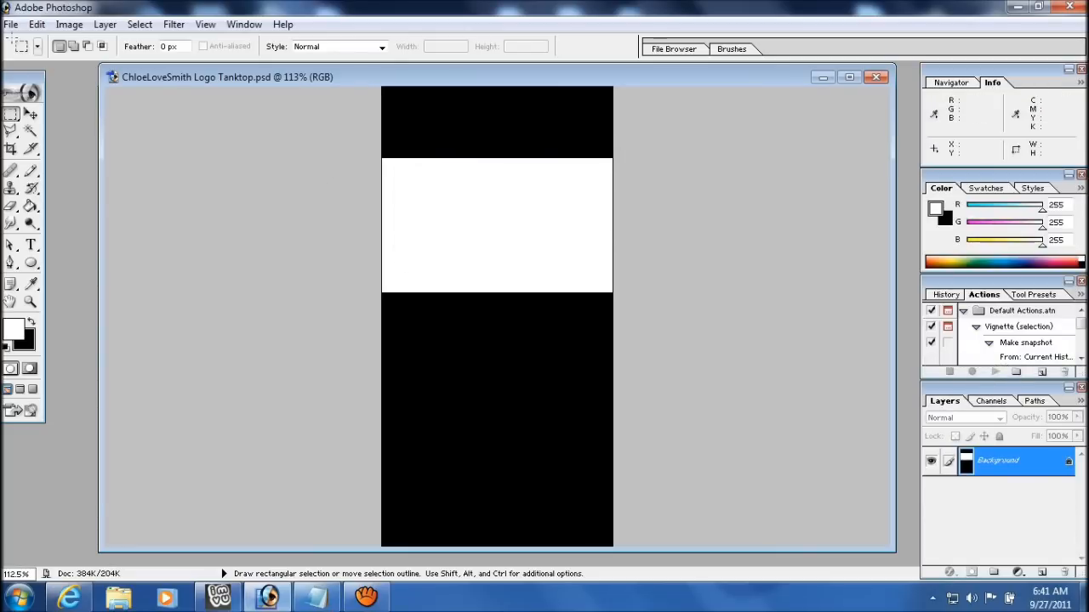
Step: Save the opacity map as JPEG ChloeLoveSmith Logo Tanktop Opacity, replacing the existing file
{"action": "left_click", "coordinate": [10, 24]}
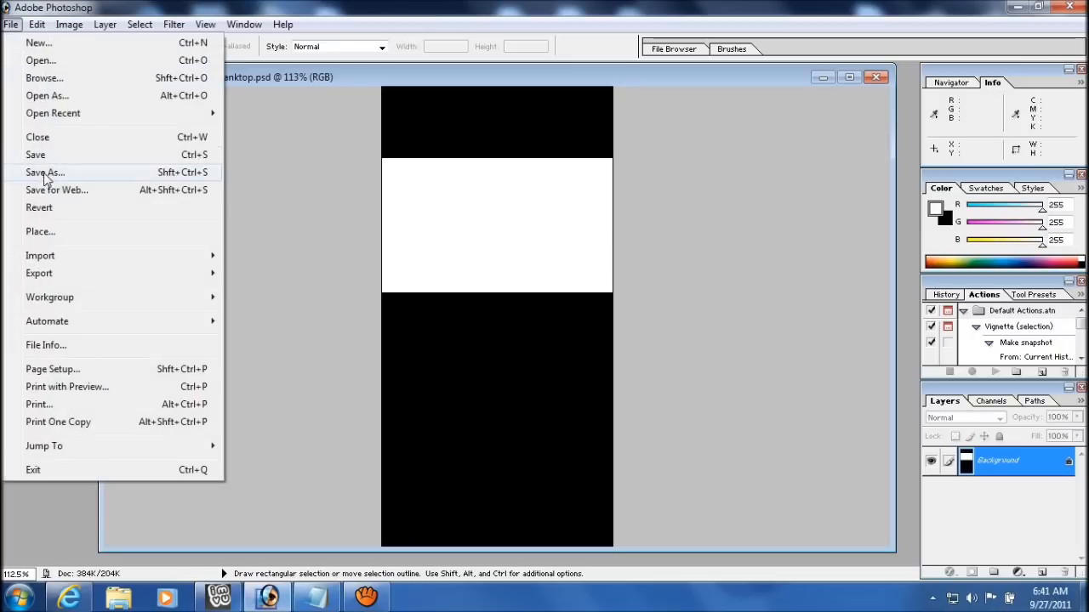
{"action": "left_click", "coordinate": [45, 172]}
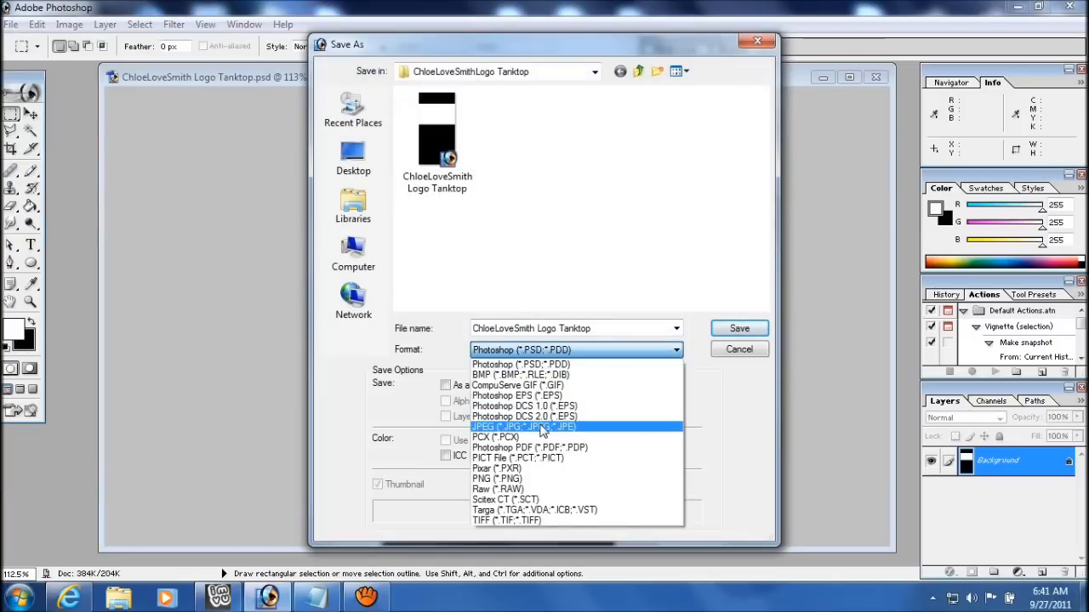
{"action": "left_click", "coordinate": [522, 425]}
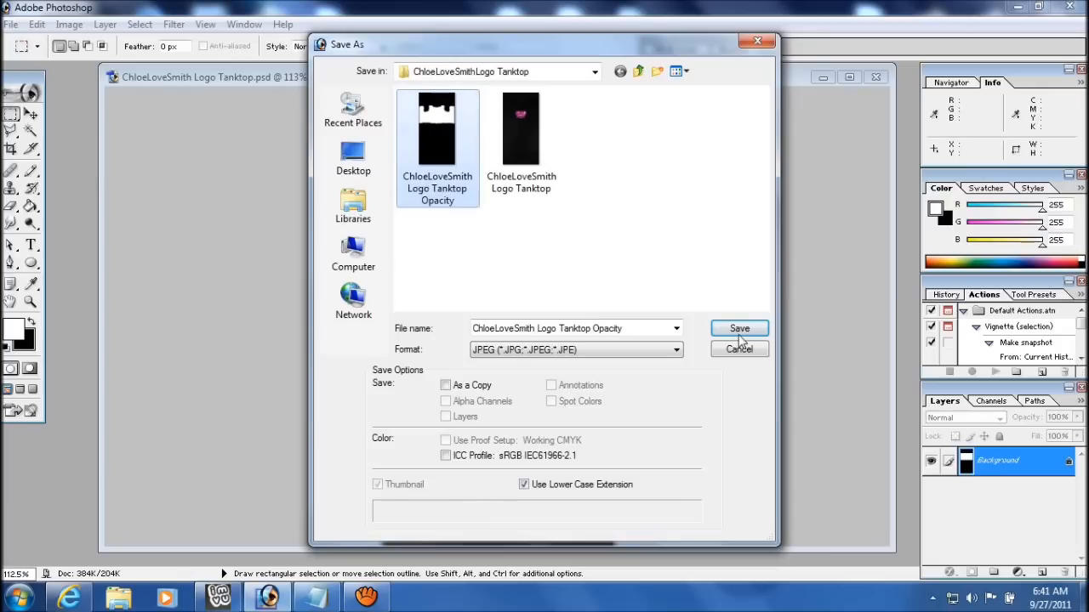
{"action": "left_click", "coordinate": [738, 329]}
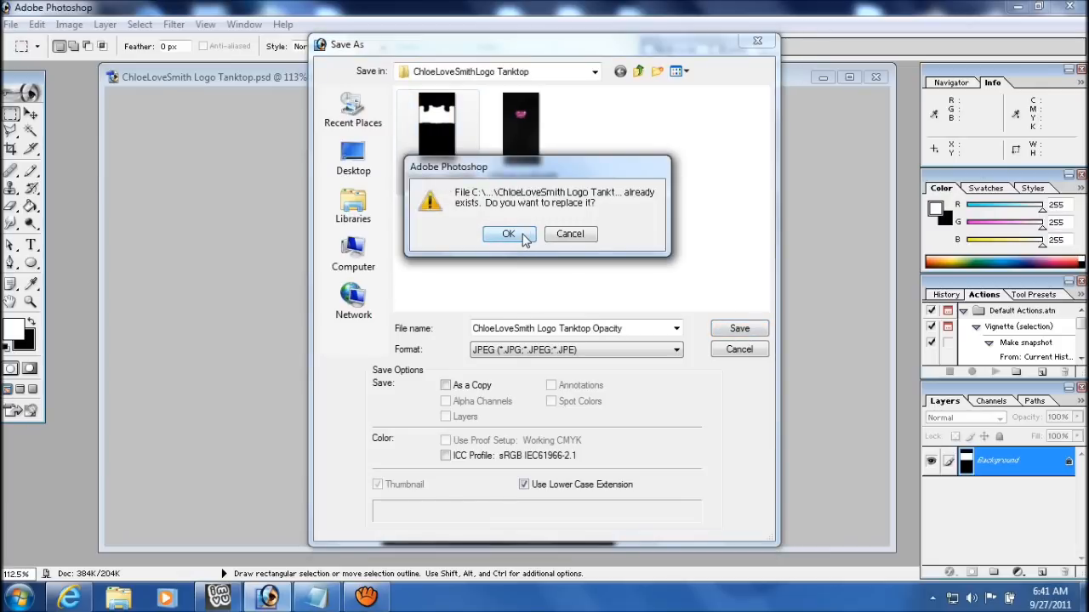
{"action": "left_click", "coordinate": [507, 235]}
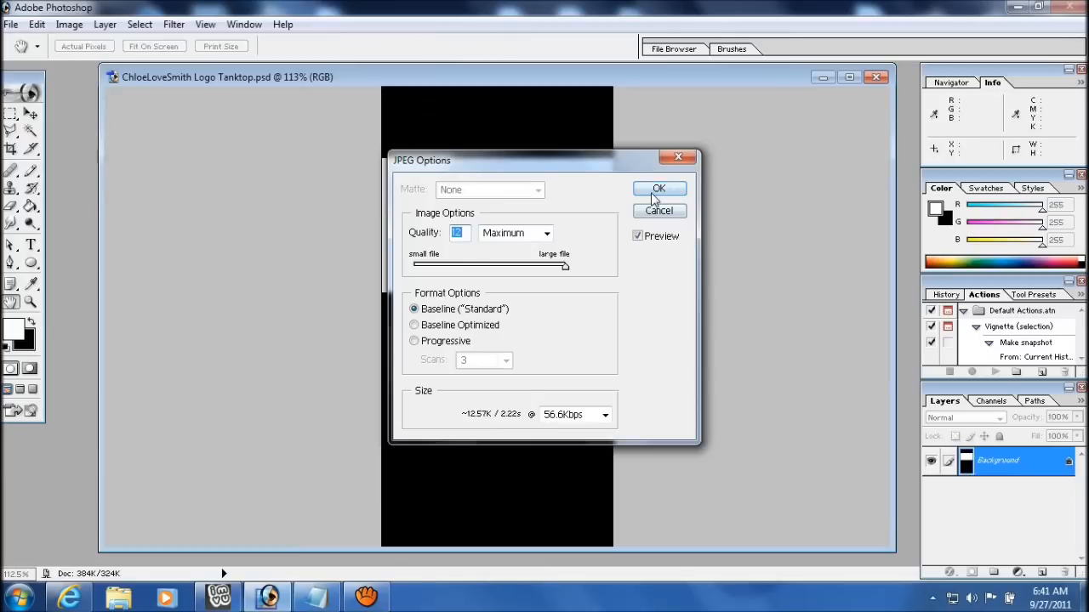
{"action": "left_click", "coordinate": [658, 188]}
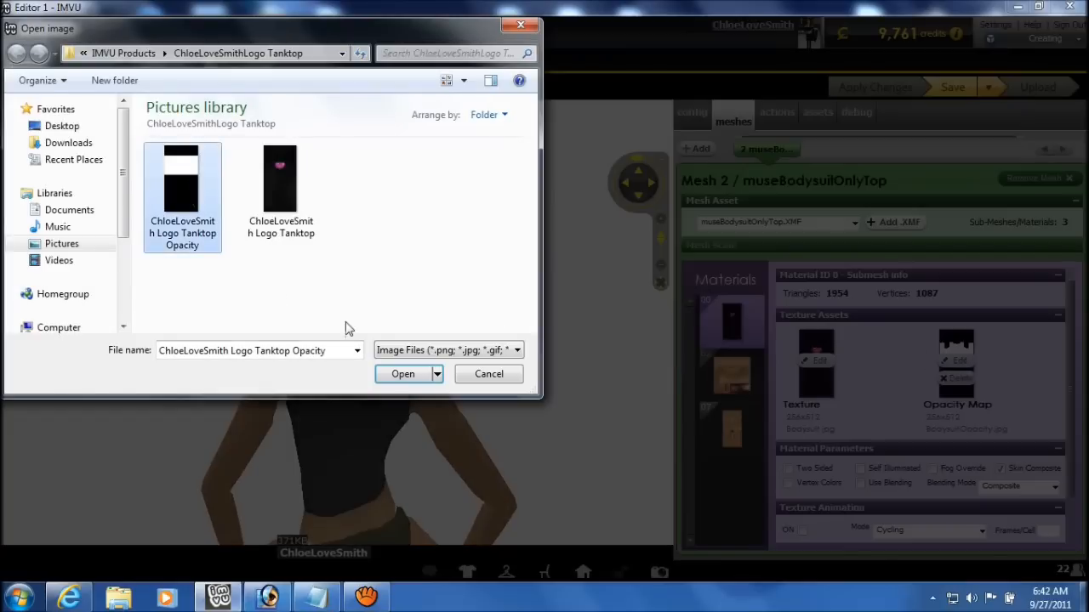
Step: Load the ChloeLoveSmith Logo Tanktop Opacity image and apply the material changes to the avatar
{"action": "left_click", "coordinate": [401, 375]}
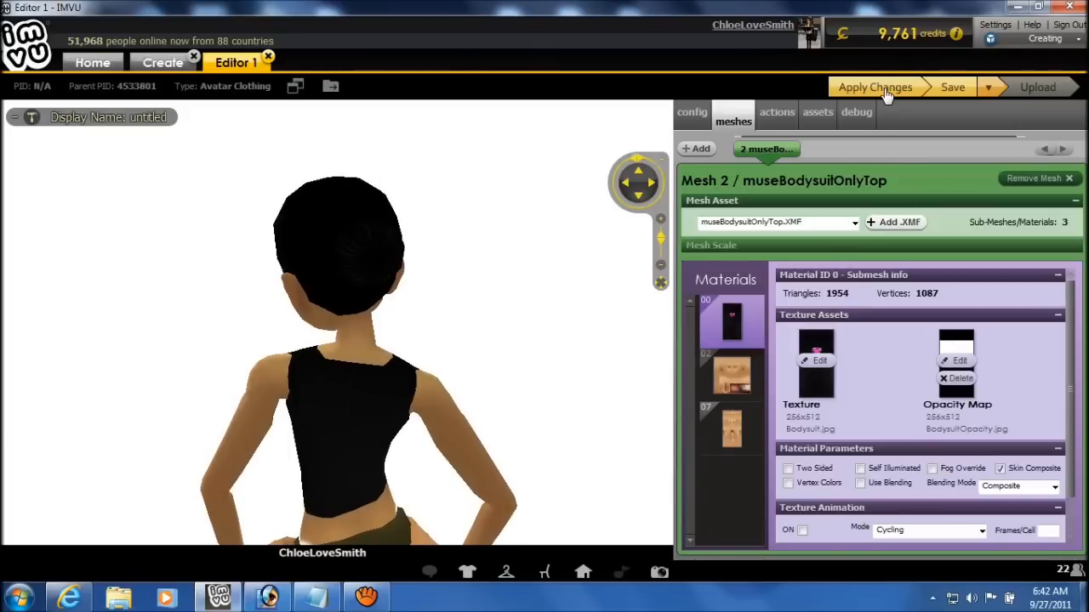
{"action": "left_click", "coordinate": [874, 87]}
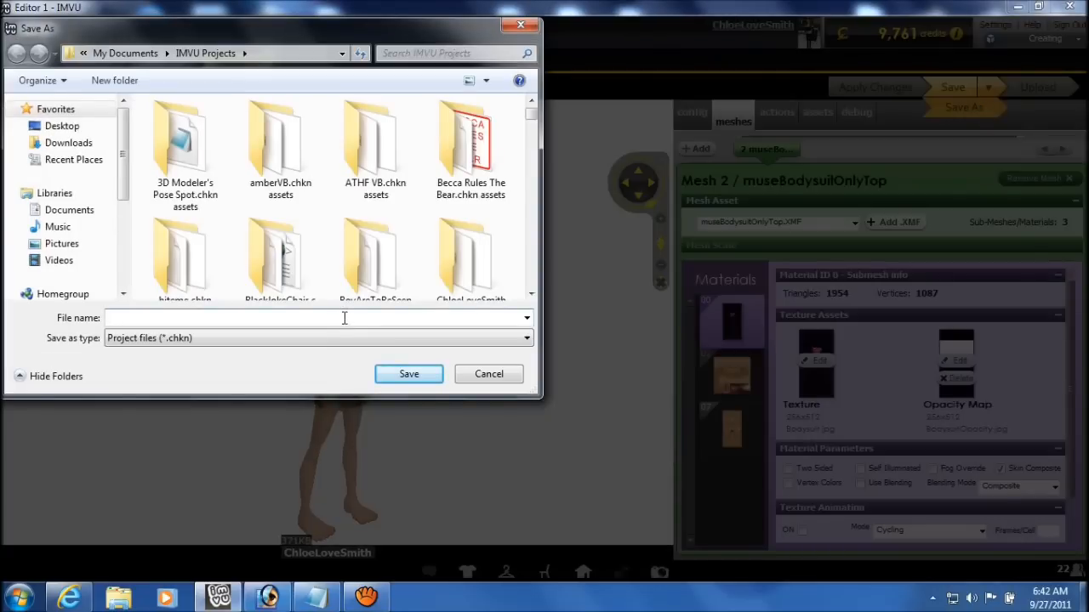
Step: Save the project as ChloeLoveSmith Logo Tanktop in the IMVU Projects folder
{"action": "type", "text": "ChloeLoveSmith Logo Tan"}
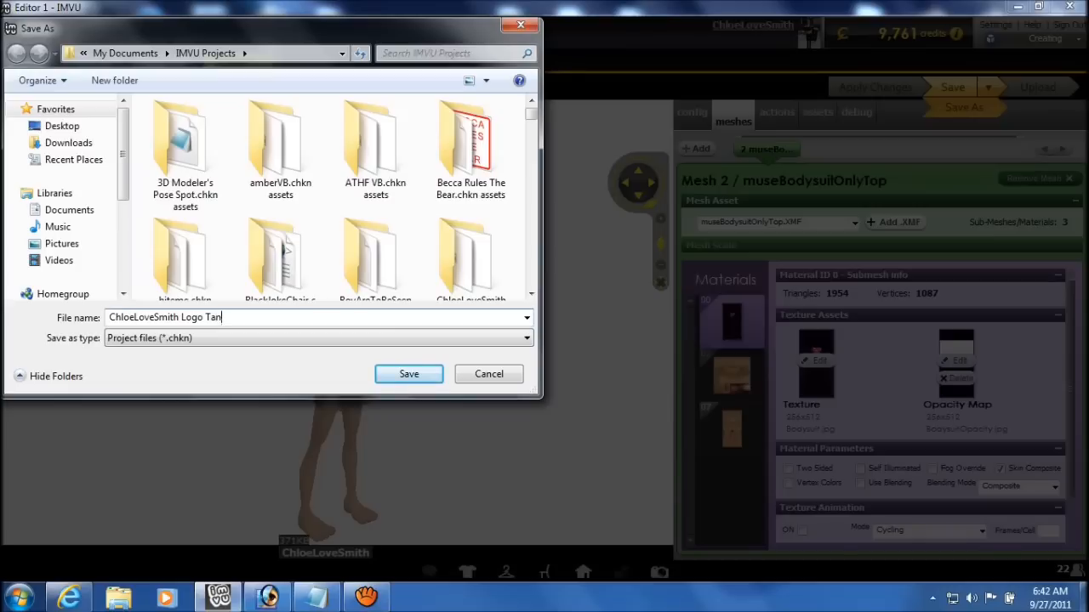
{"action": "type", "text": "ktop"}
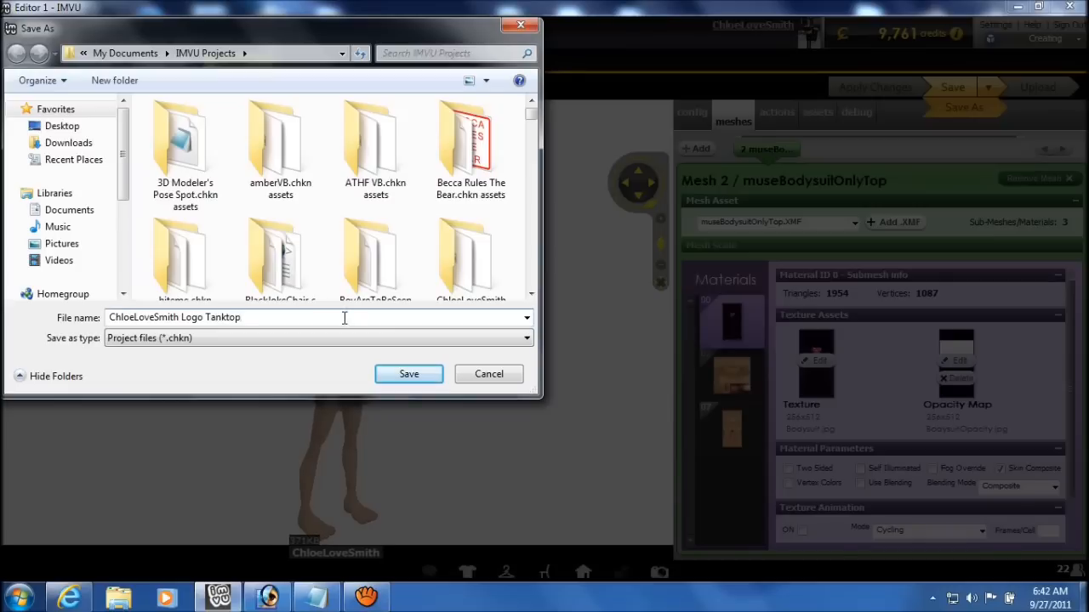
{"action": "left_click", "coordinate": [408, 374]}
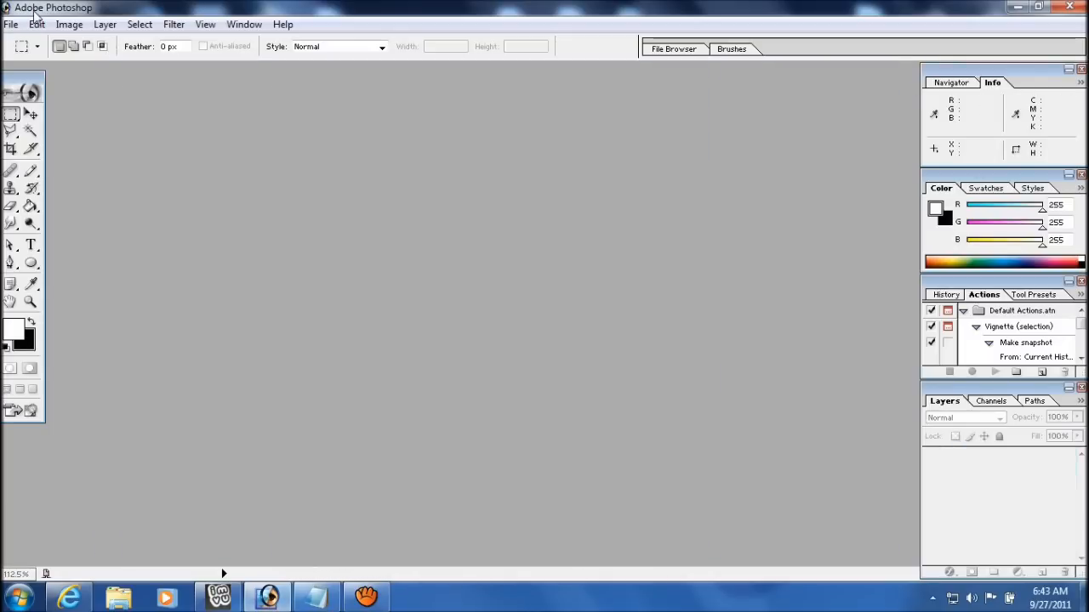
Step: Create a new transparent image, paste the avatar screenshot, and mark a crop around the torso
{"action": "left_click", "coordinate": [38, 23]}
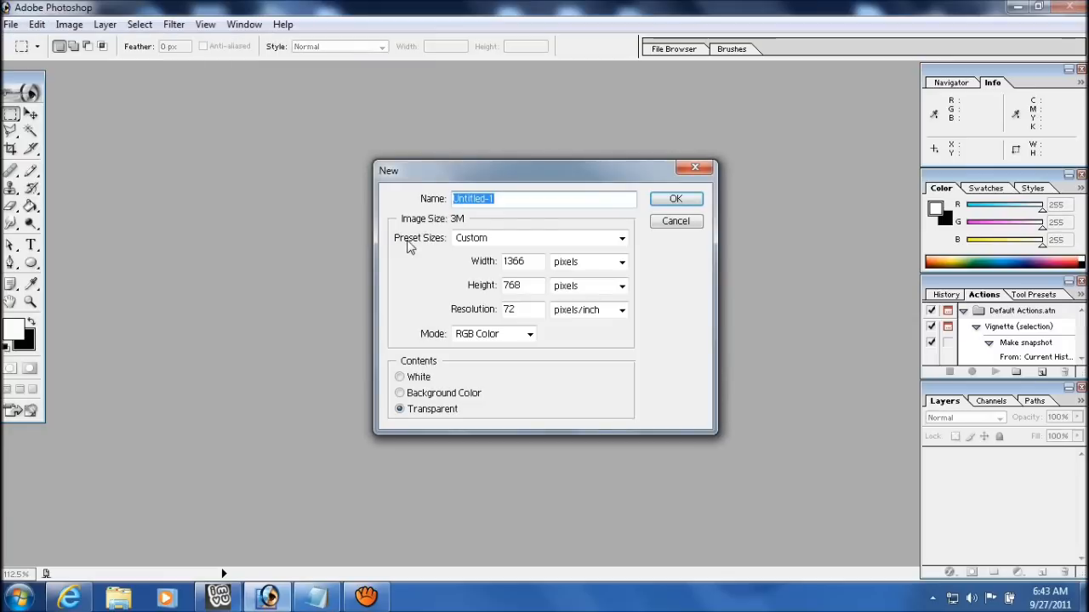
{"action": "left_click", "coordinate": [675, 197]}
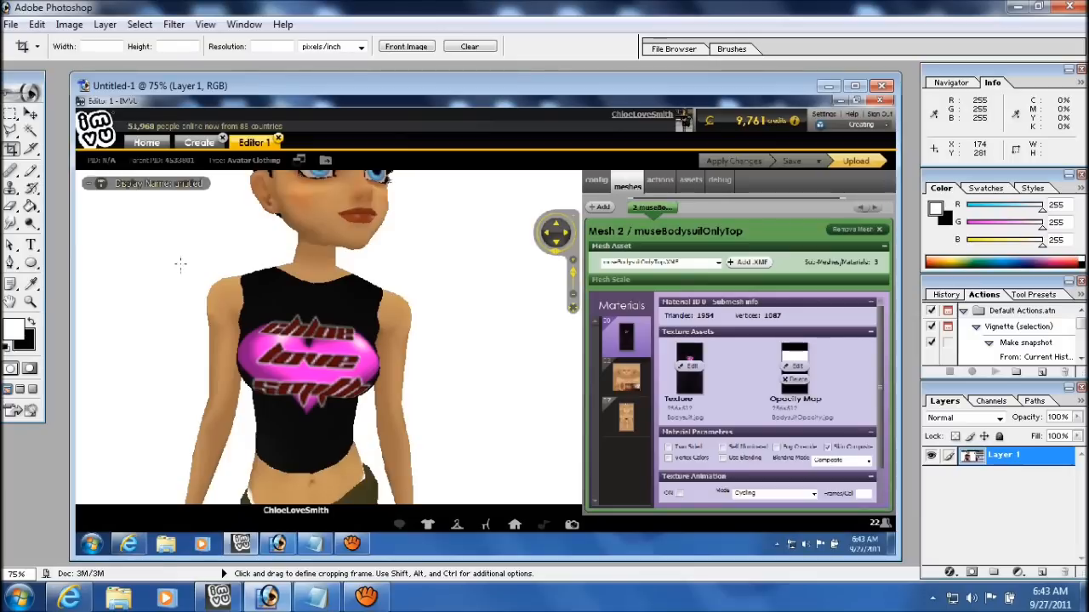
{"action": "left_click_drag", "start_coordinate": [174, 257], "coordinate": [451, 478]}
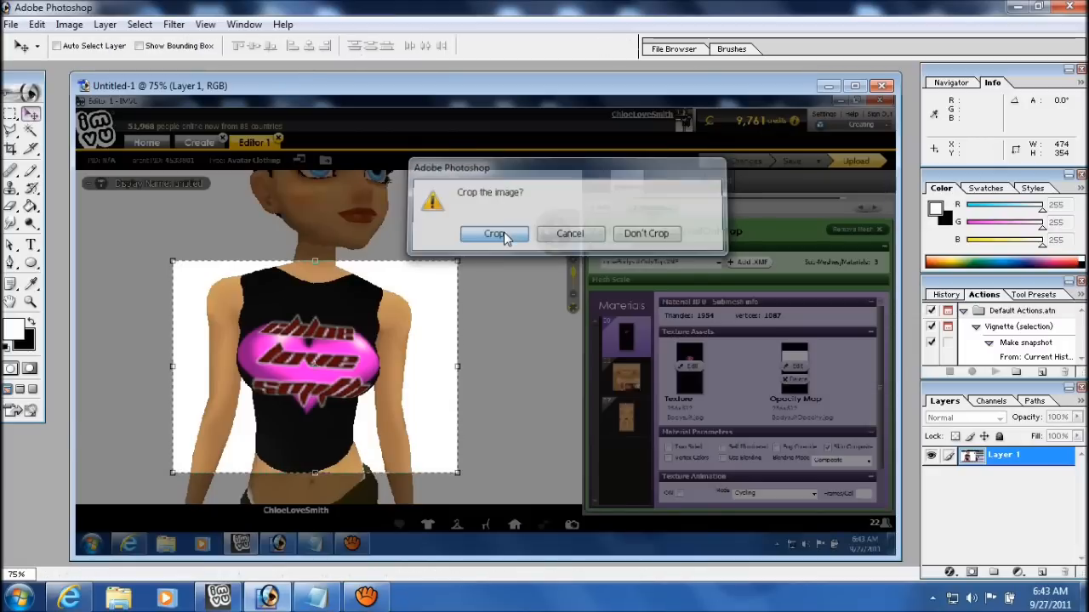
Step: Crop to the tank top area and resize the image to 107 by 80 pixels
{"action": "left_click", "coordinate": [493, 235]}
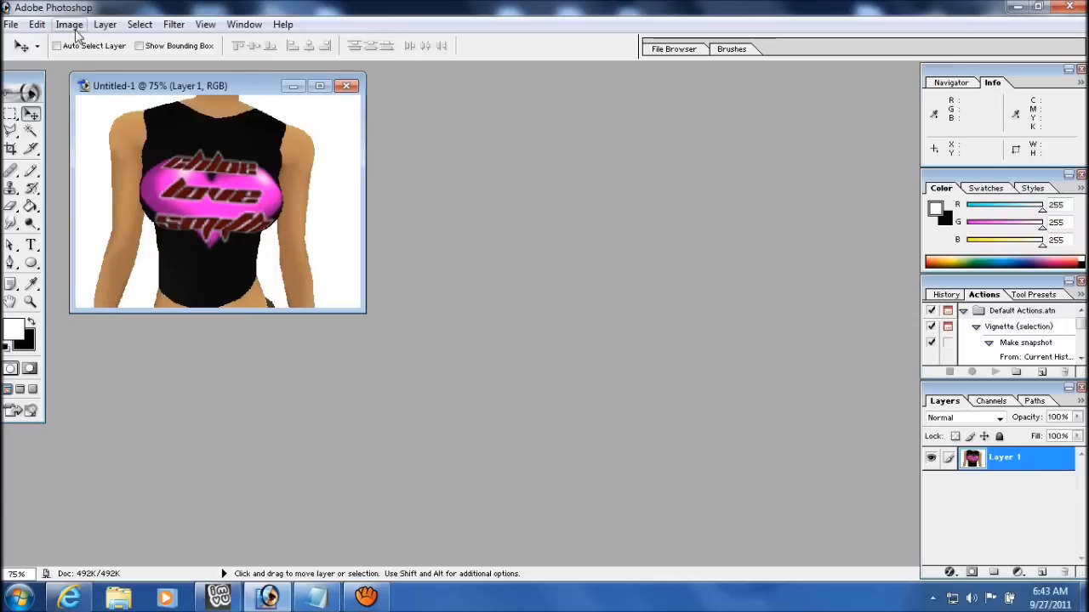
{"action": "left_click", "coordinate": [68, 24]}
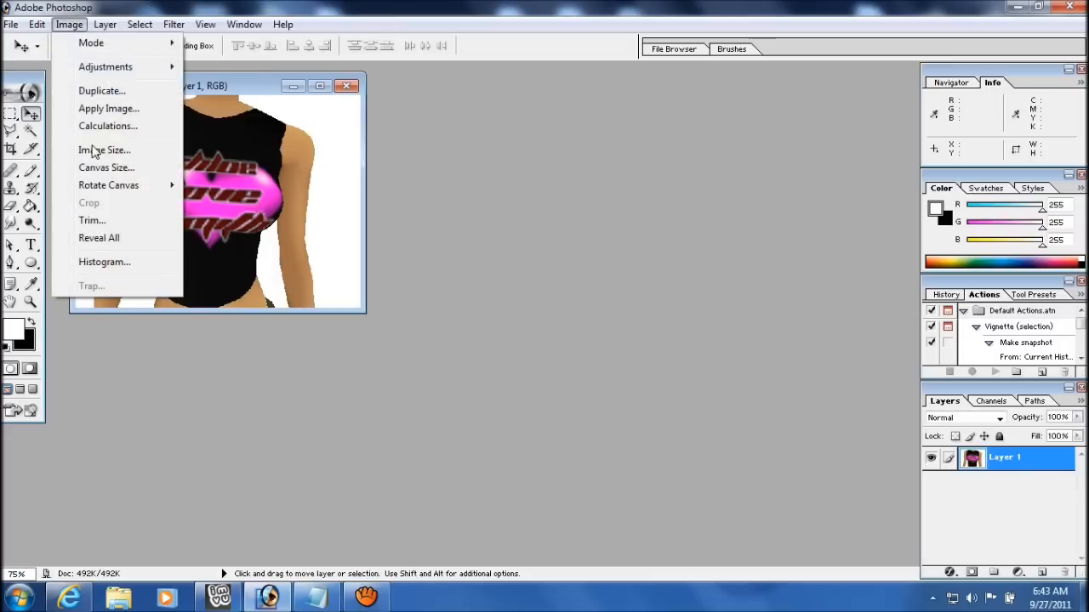
{"action": "left_click", "coordinate": [105, 149]}
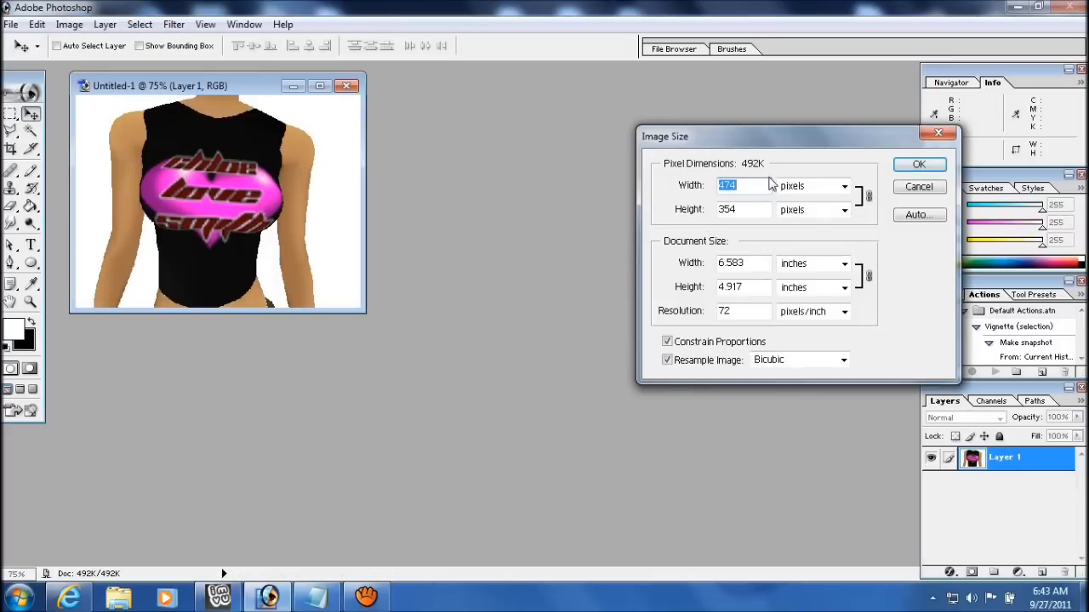
{"action": "left_click", "coordinate": [739, 209]}
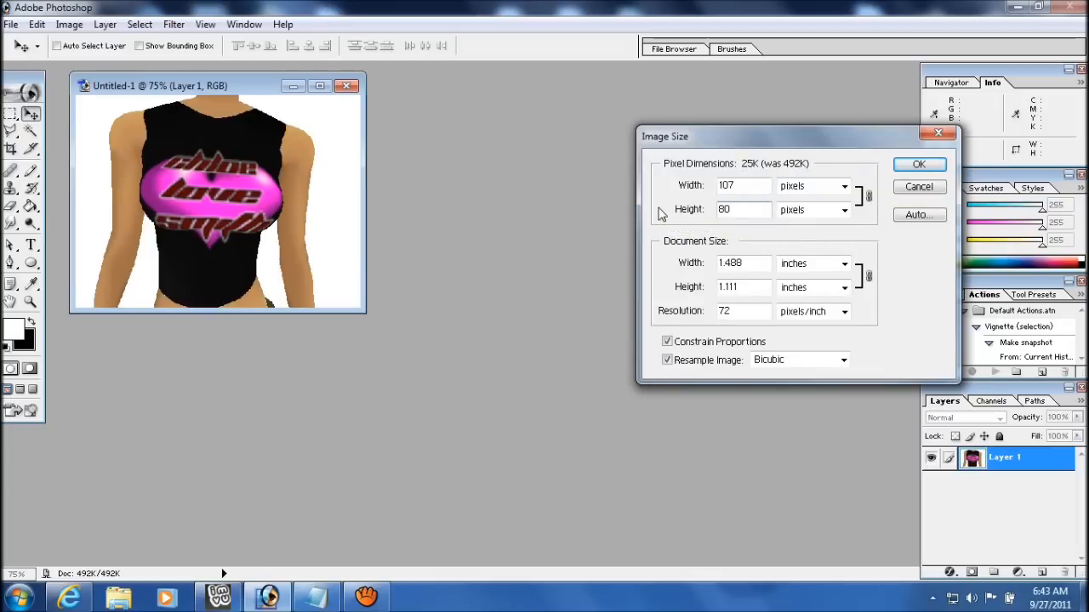
{"action": "left_click", "coordinate": [918, 163]}
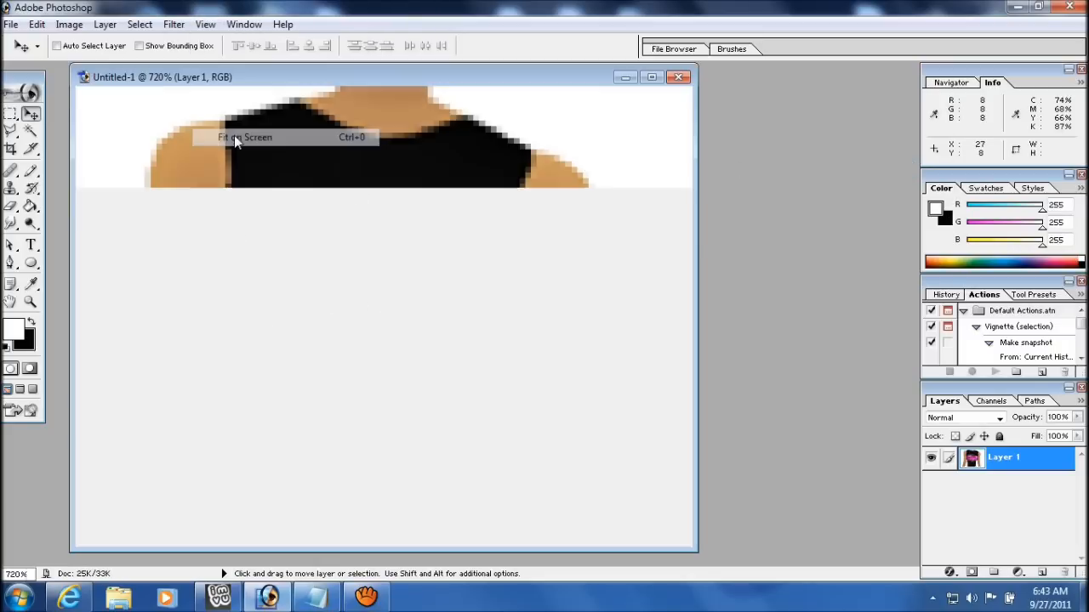
{"action": "left_click", "coordinate": [245, 136]}
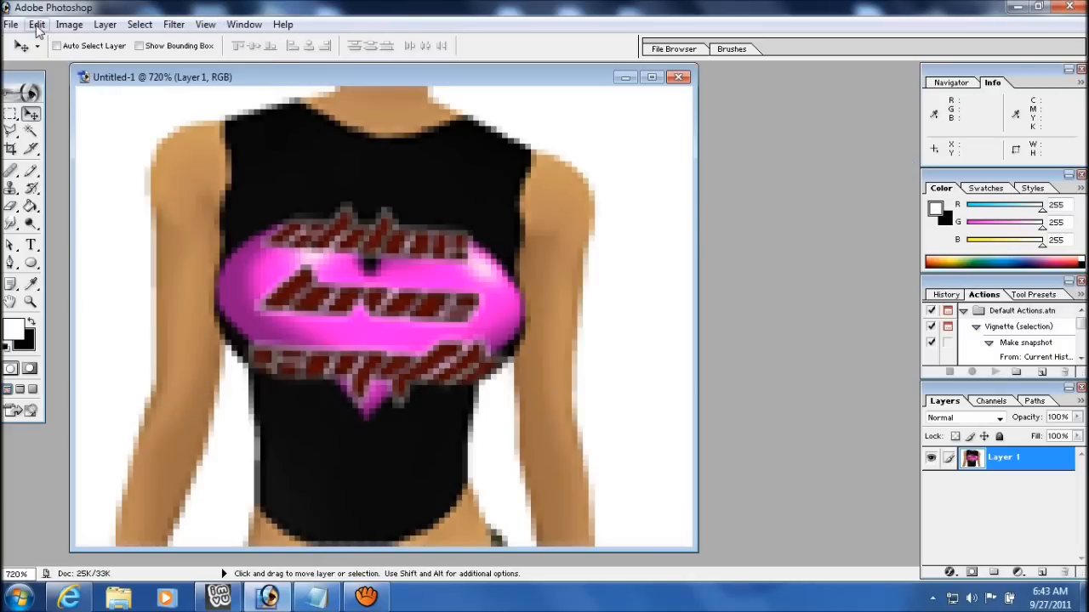
Step: Trim the canvas to 100 by 80 pixels via Canvas Size
{"action": "left_click", "coordinate": [37, 24]}
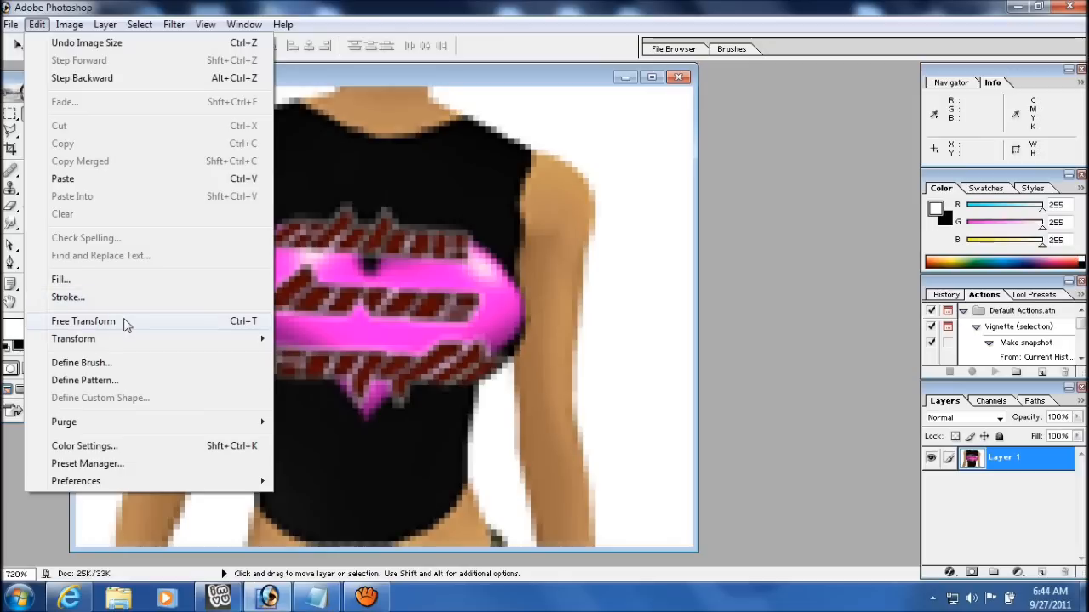
{"action": "mouse_move", "coordinate": [110, 296]}
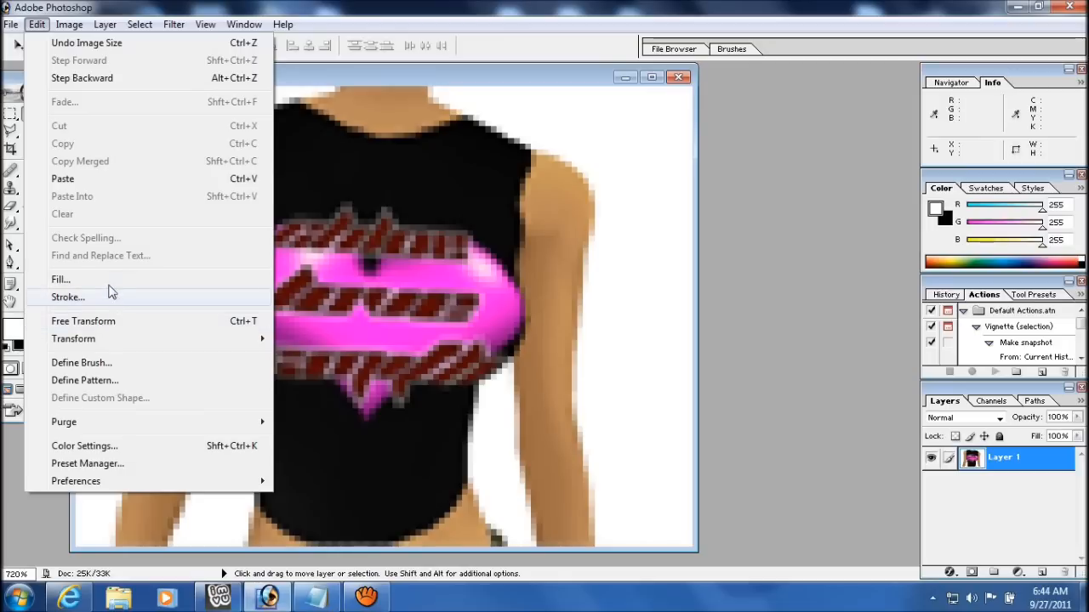
{"action": "mouse_move", "coordinate": [62, 279]}
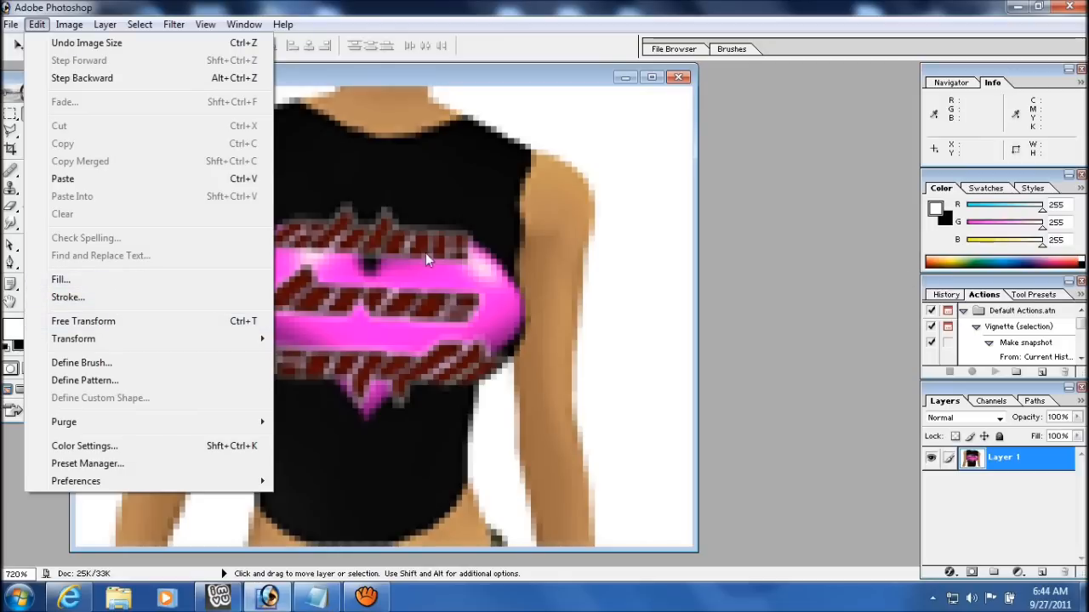
{"action": "left_click", "coordinate": [68, 23]}
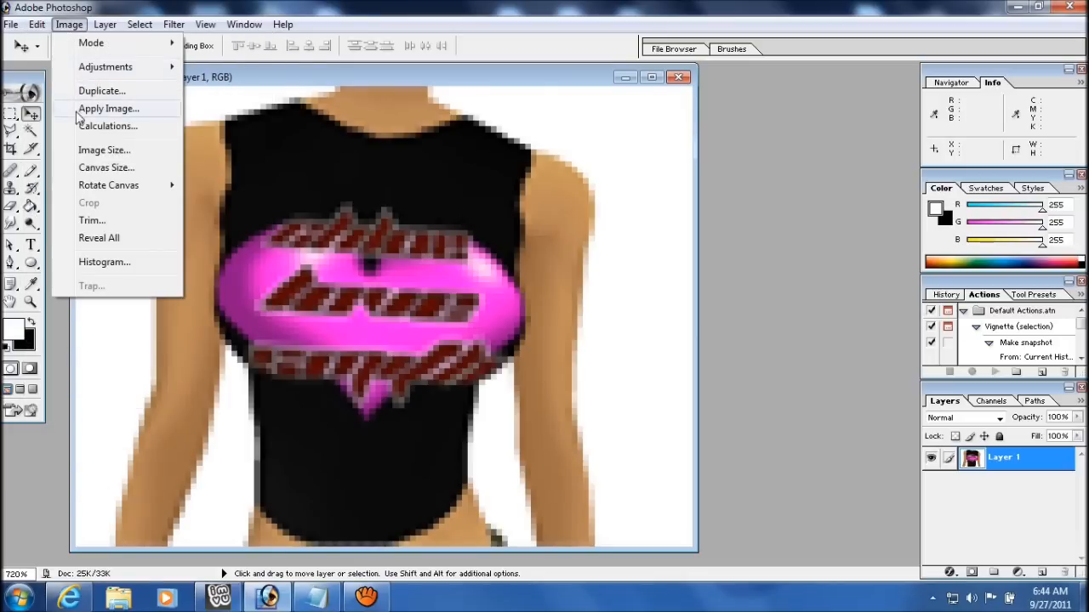
{"action": "left_click", "coordinate": [105, 168]}
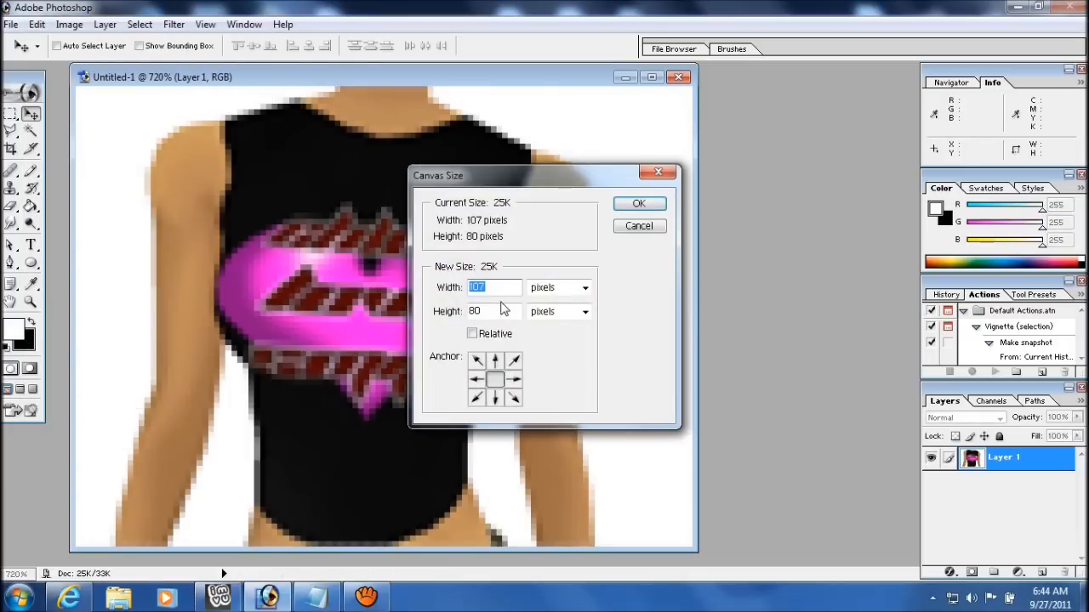
{"action": "type", "text": "1"}
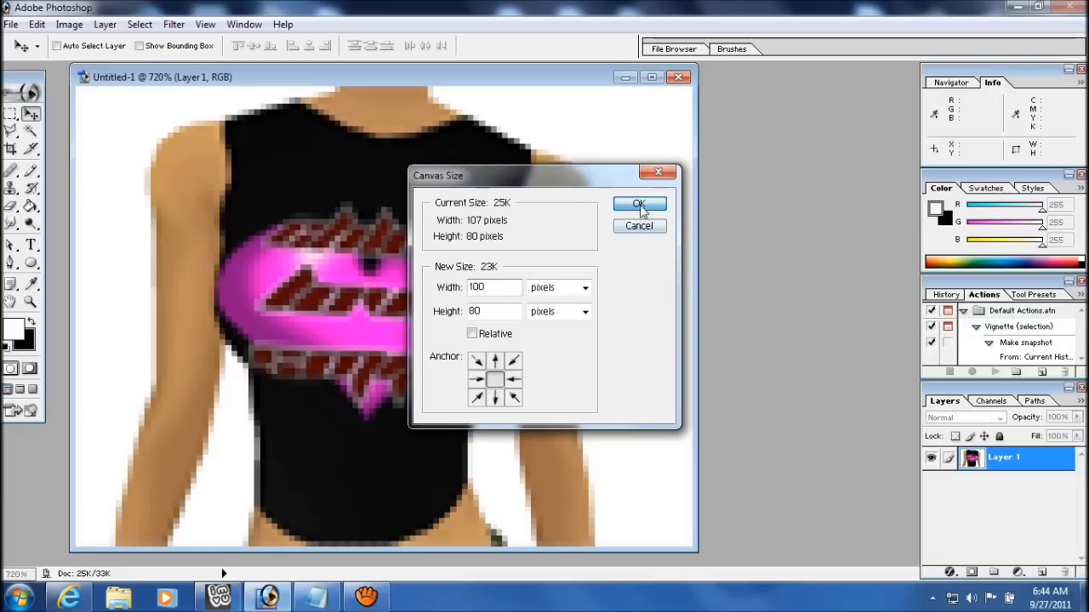
{"action": "left_click", "coordinate": [640, 204]}
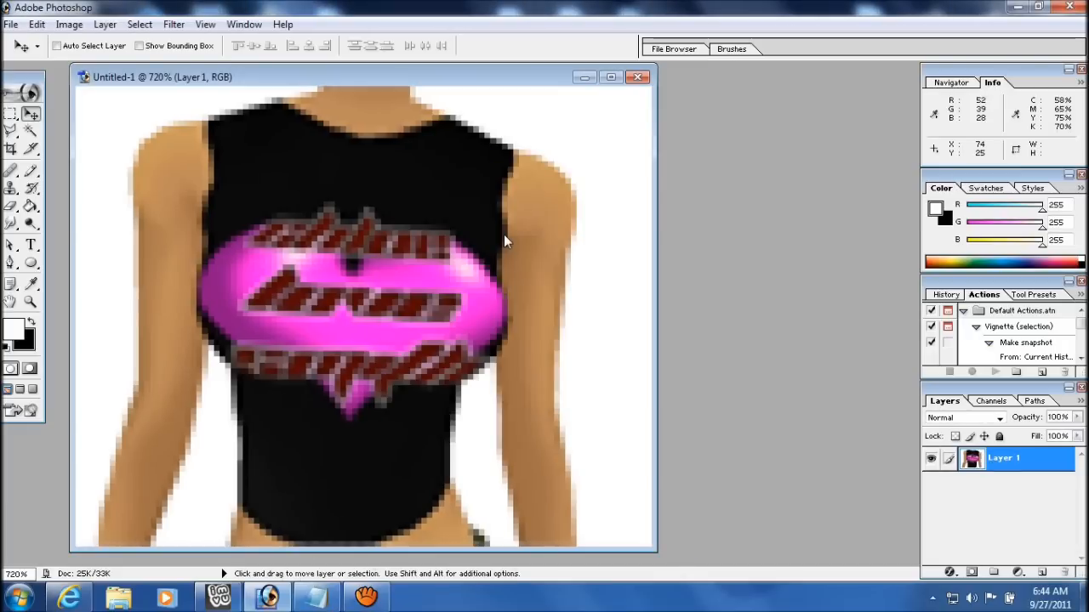
{"action": "left_click", "coordinate": [10, 24]}
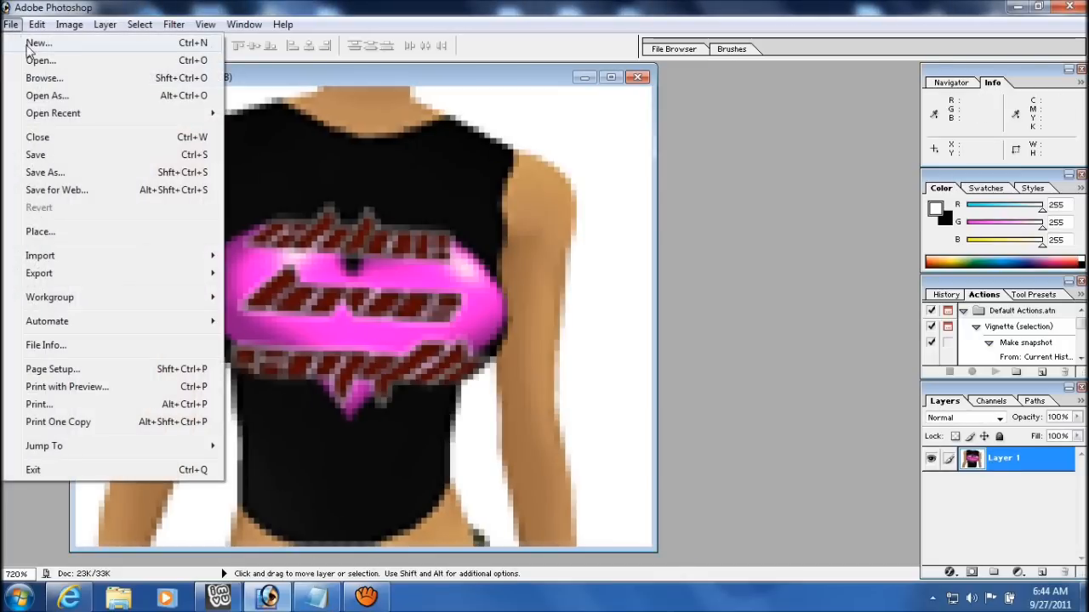
Step: Open the ChloeLoveSmithIcon image from the IMVU Products folder
{"action": "left_click", "coordinate": [41, 60]}
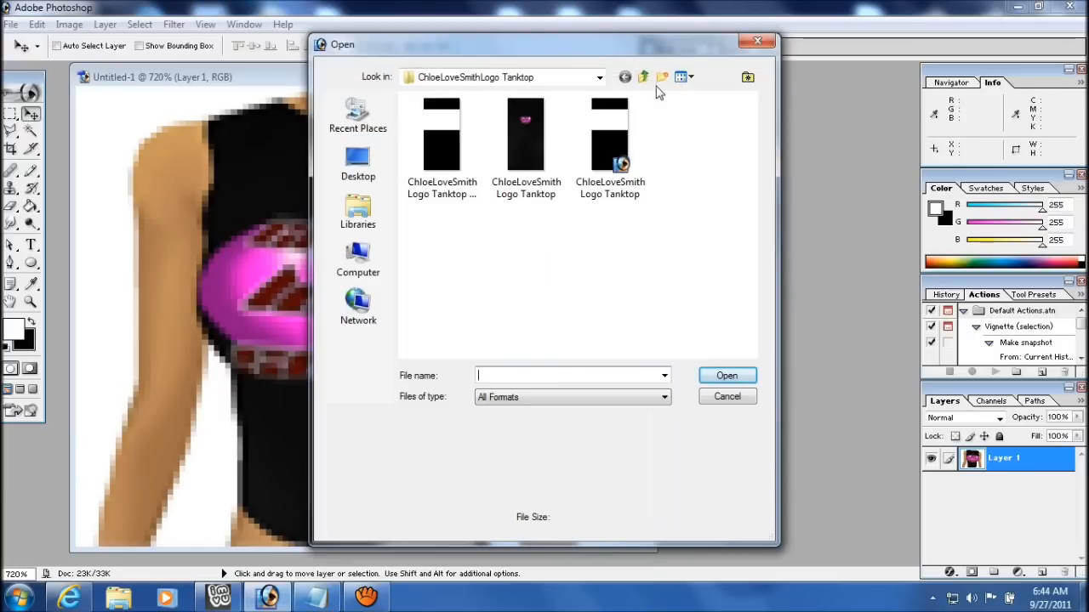
{"action": "left_click", "coordinate": [643, 76]}
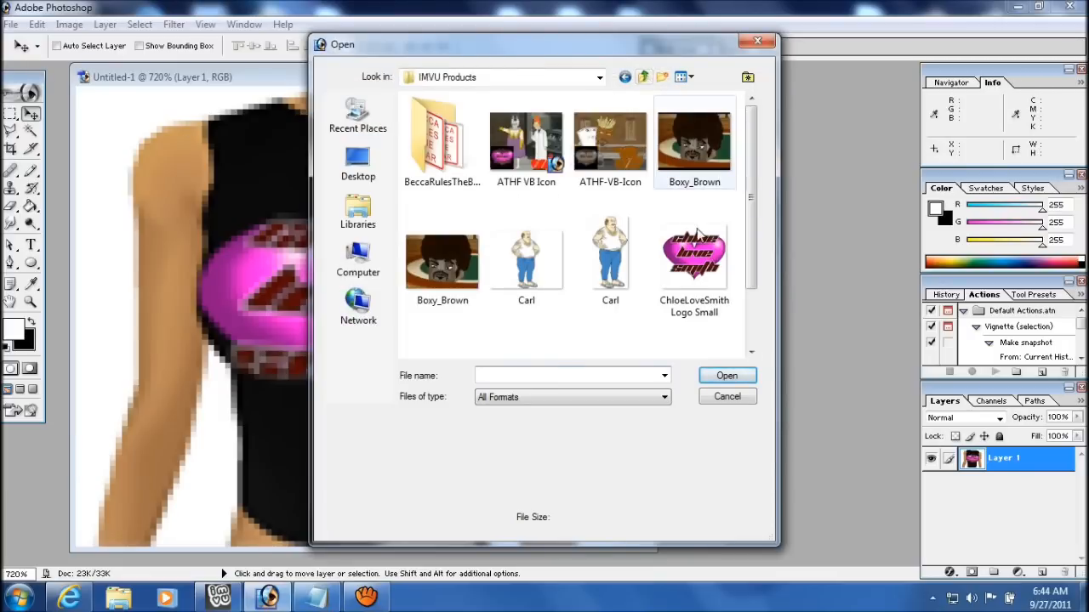
{"action": "scroll", "scroll_direction": "down", "scroll_amount": 3}
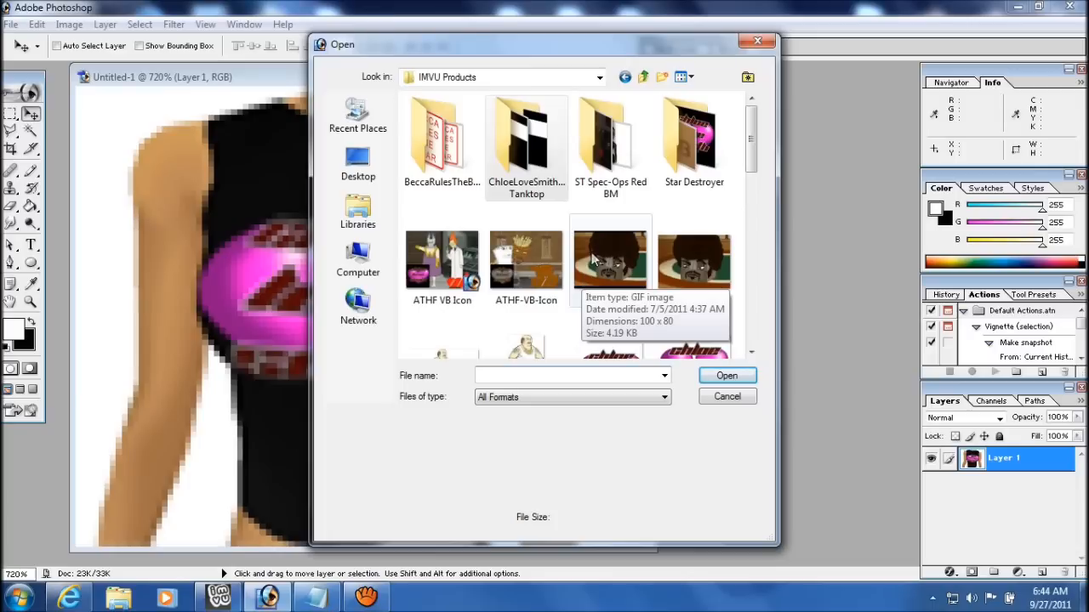
{"action": "left_click", "coordinate": [609, 102]}
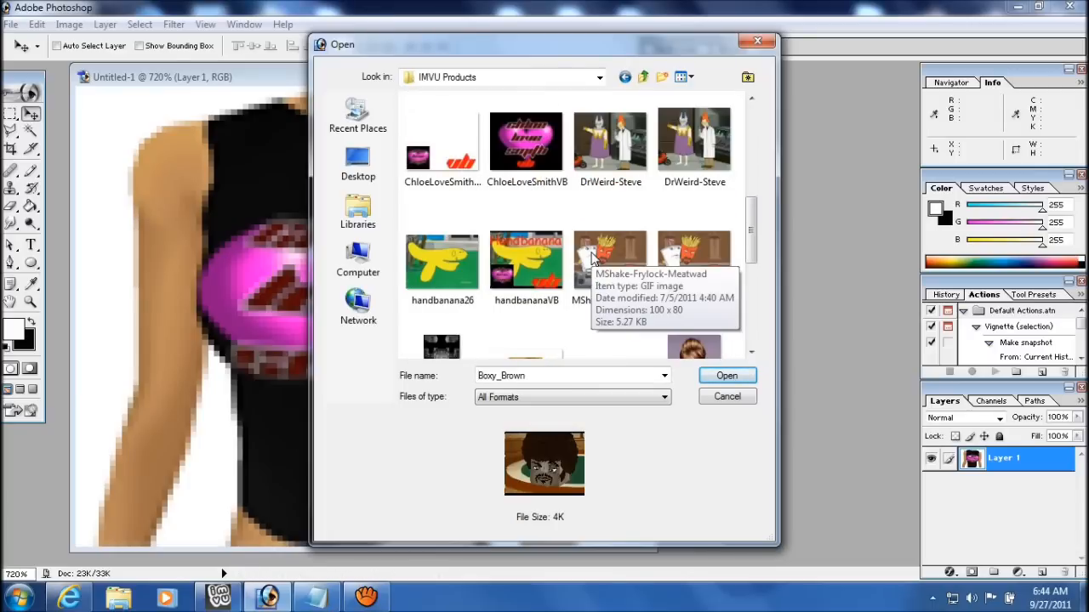
{"action": "left_click", "coordinate": [442, 139]}
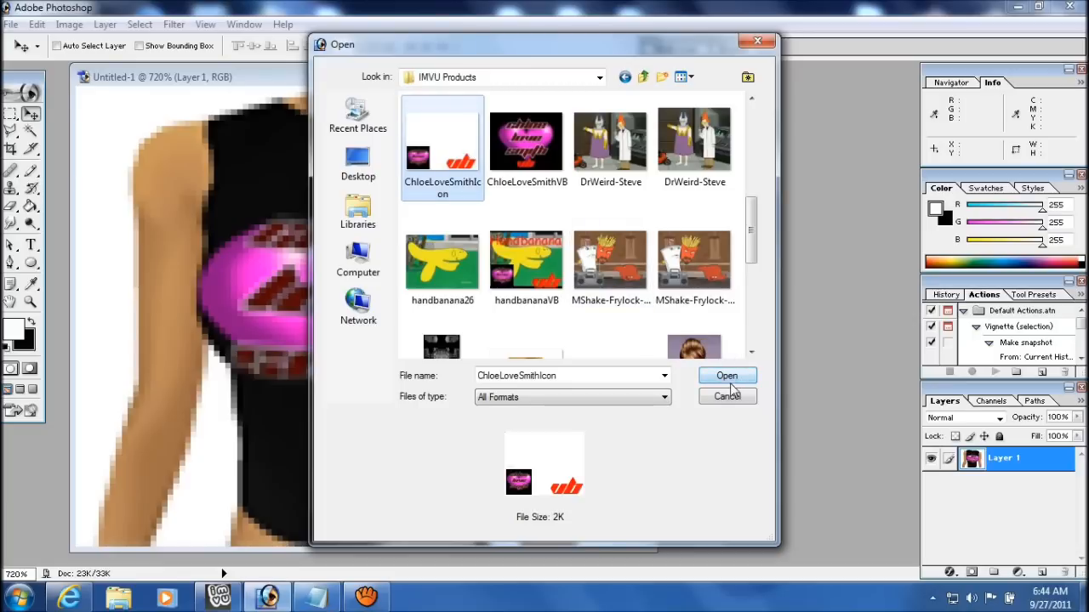
{"action": "left_click", "coordinate": [728, 376]}
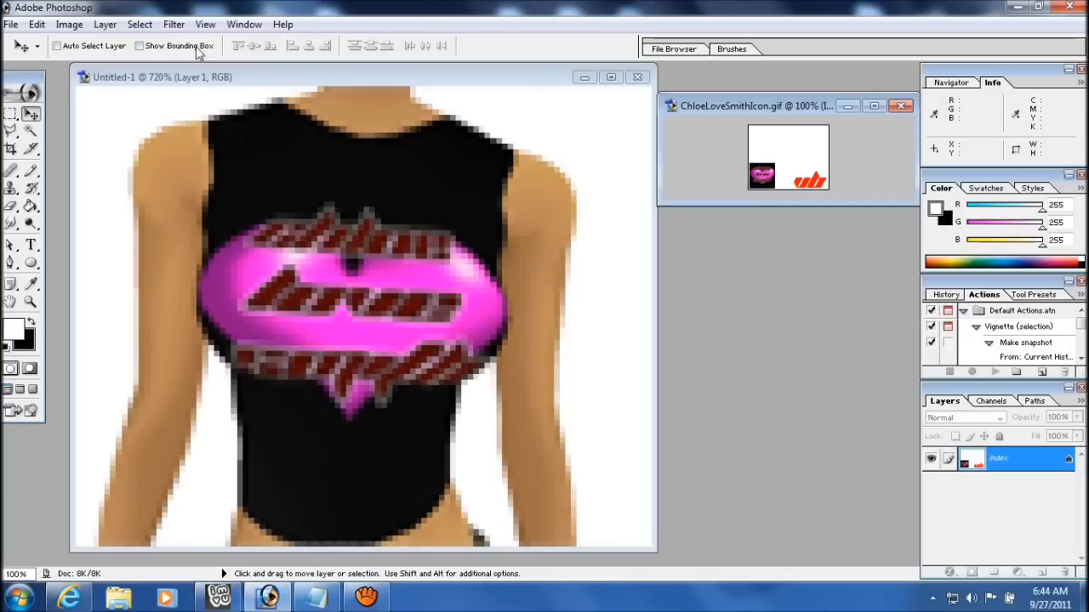
Step: Copy the old icon's heart logo onto a new layer over the tank top picture
{"action": "left_click", "coordinate": [139, 24]}
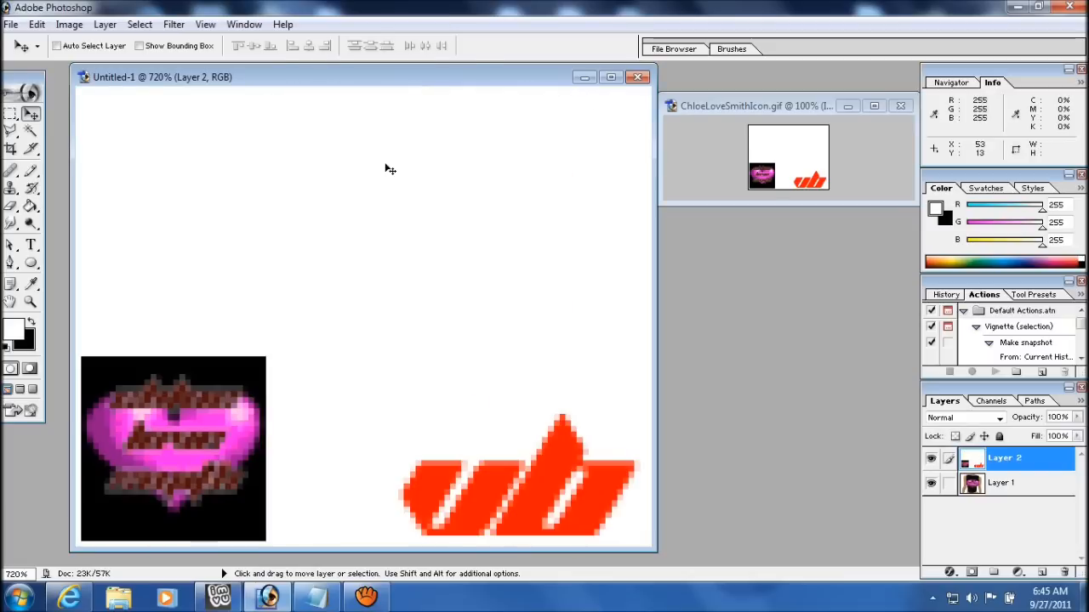
{"action": "mouse_move", "coordinate": [53, 142]}
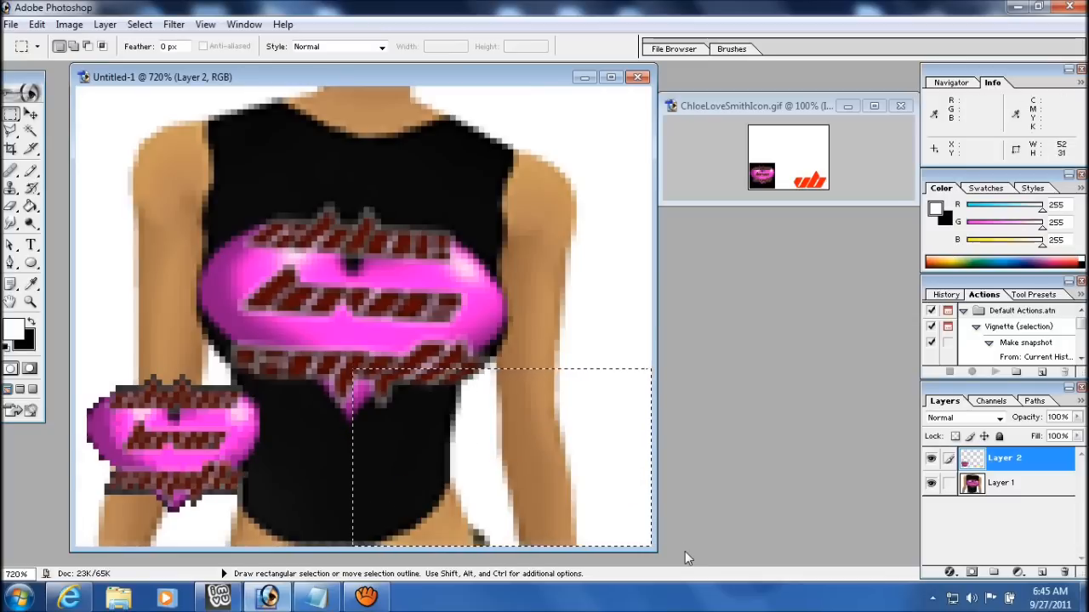
{"action": "mouse_move", "coordinate": [347, 225]}
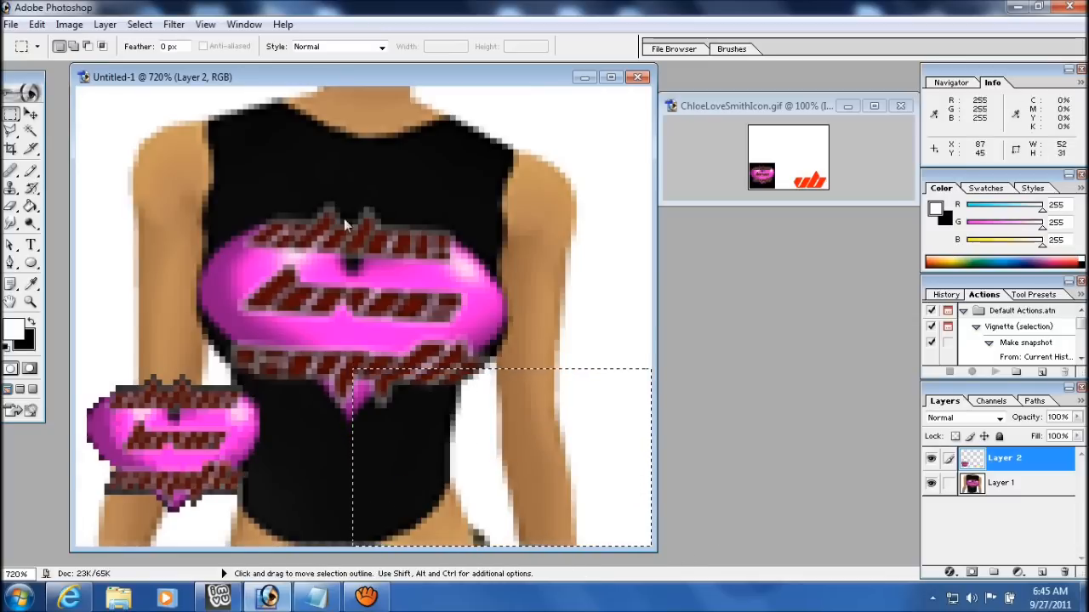
{"action": "left_click", "coordinate": [140, 24]}
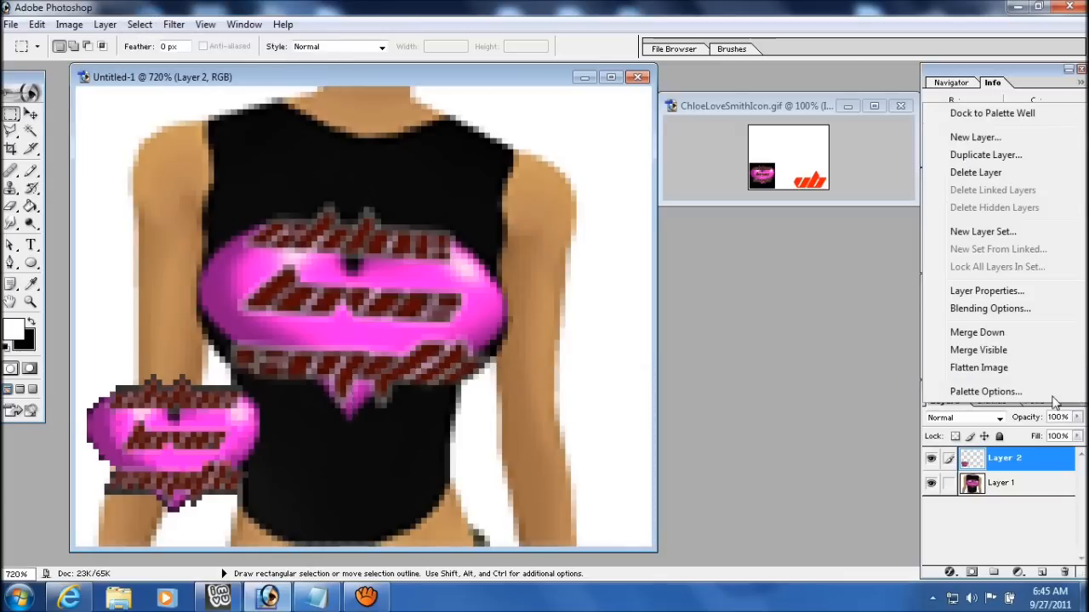
{"action": "mouse_move", "coordinate": [984, 368]}
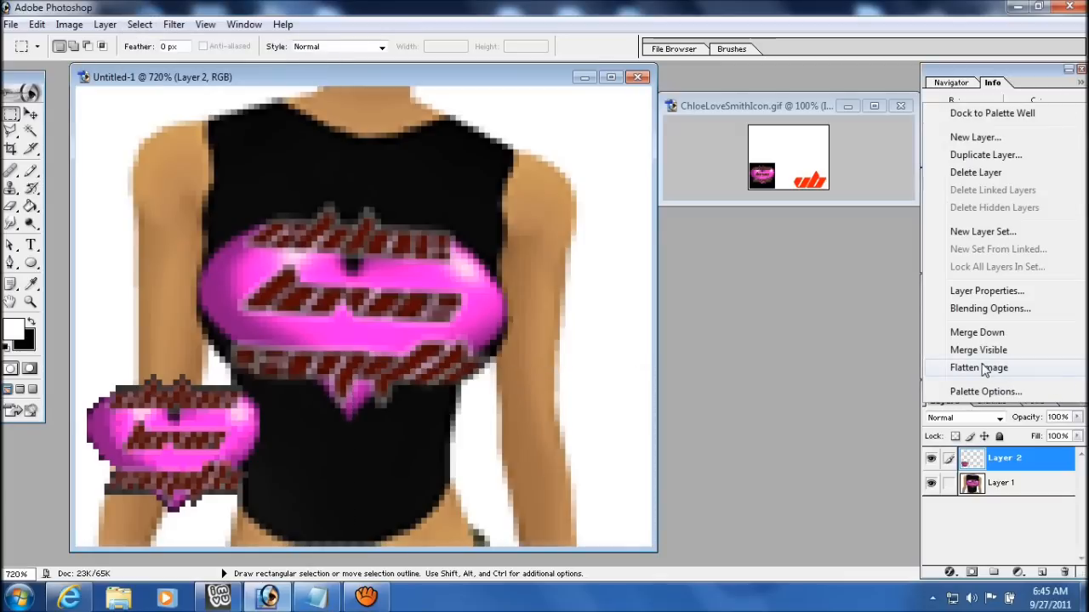
Step: Flatten the icon to one layer and start saving into the ChloeLoveSmith Logo Tanktop folder
{"action": "left_click", "coordinate": [978, 367]}
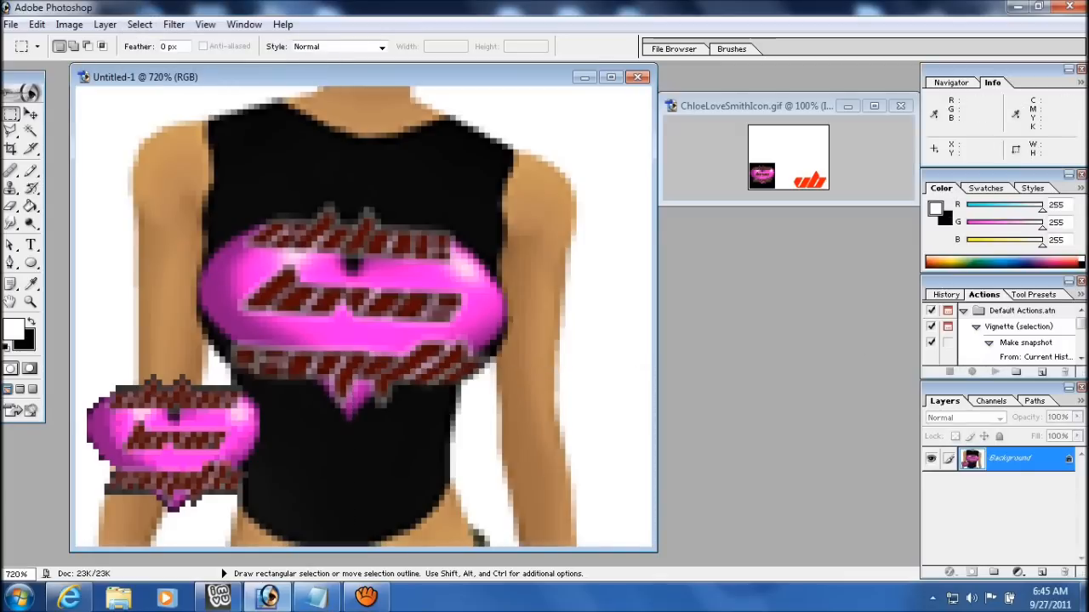
{"action": "left_click", "coordinate": [11, 24]}
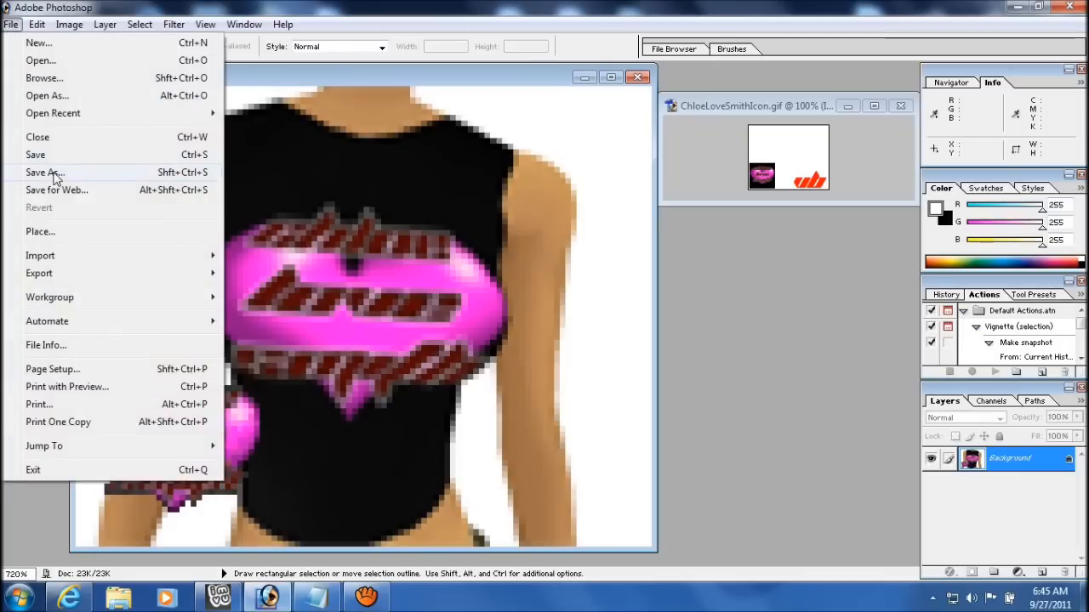
{"action": "left_click", "coordinate": [44, 172]}
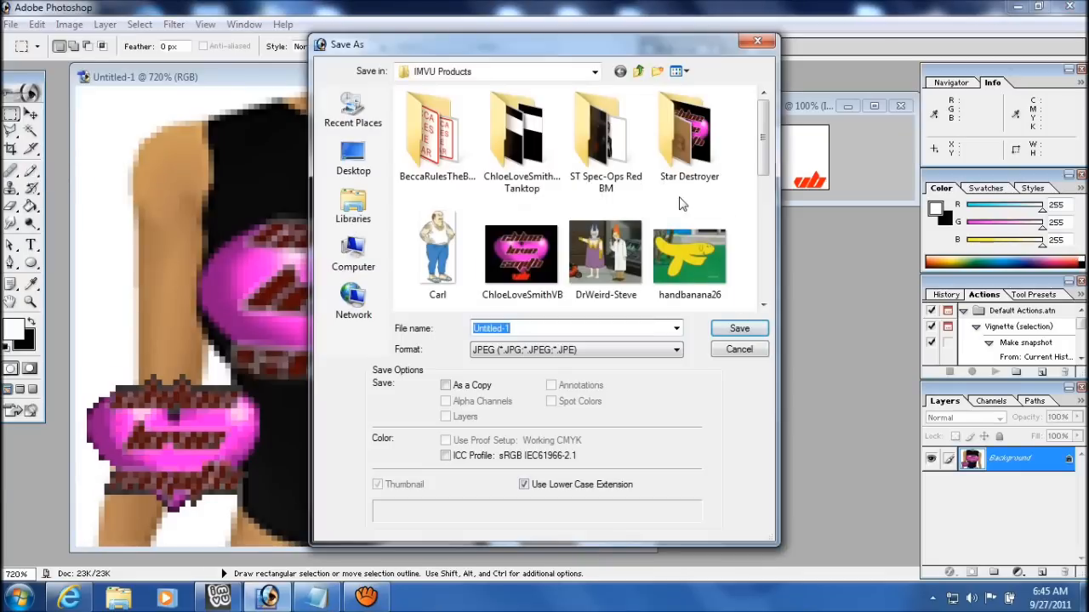
{"action": "double_click", "coordinate": [521, 132]}
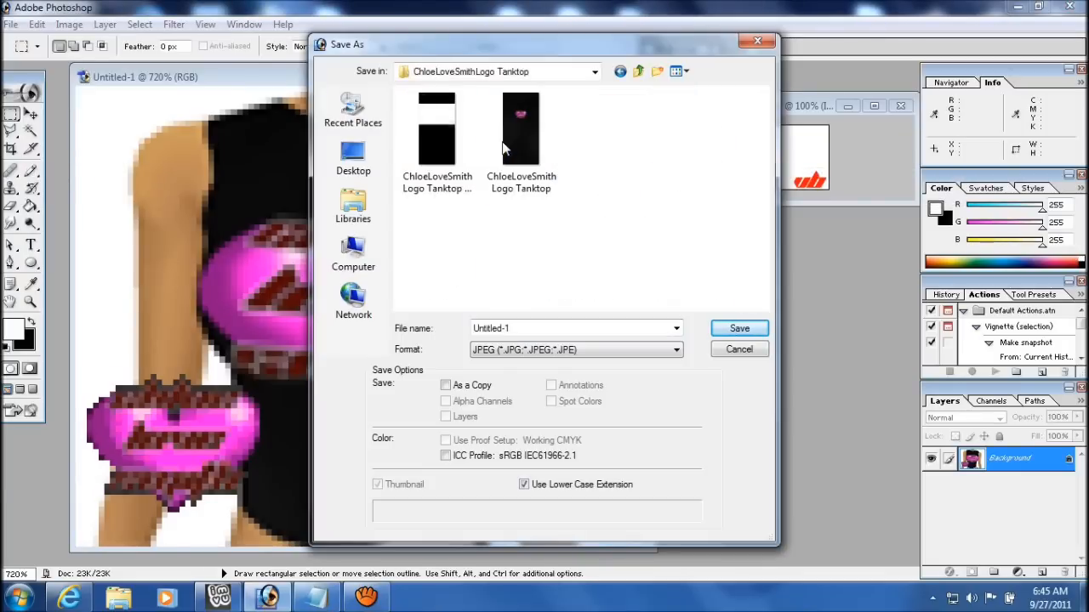
{"action": "mouse_move", "coordinate": [521, 128]}
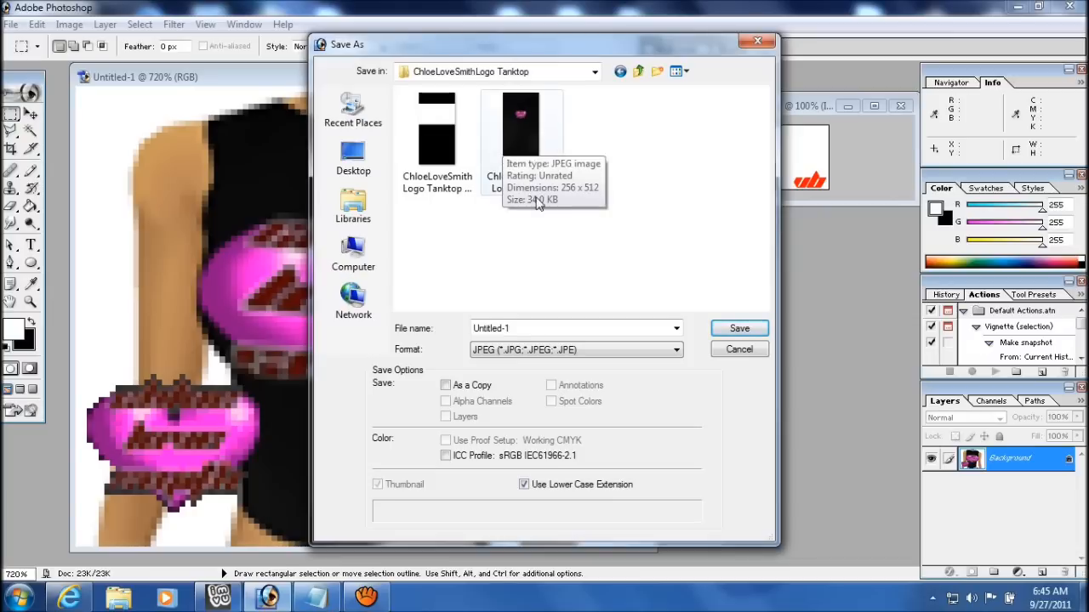
Step: Save the icon as ChloeLoveSmith Logo Tanktop Icon.jpg
{"action": "left_click", "coordinate": [520, 136]}
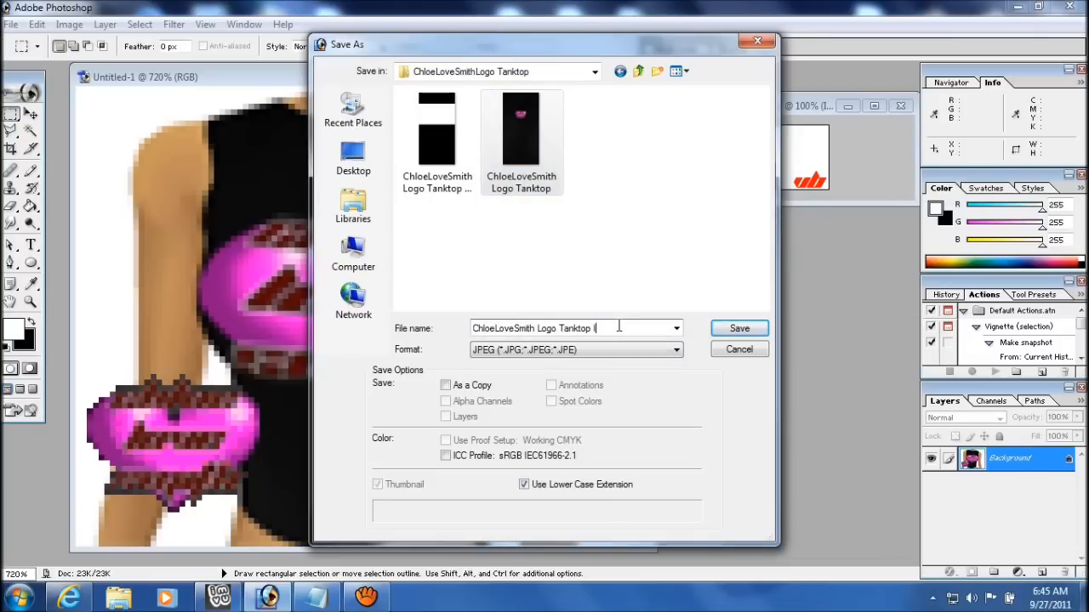
{"action": "type", "text": "lc"}
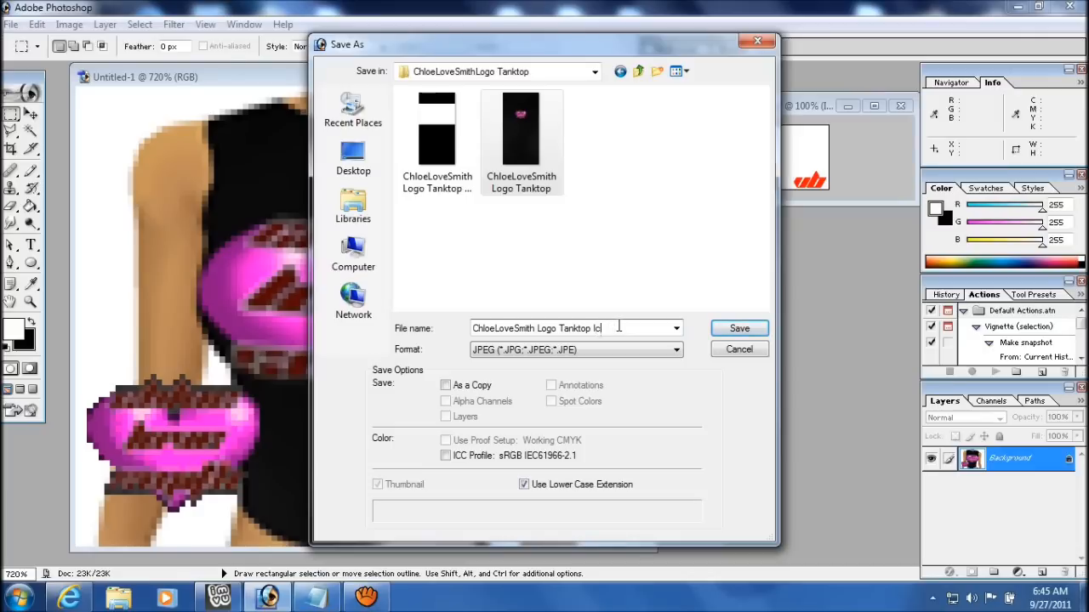
{"action": "type", "text": "Icon"}
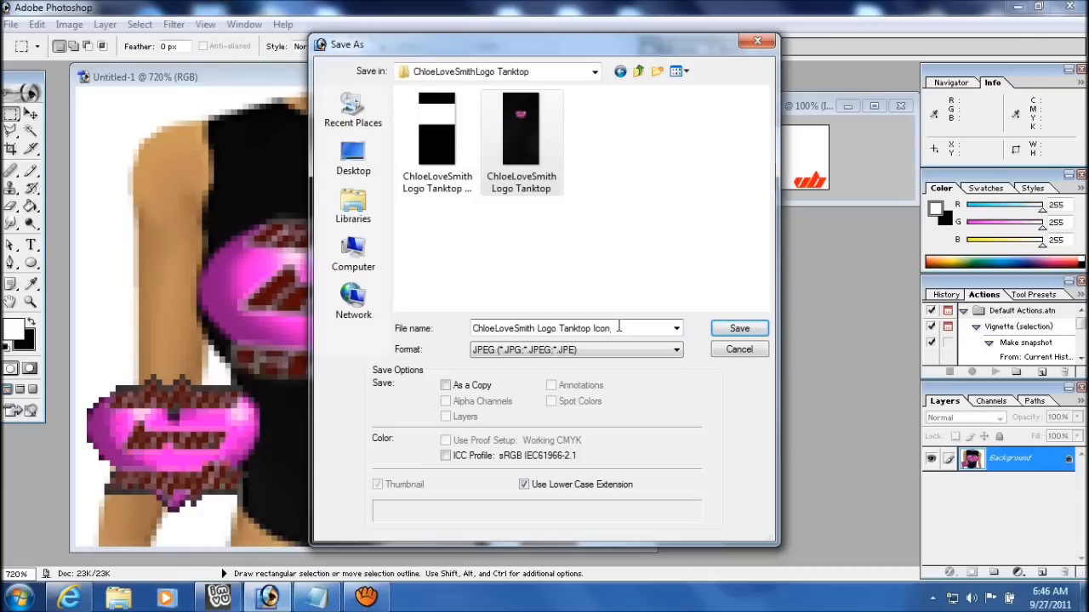
{"action": "left_click", "coordinate": [738, 328]}
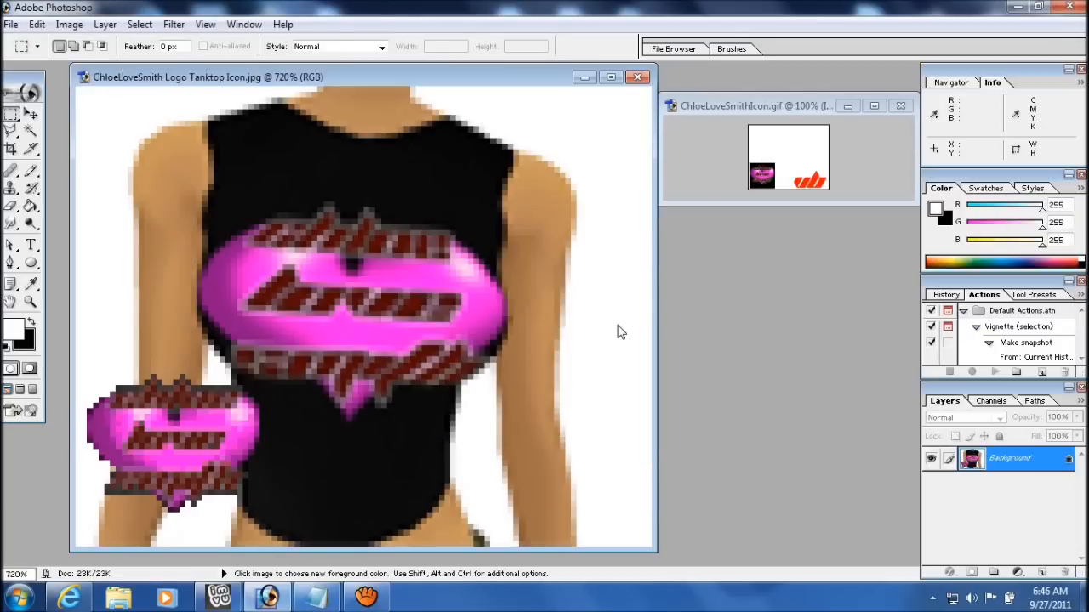
{"action": "mouse_move", "coordinate": [357, 536]}
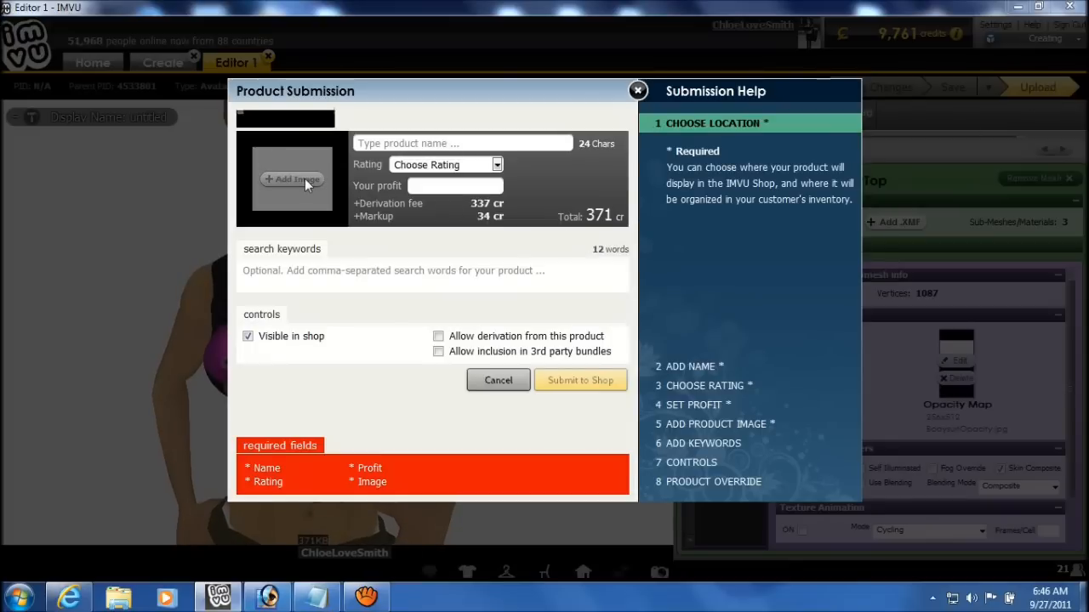
Step: Add the tank top icon file as the product image in the submission form
{"action": "left_click", "coordinate": [293, 179]}
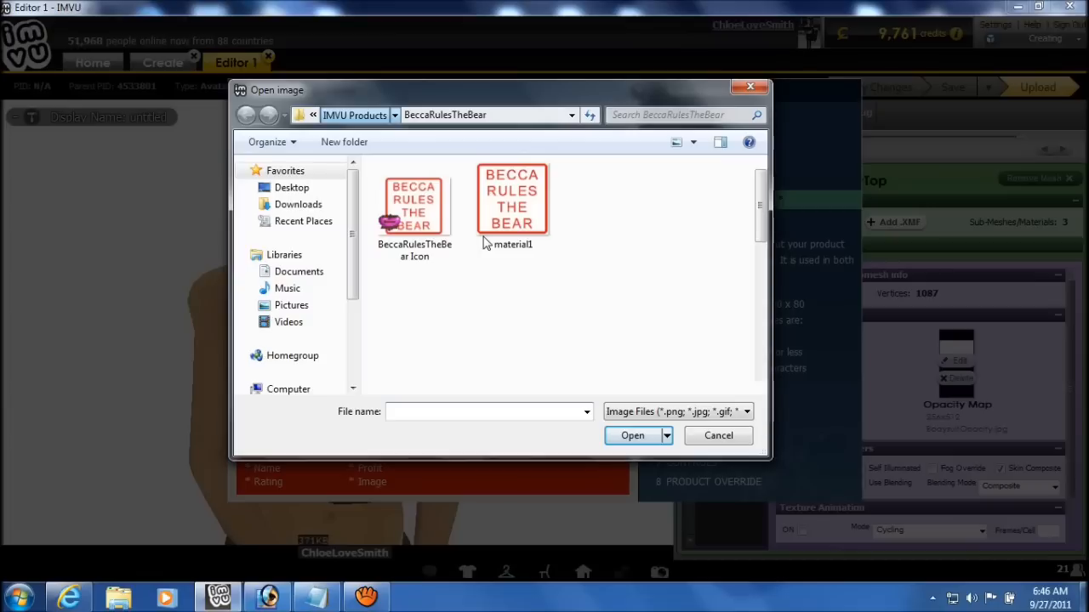
{"action": "left_click", "coordinate": [247, 116]}
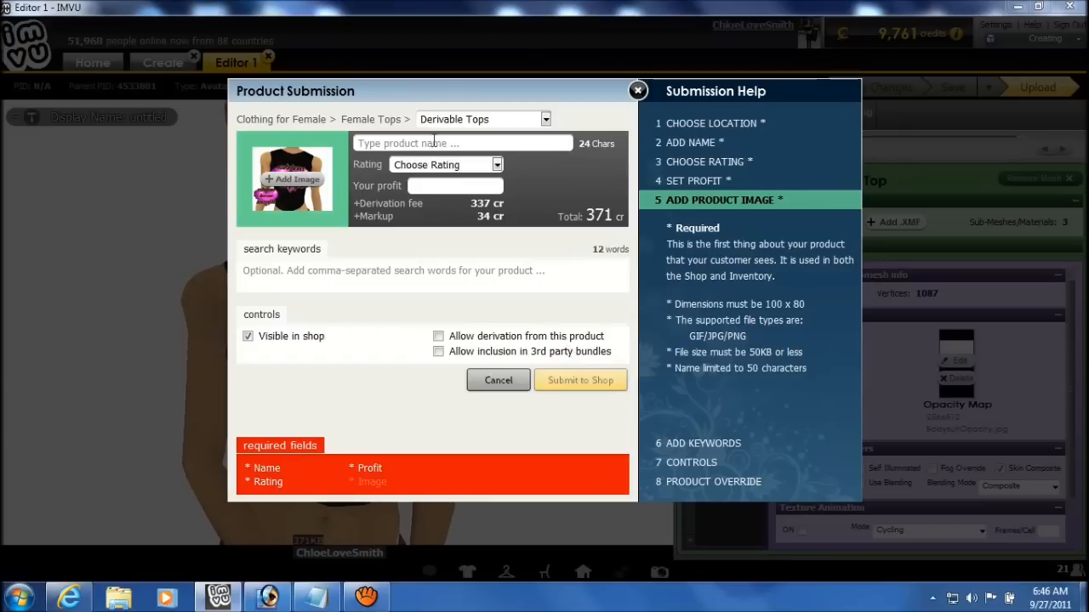
Step: Enter the product name ChloeLoveSmith Logo Tank
{"action": "type", "text": "Chko"}
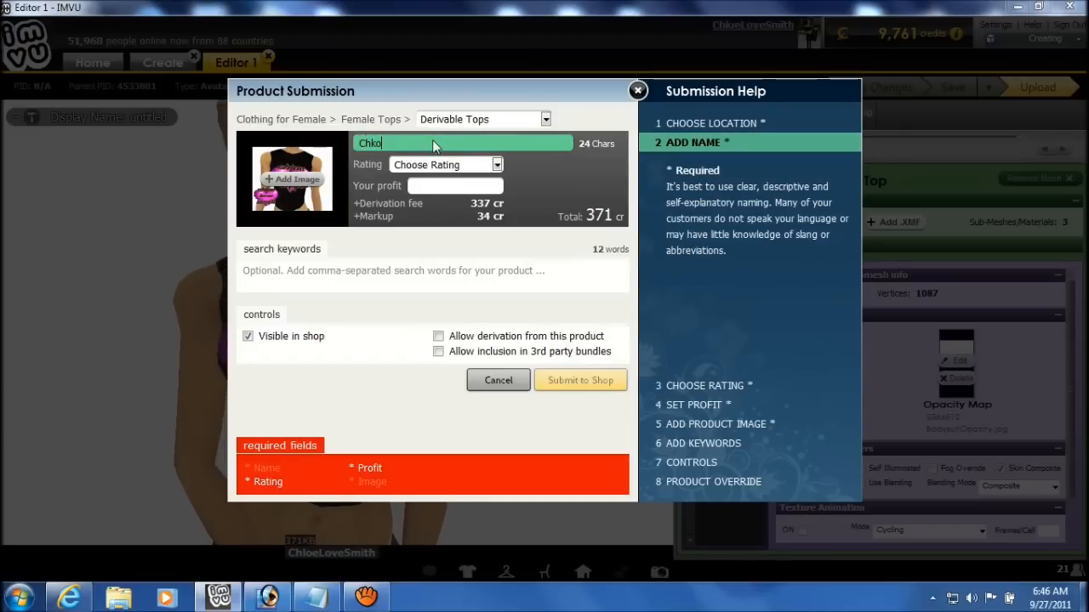
{"action": "key", "text": "BackSpace"}
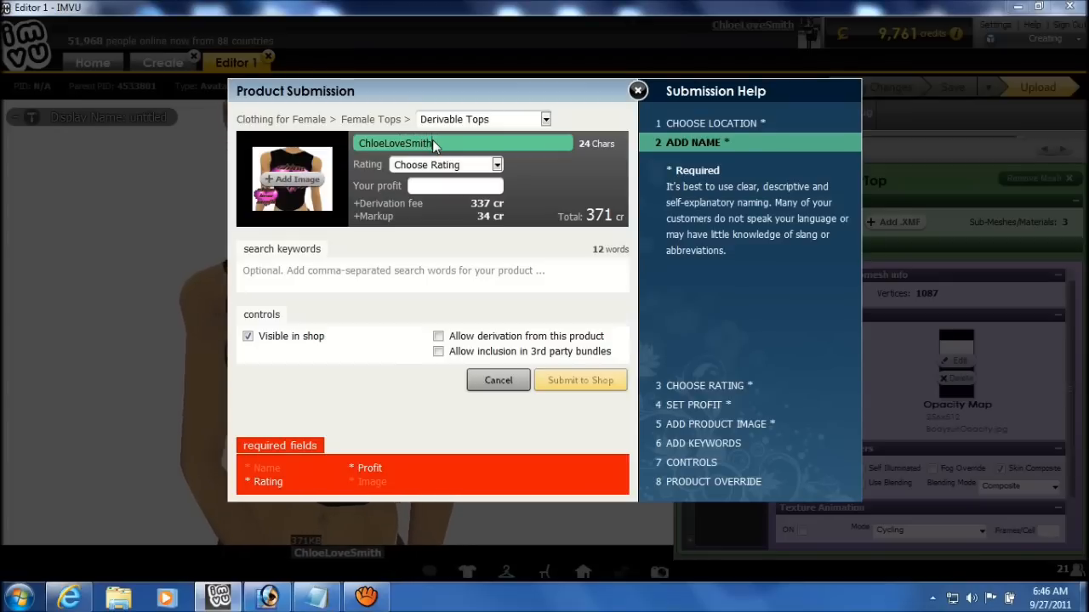
{"action": "type", "text": "Tank"}
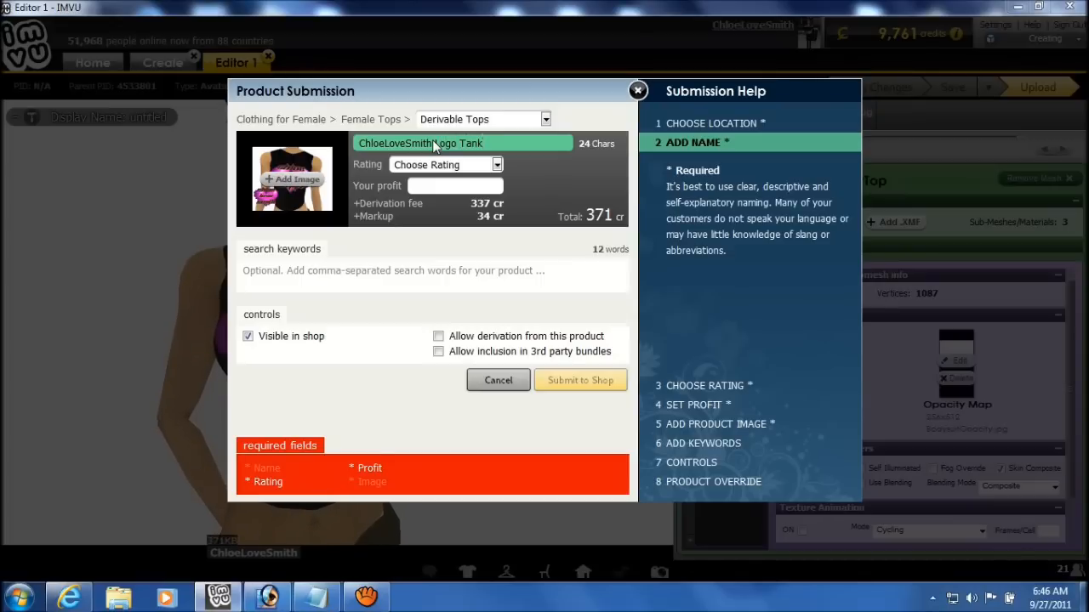
Step: Rate the product General Audience and begin entering a profit of 5
{"action": "left_click", "coordinate": [445, 164]}
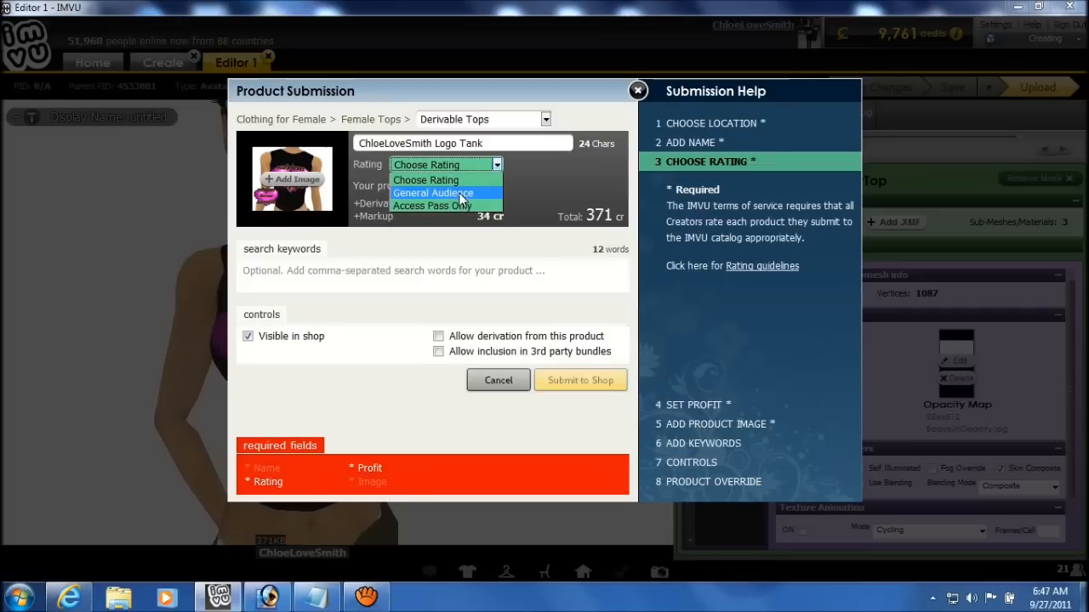
{"action": "left_click", "coordinate": [432, 194]}
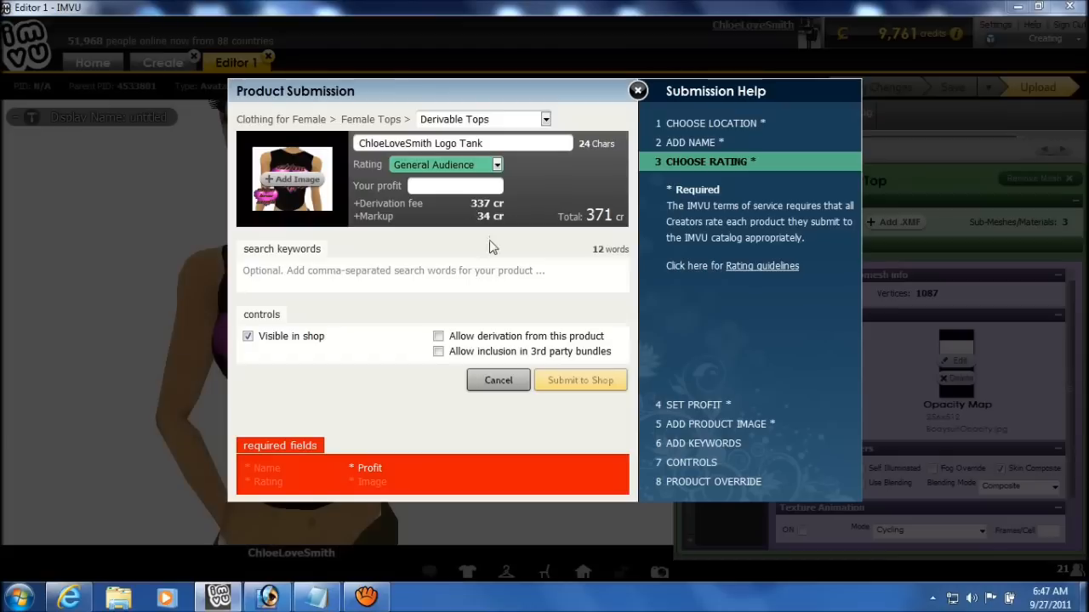
{"action": "mouse_move", "coordinate": [459, 235]}
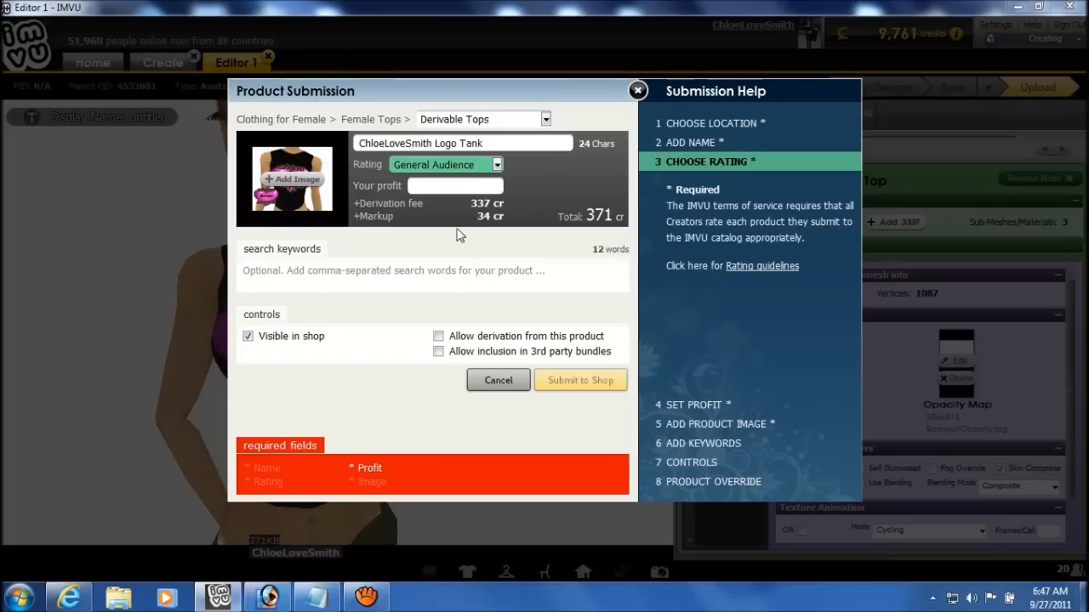
{"action": "left_click", "coordinate": [456, 186]}
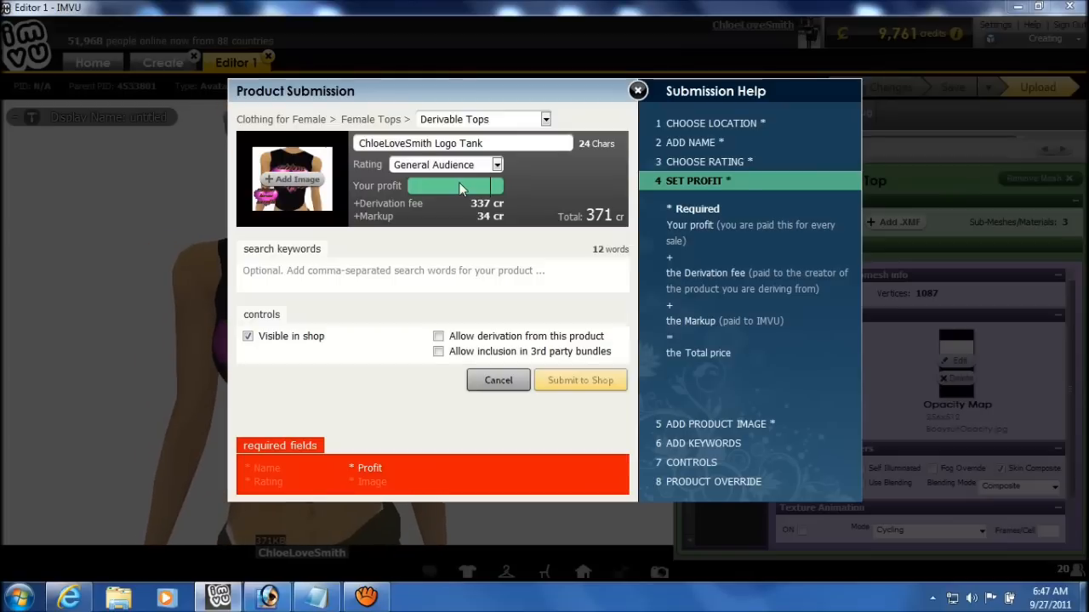
{"action": "type", "text": "5"}
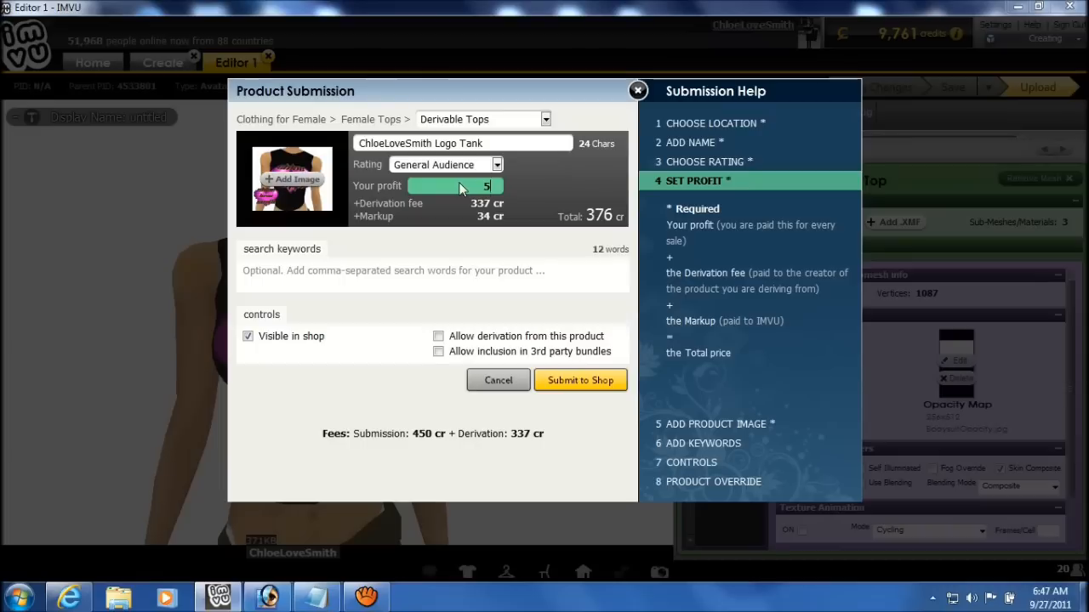
{"action": "left_click", "coordinate": [580, 381]}
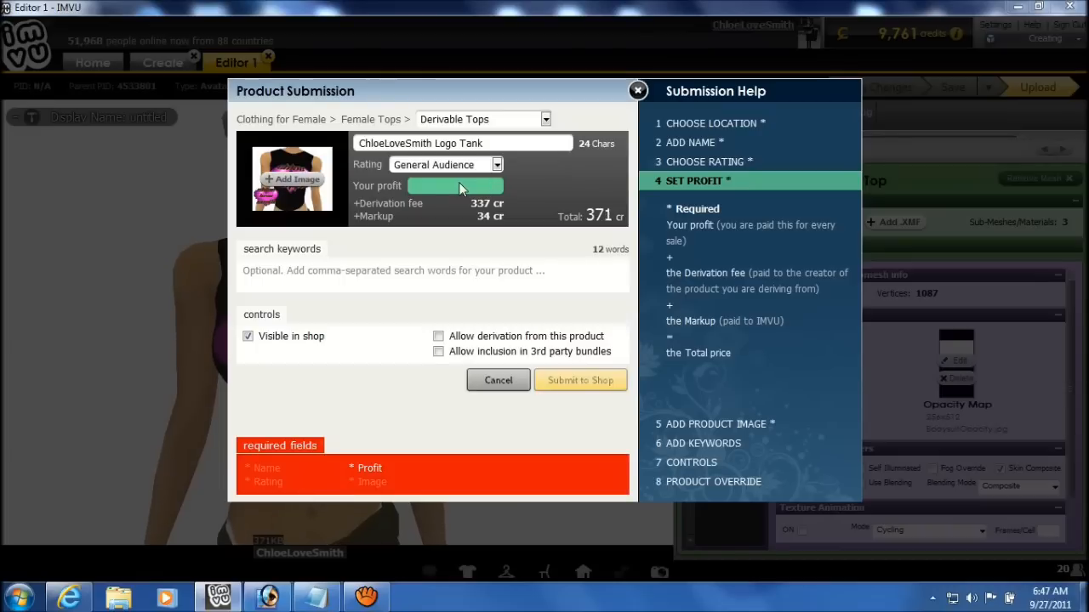
Step: Enter a profit of 100, submit to shop, then publish the ChloeLoveSmith Logo Tank from its product page
{"action": "type", "text": "100"}
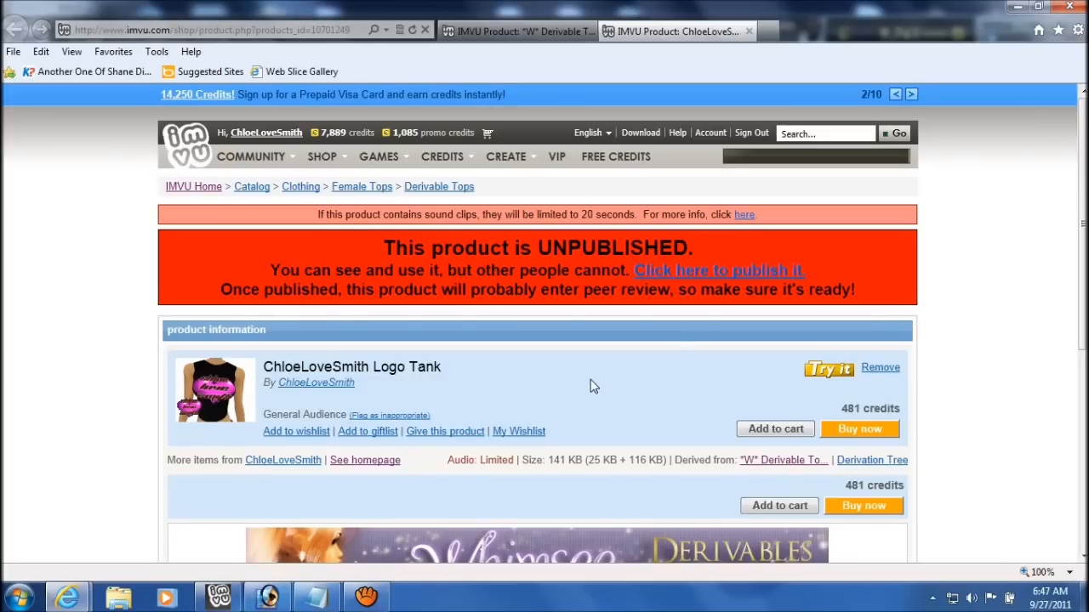
{"action": "mouse_move", "coordinate": [765, 276]}
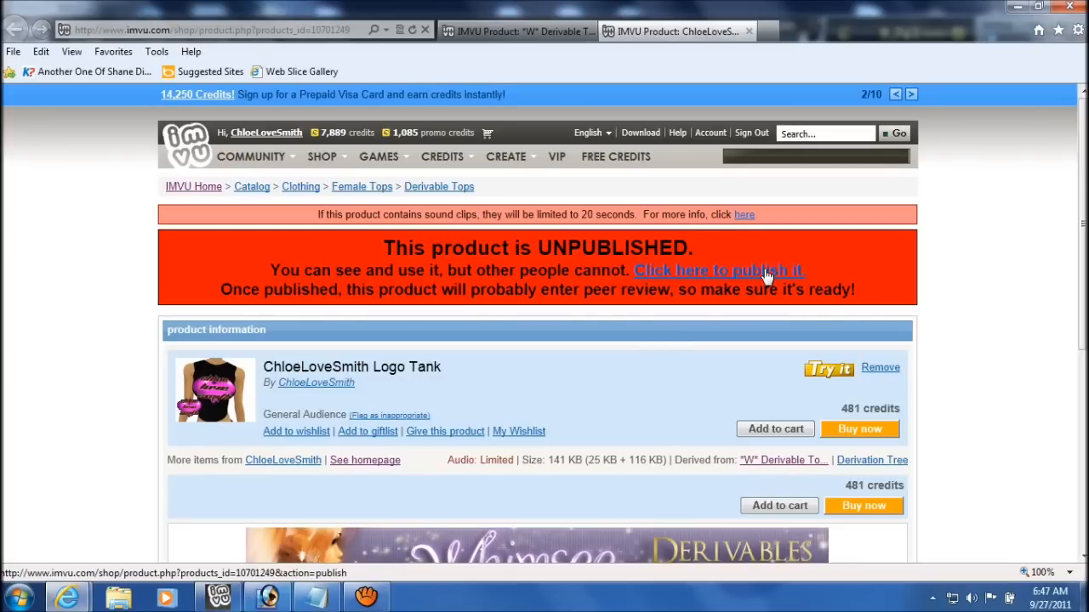
{"action": "left_click", "coordinate": [718, 270]}
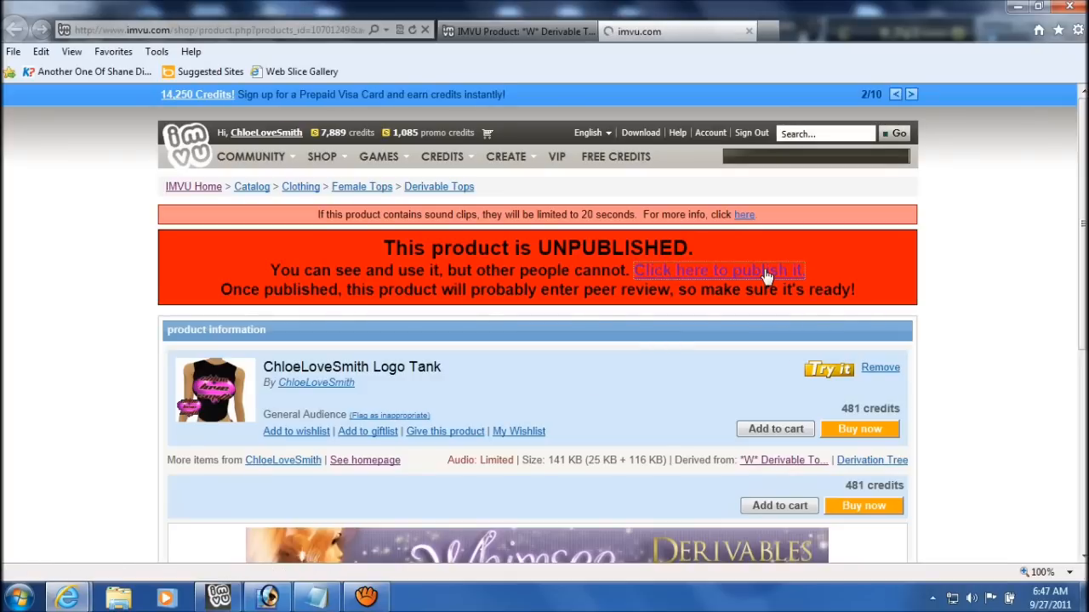
{"action": "left_click", "coordinate": [718, 270]}
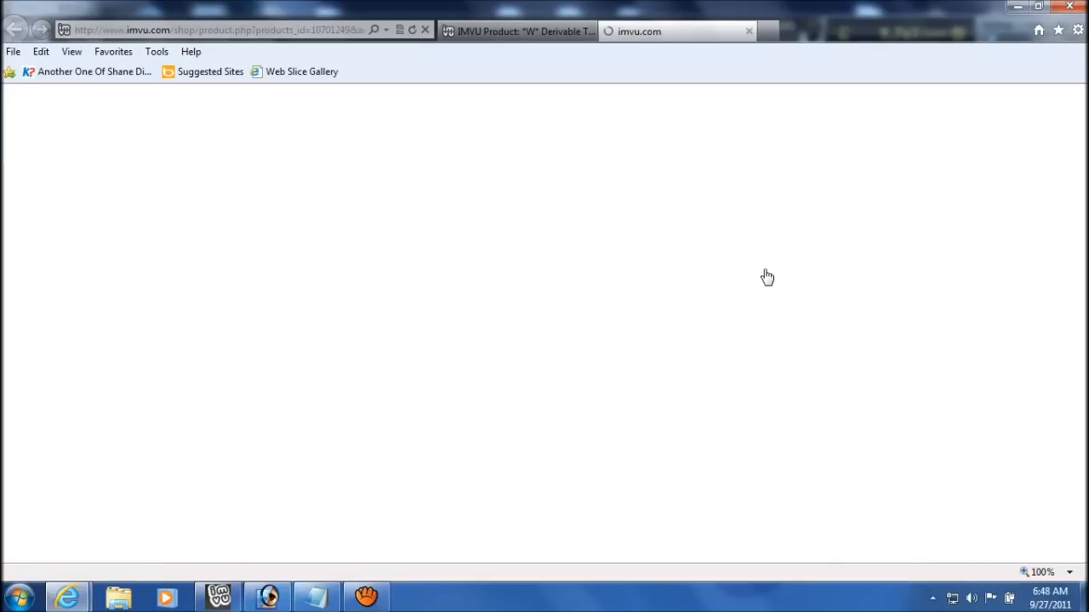